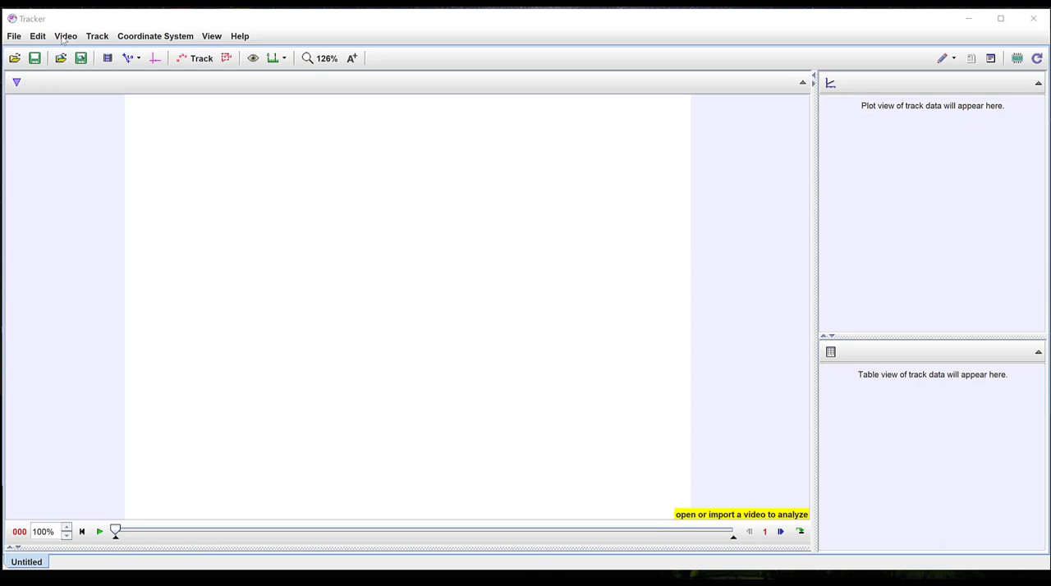
Step: Import Shot_put_proj_2.mp4 from the Depth study videos folder into Tracker
click(65, 35)
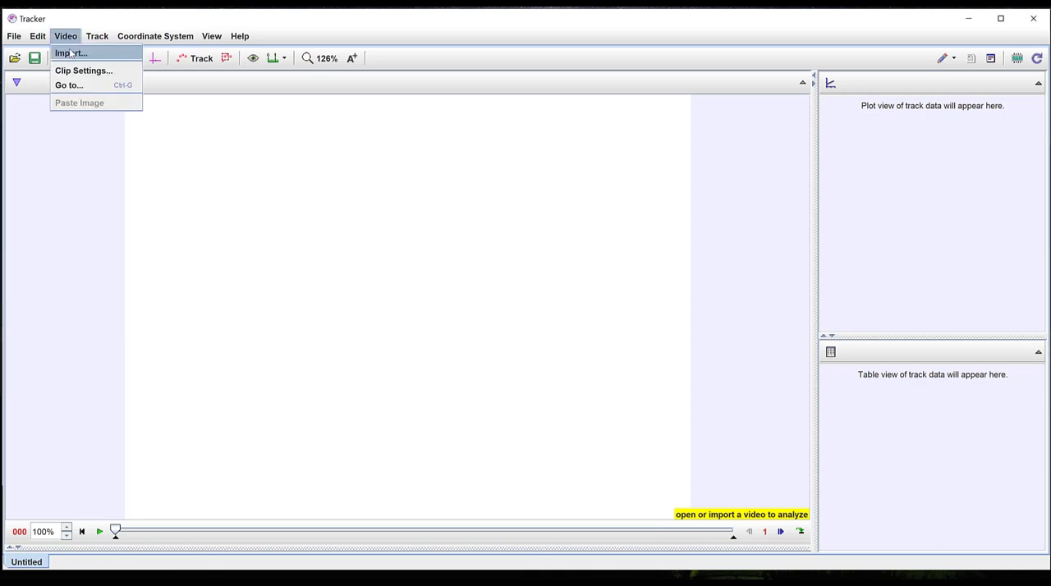
click(71, 52)
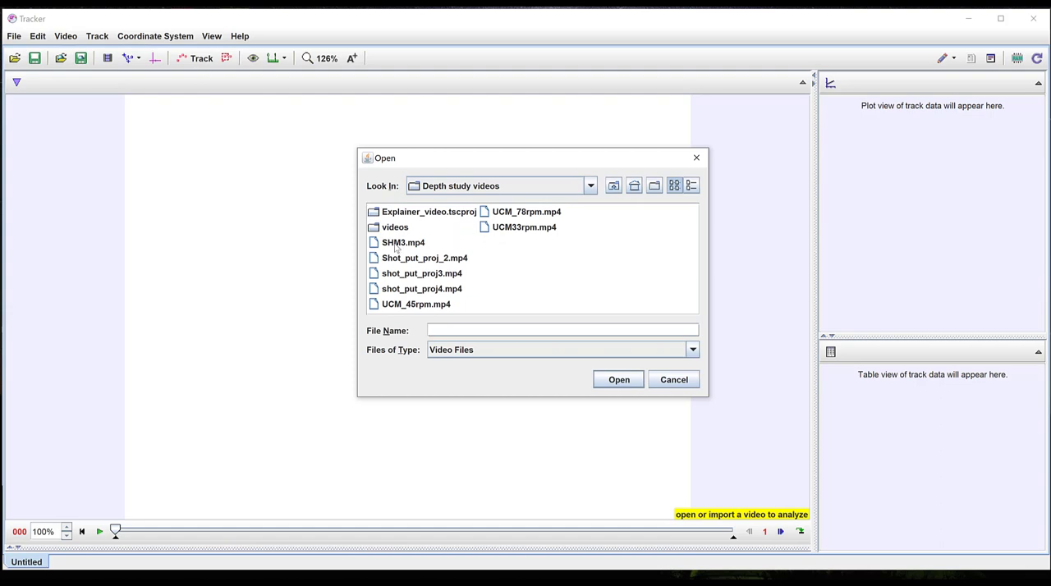
click(423, 257)
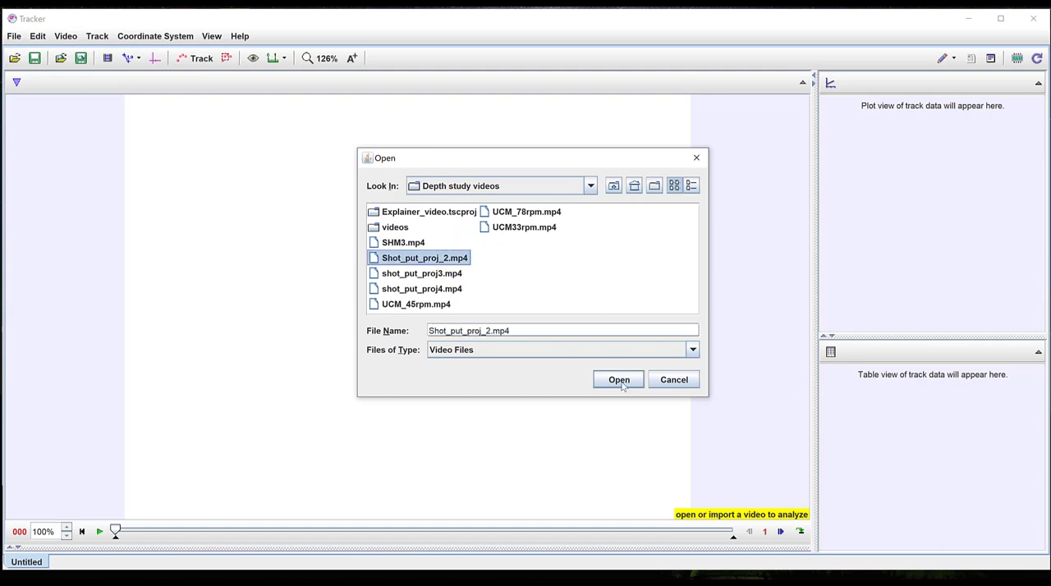
click(618, 379)
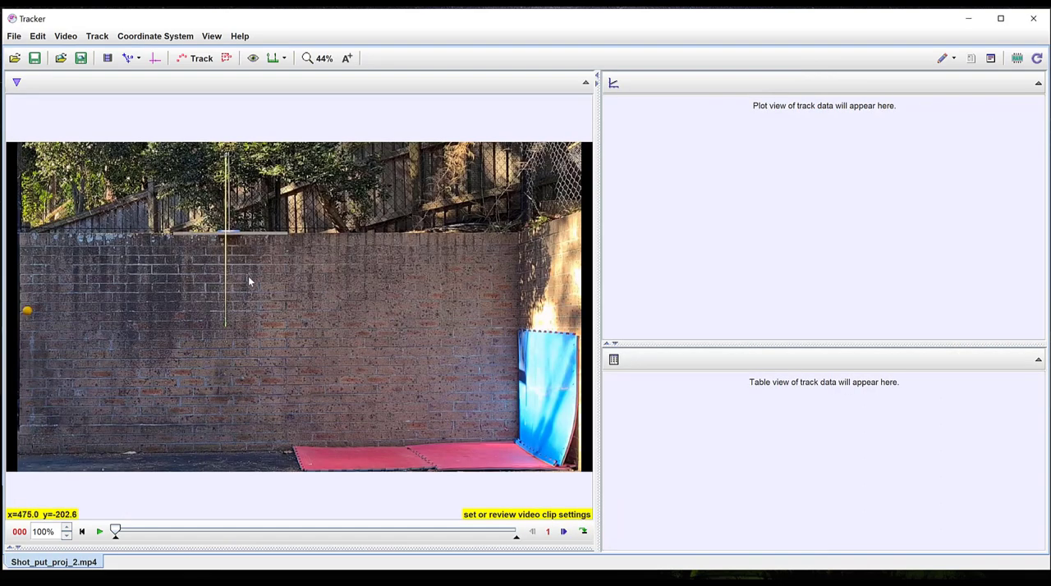
Step: Play the shot put clip to frame 38 to watch the ball's flight
click(99, 531)
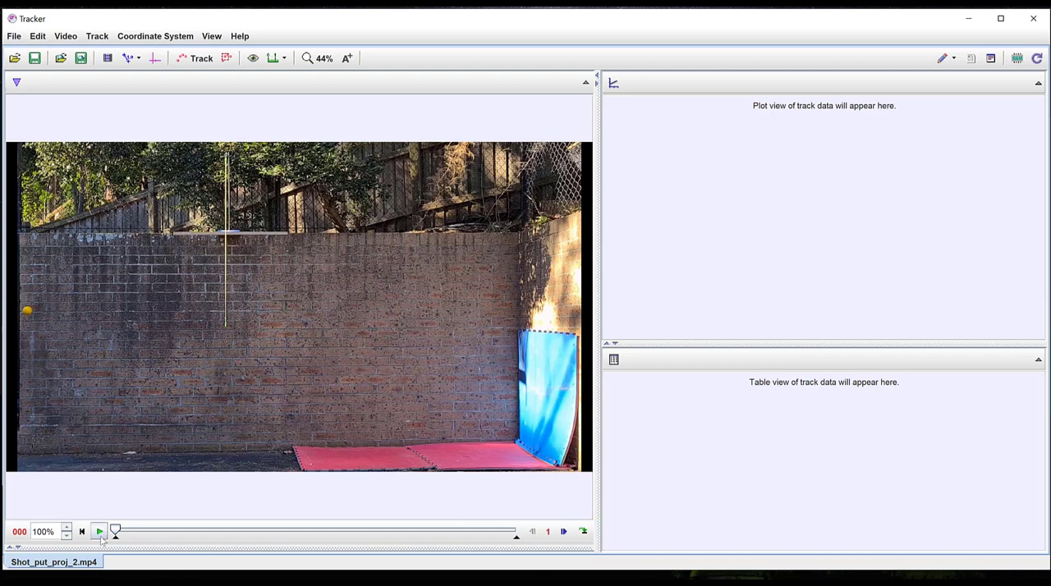
click(99, 532)
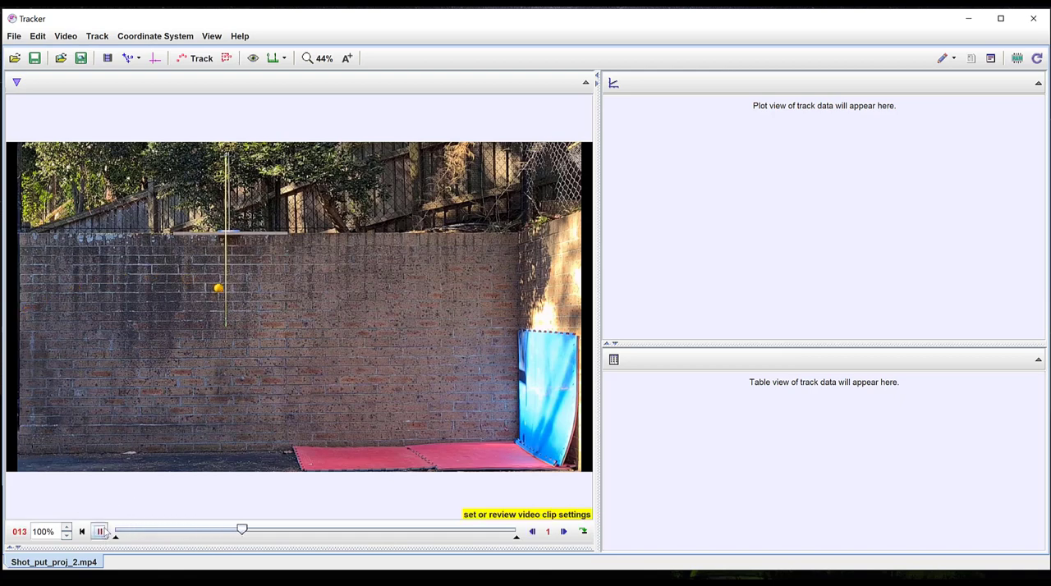
click(99, 531)
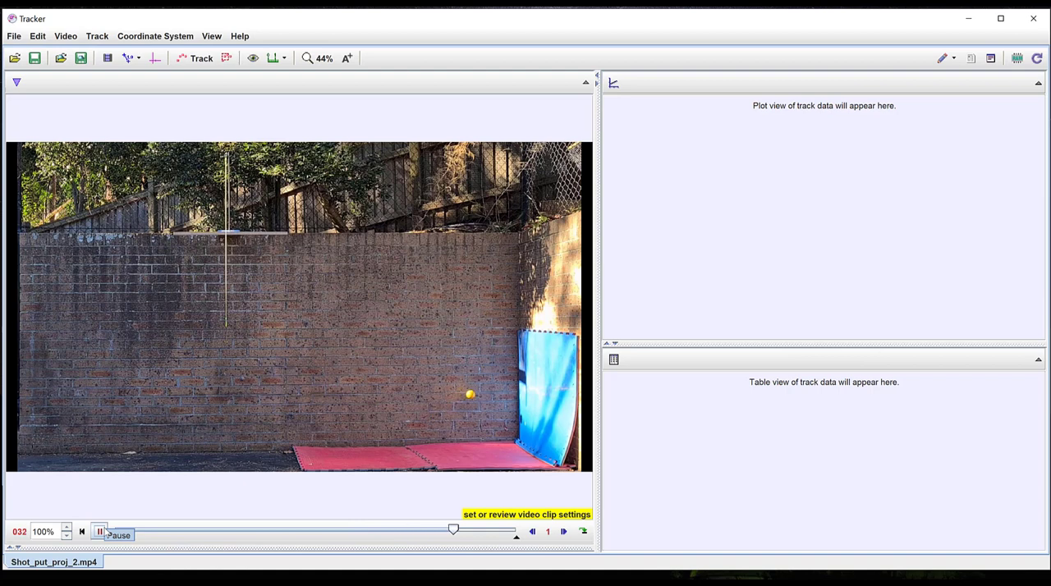
click(98, 532)
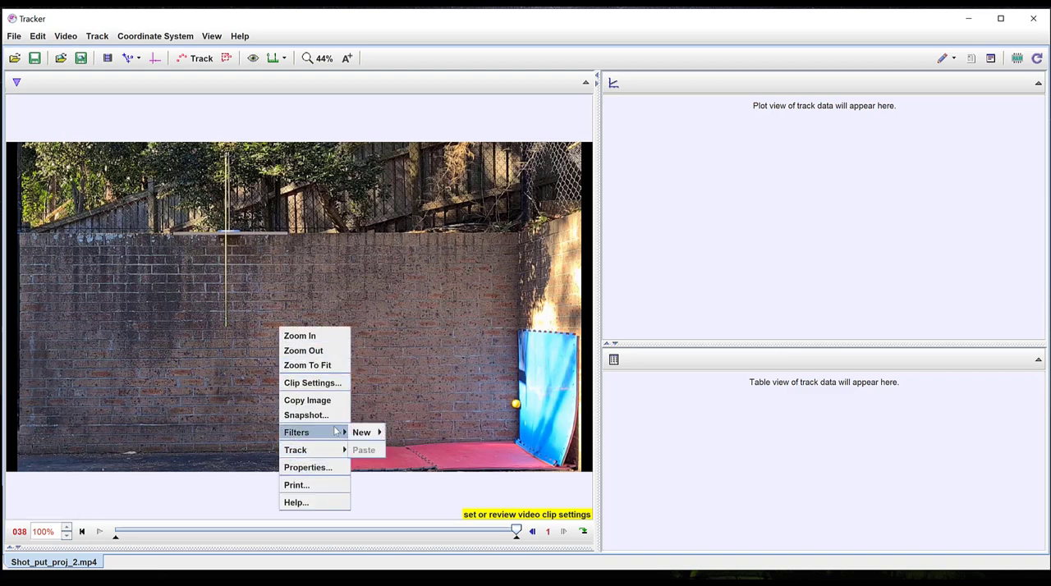
mouse_move(362, 432)
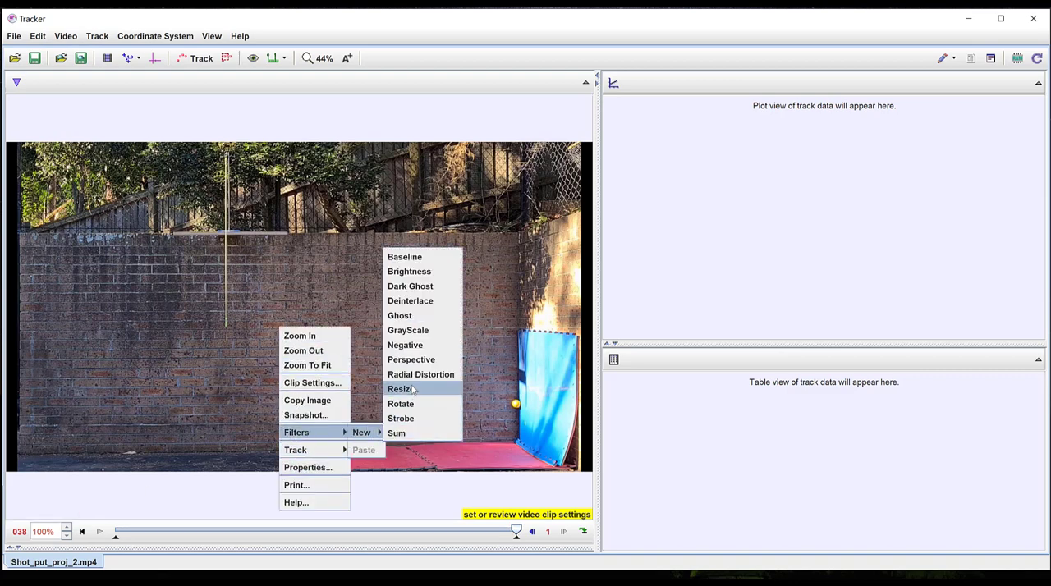
mouse_move(401, 404)
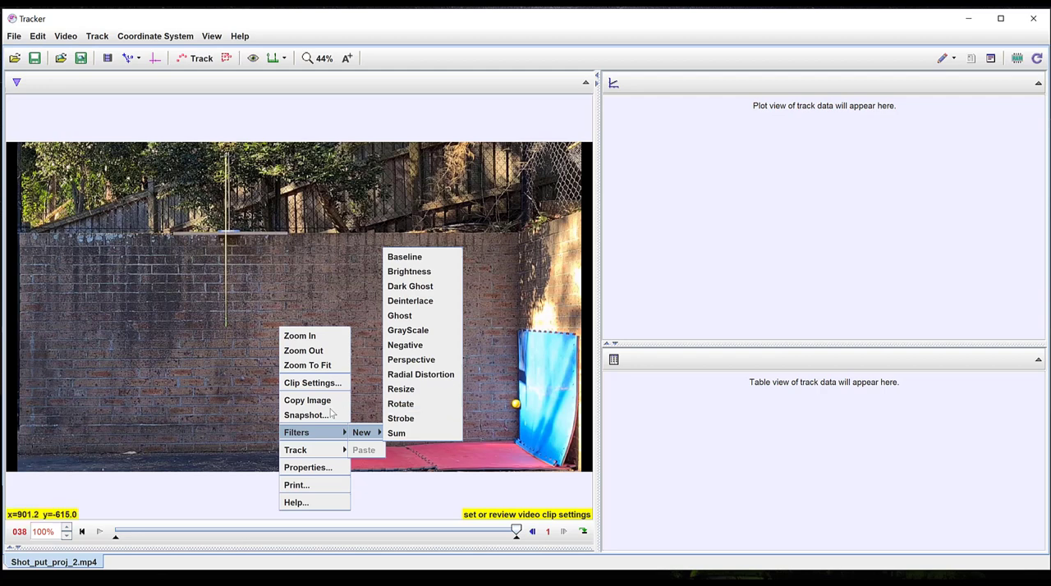
mouse_move(135, 349)
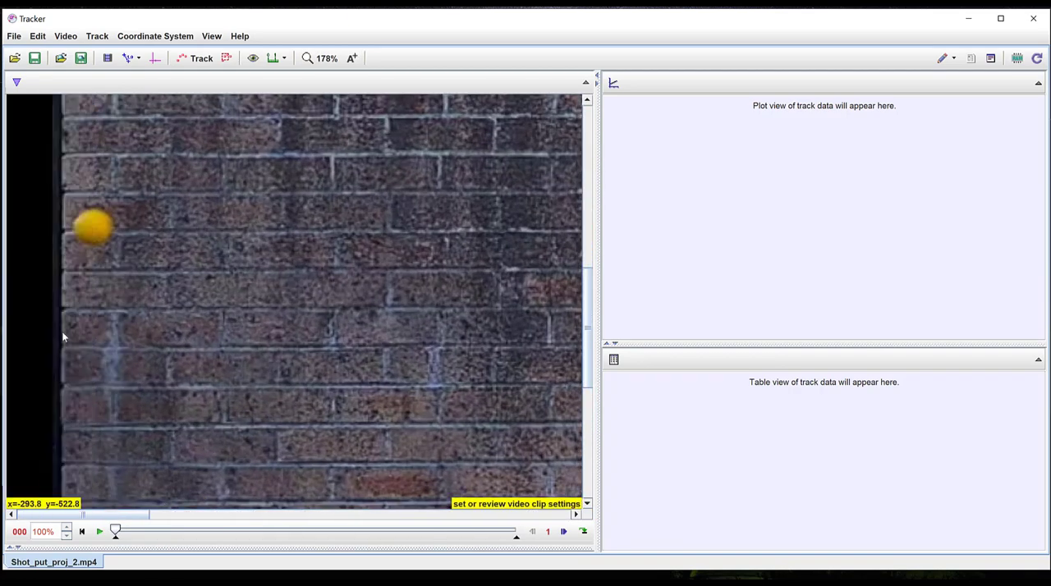
click(326, 58)
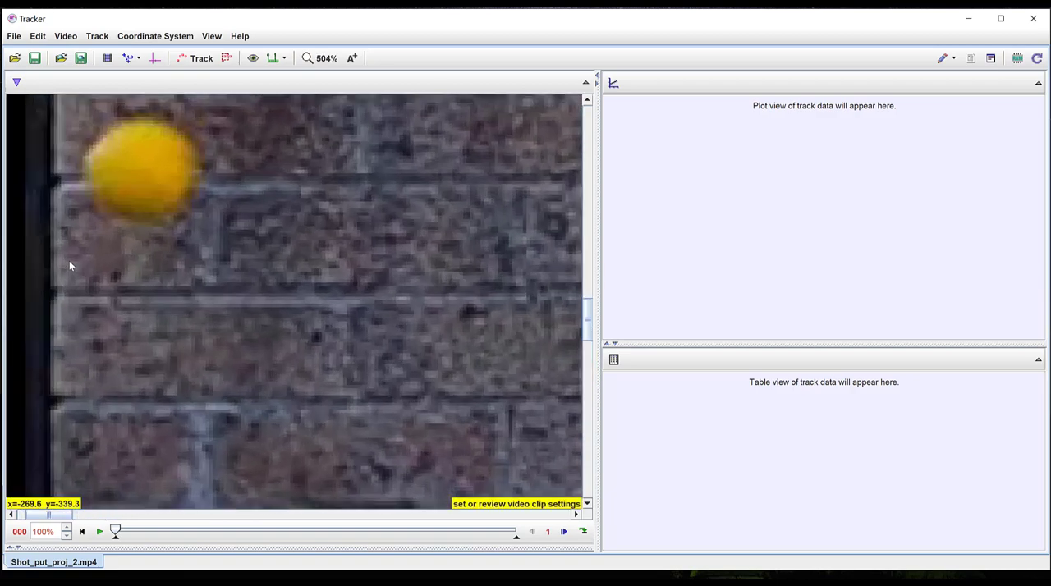
mouse_move(149, 212)
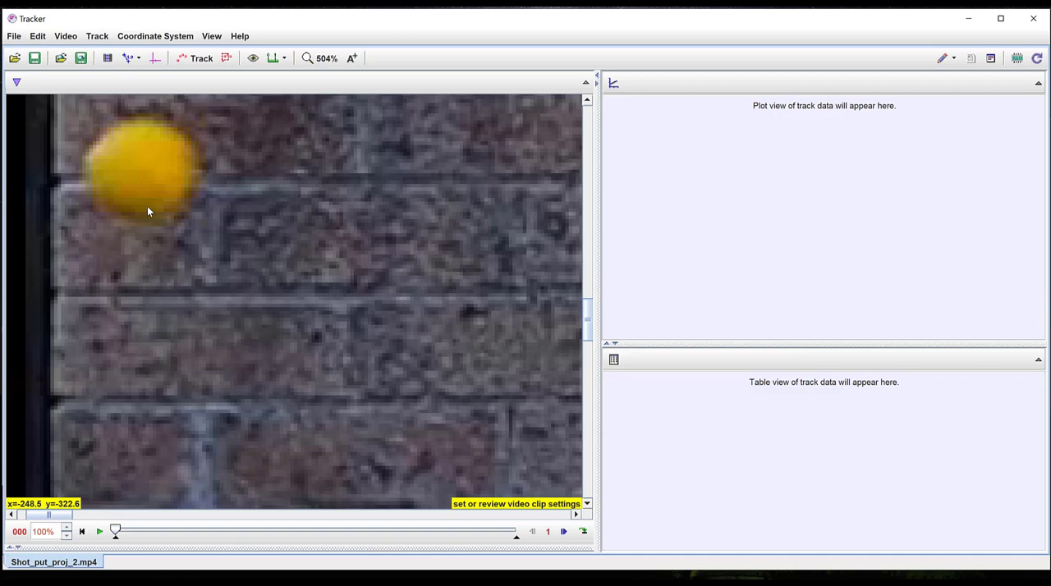
mouse_move(184, 219)
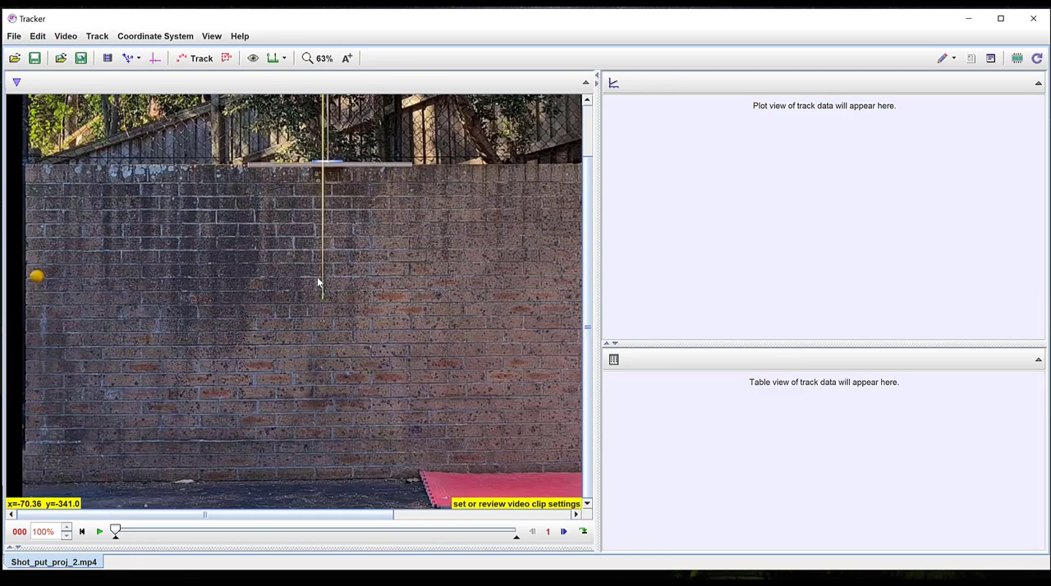
mouse_move(415, 170)
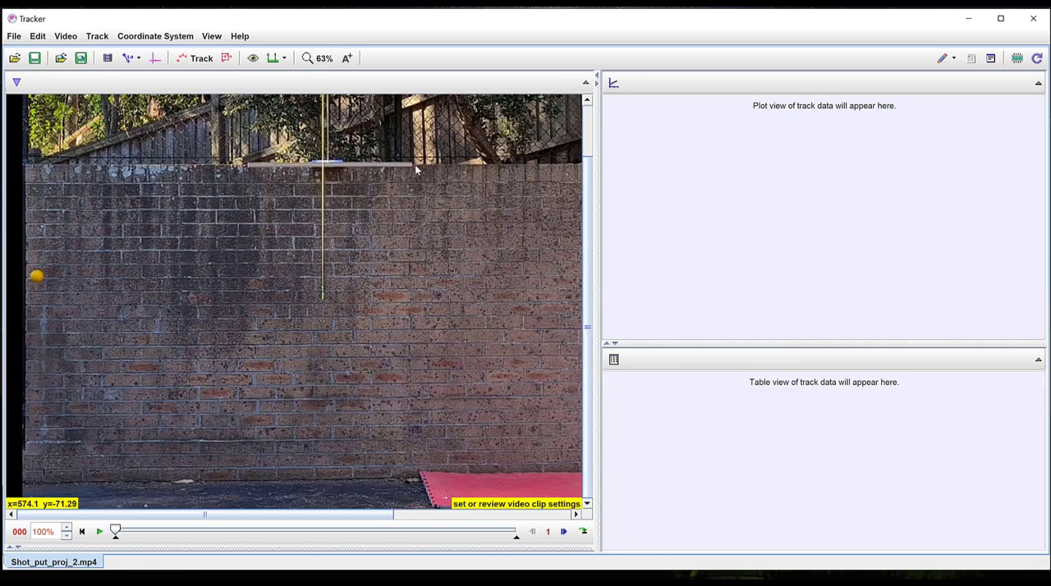
click(129, 58)
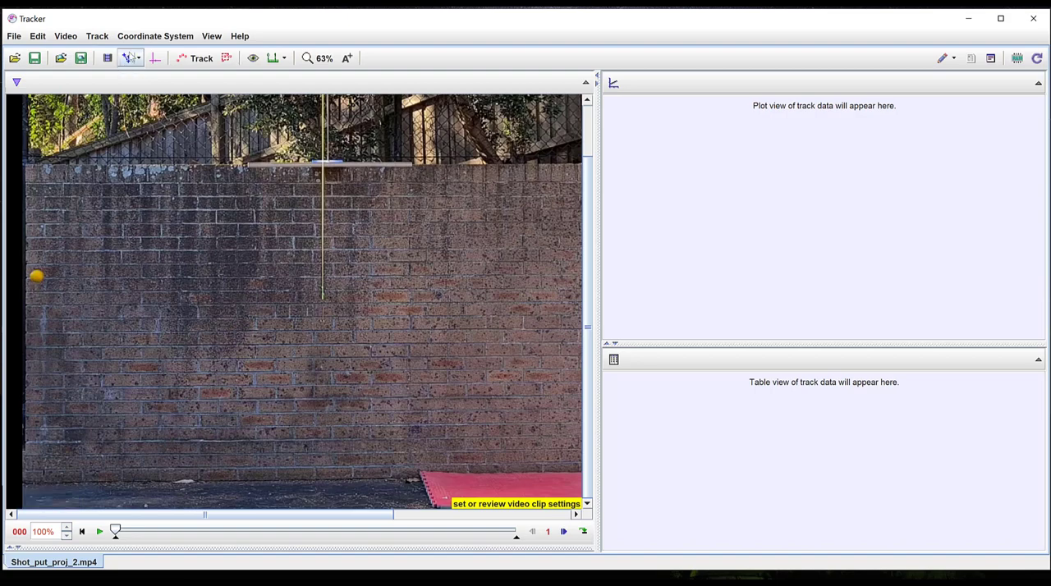
mouse_move(127, 57)
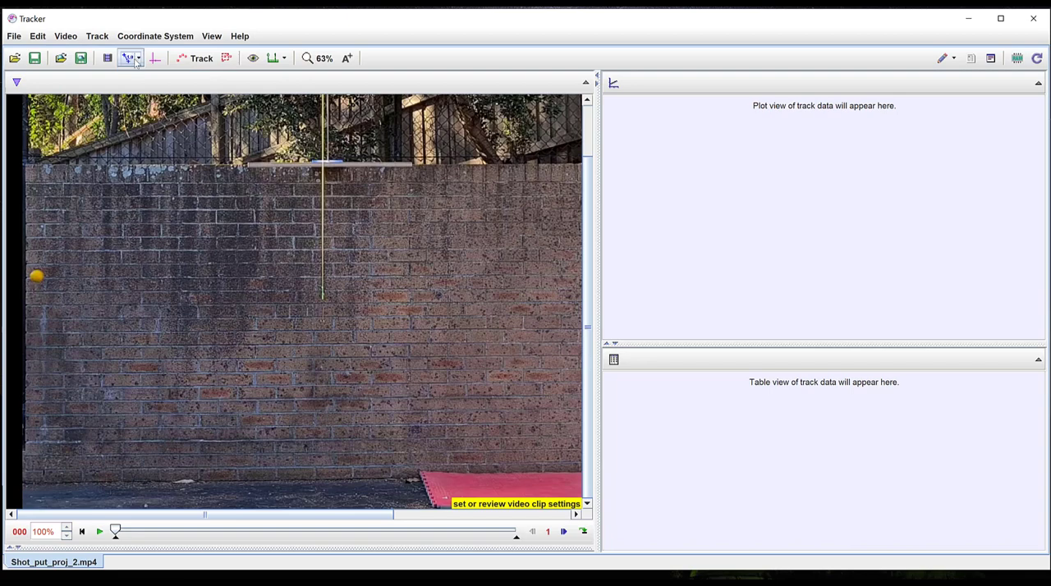
Step: Add a calibration stick along the wall's top ledge and set its length to 1.000 m
click(127, 57)
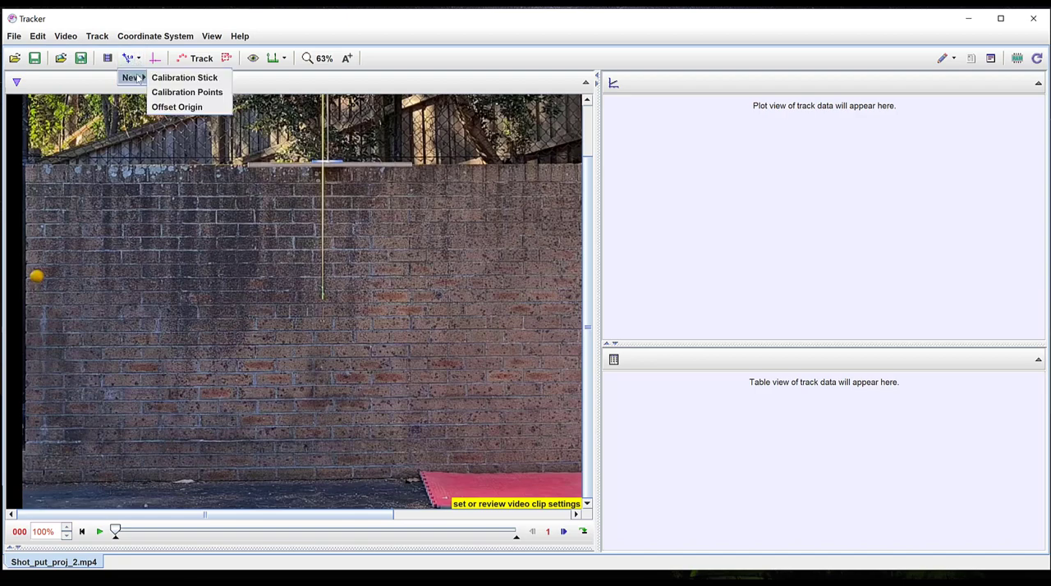
click(184, 77)
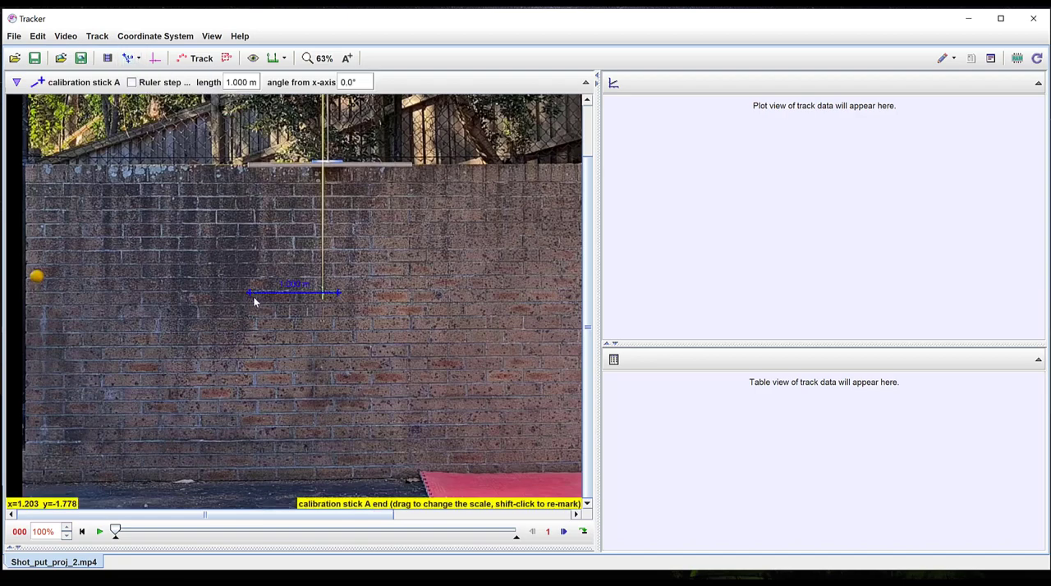
drag(336, 293, 252, 169)
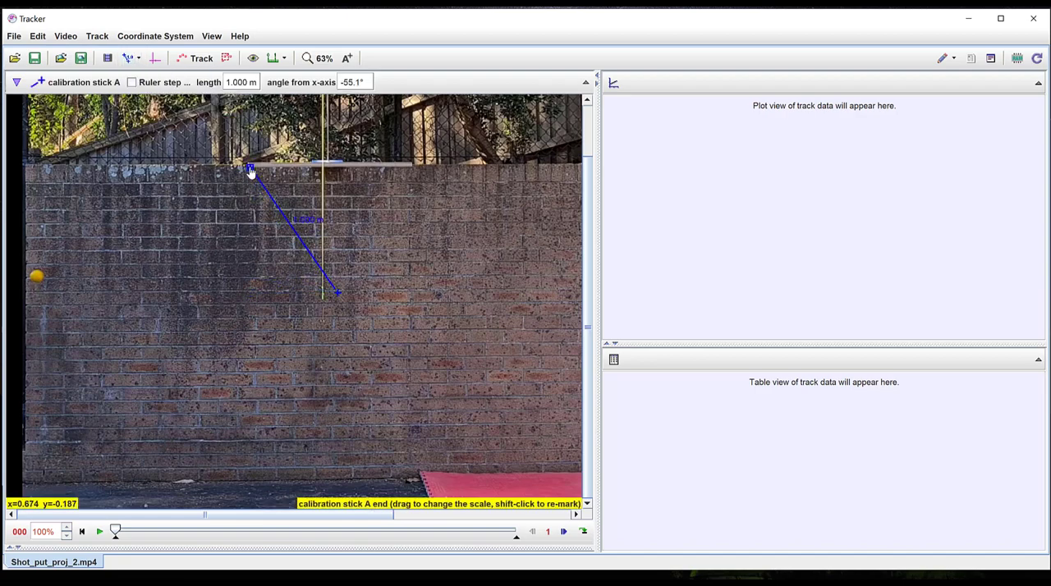
drag(337, 294, 384, 206)
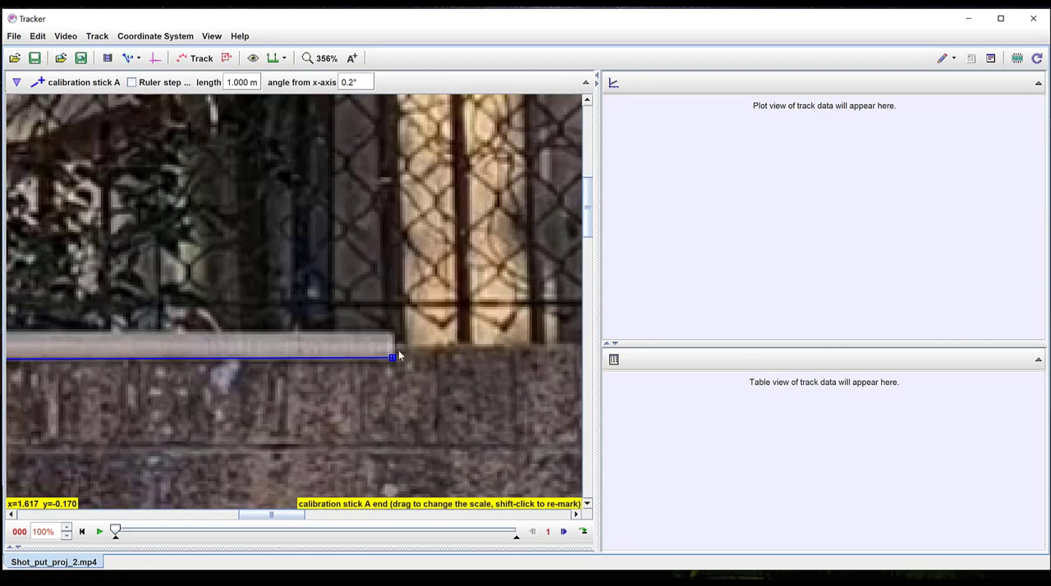
drag(392, 356, 394, 363)
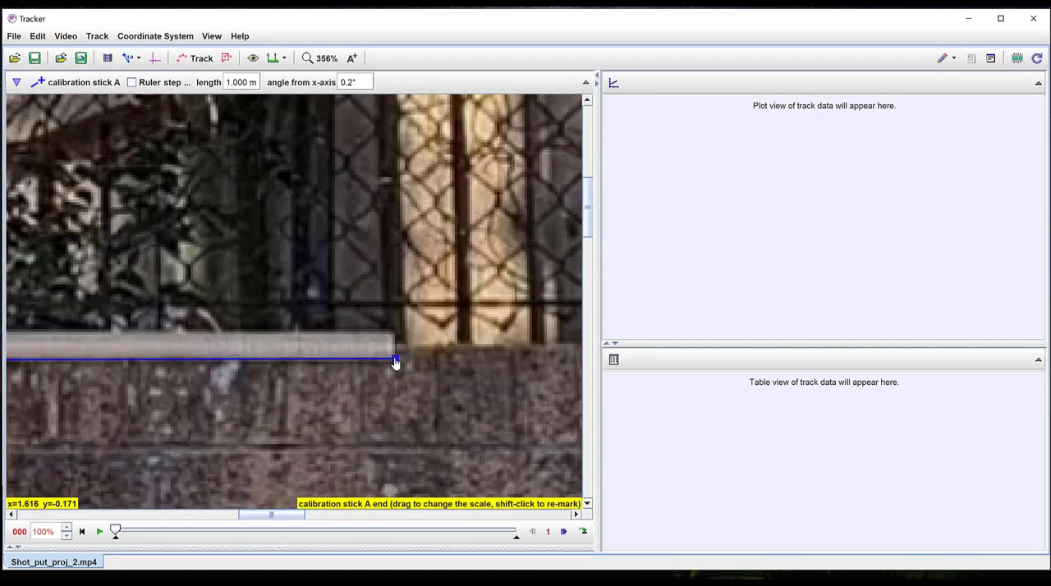
drag(395, 363, 393, 360)
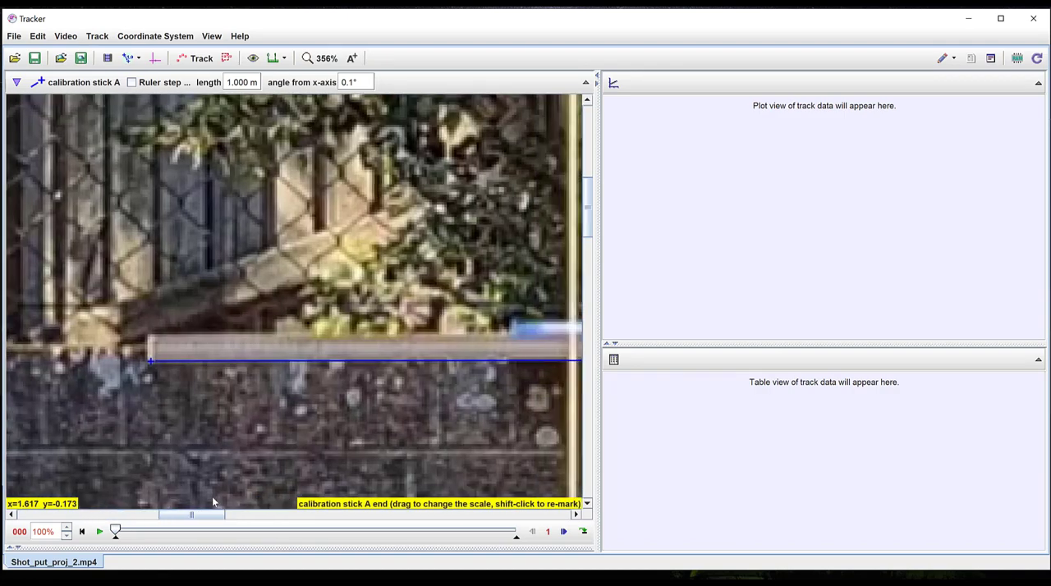
drag(150, 361, 129, 363)
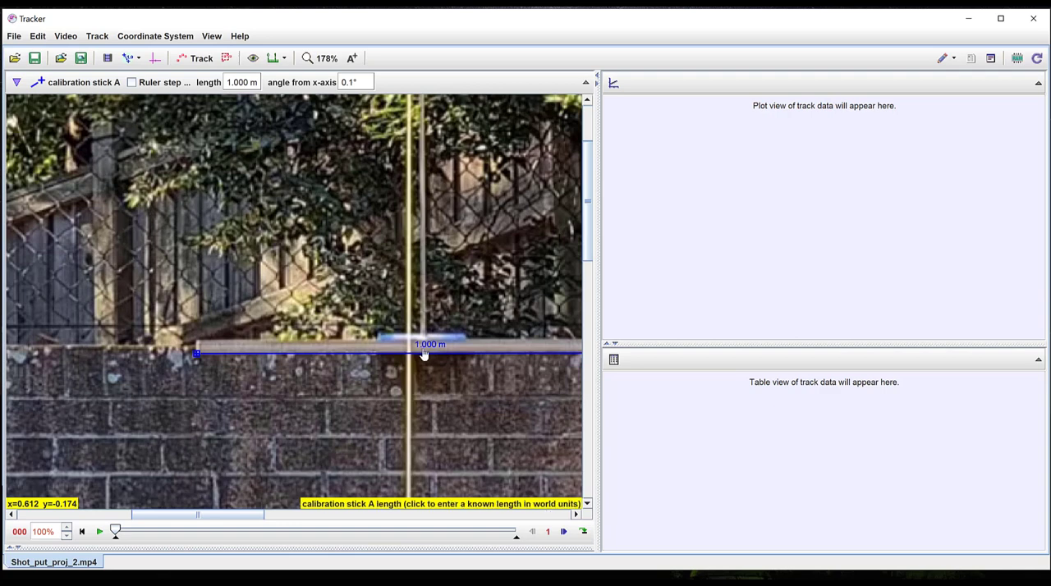
click(430, 344)
text(e-30)
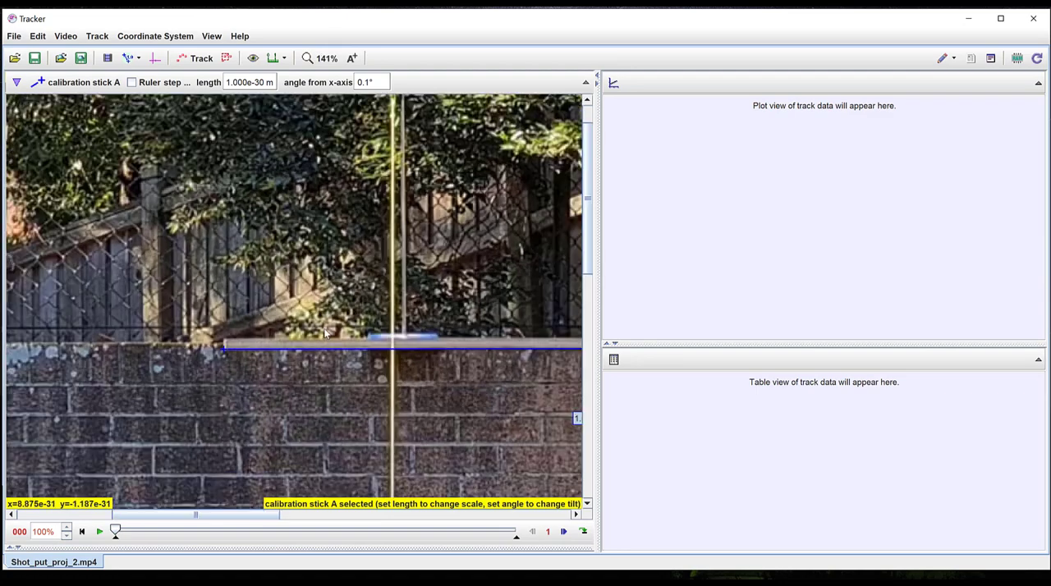
click(307, 59)
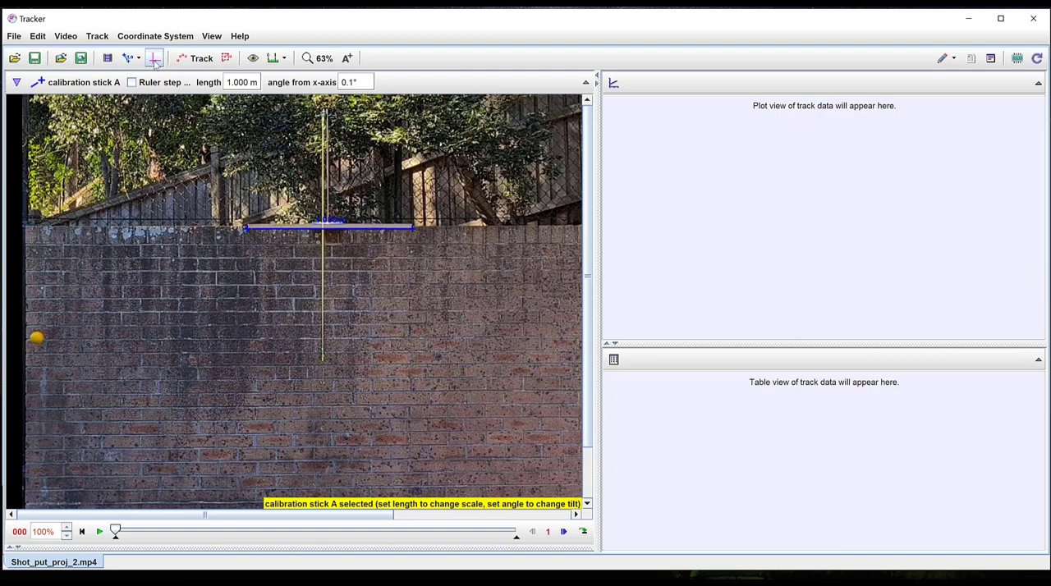
Step: Show the coordinate axes and drag the origin onto the wall just below the hanging cord
click(154, 58)
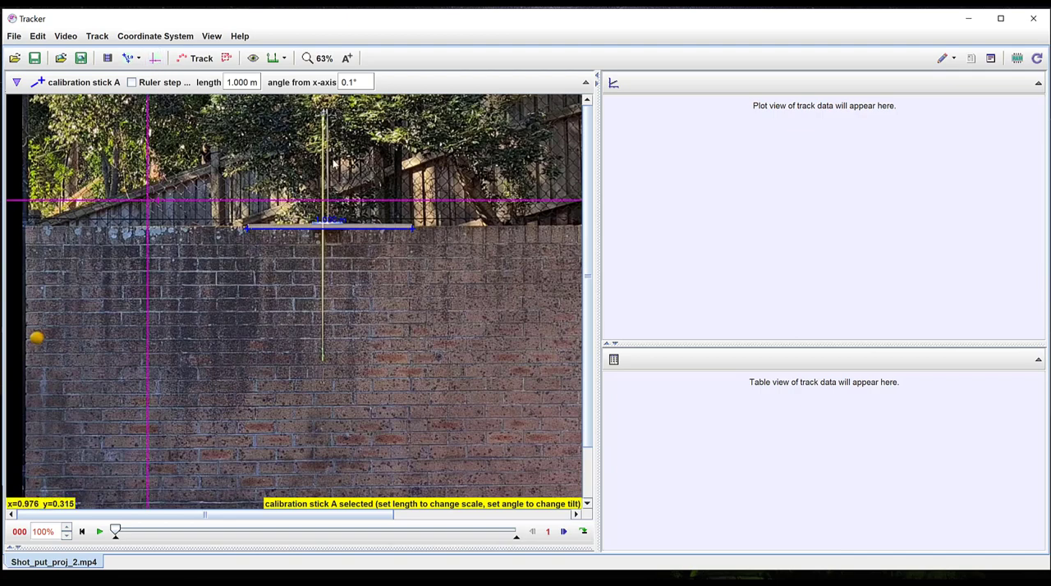
mouse_move(312, 298)
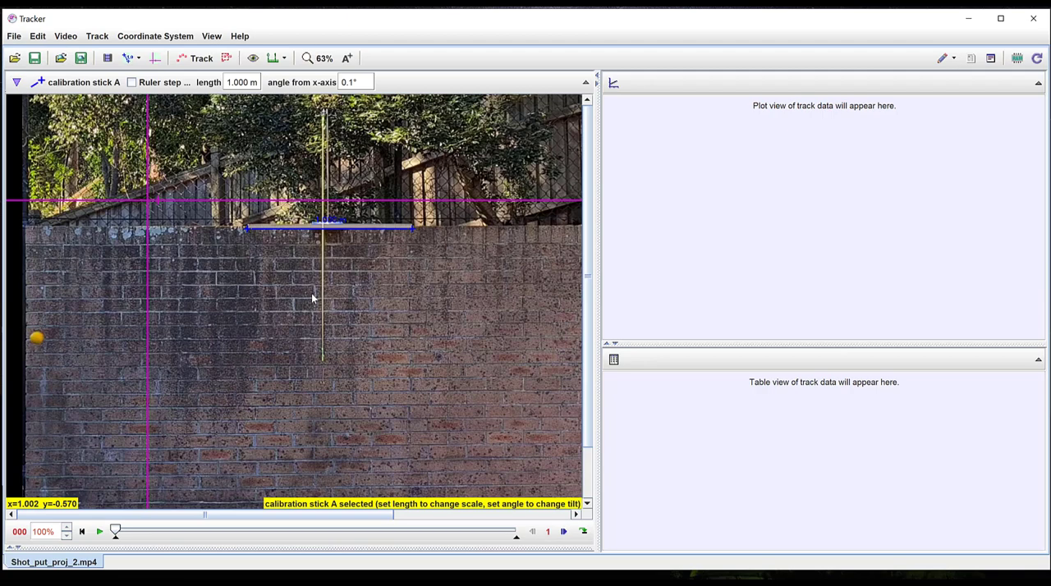
mouse_move(244, 258)
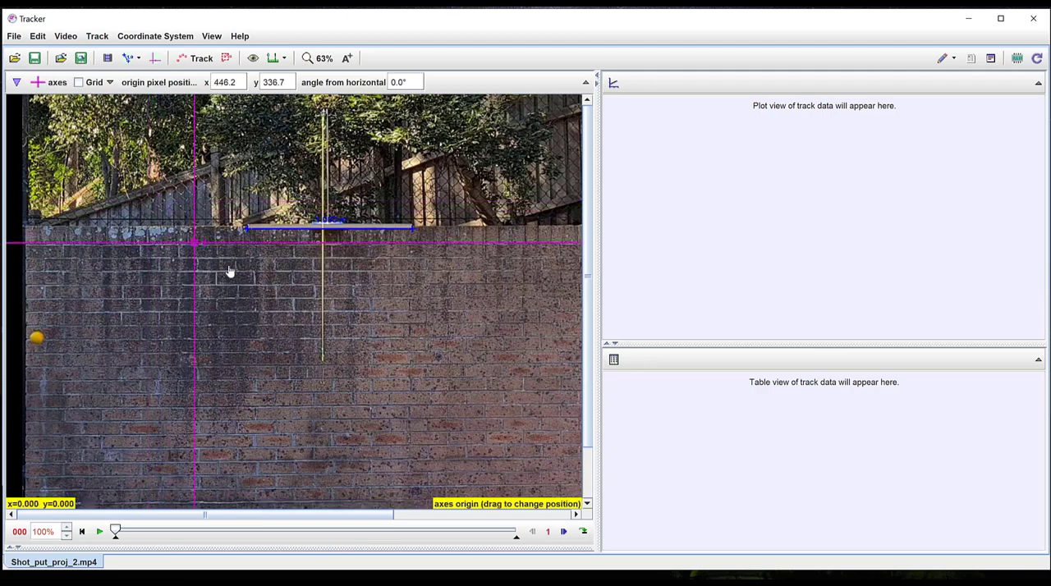
drag(195, 242, 322, 378)
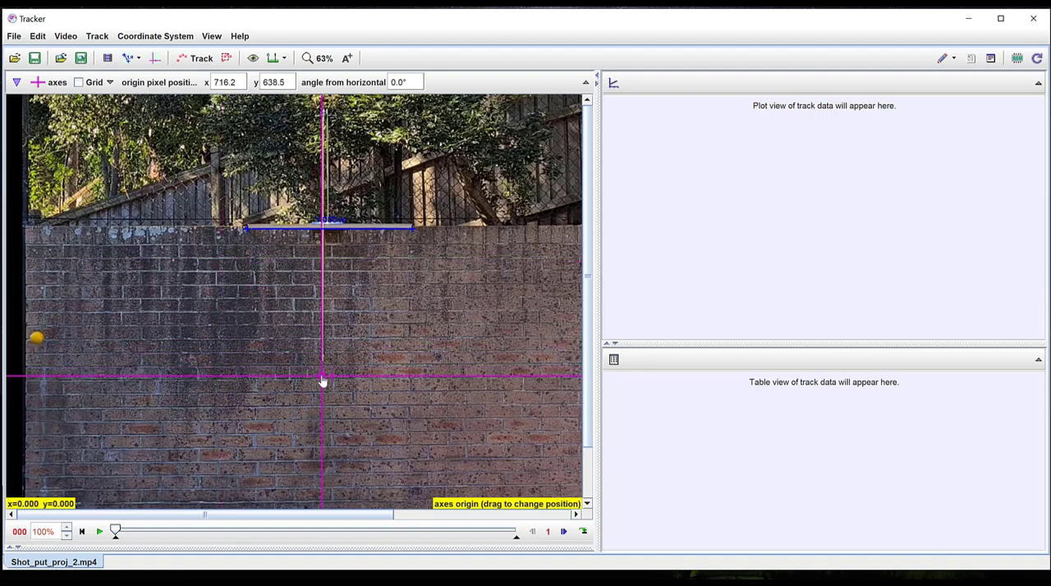
drag(322, 380, 322, 376)
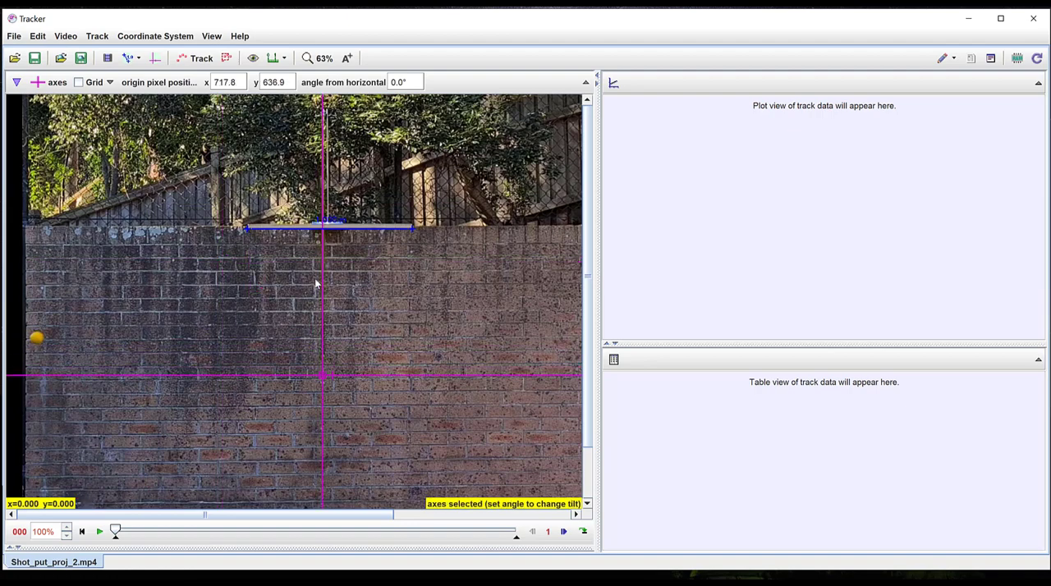
mouse_move(537, 379)
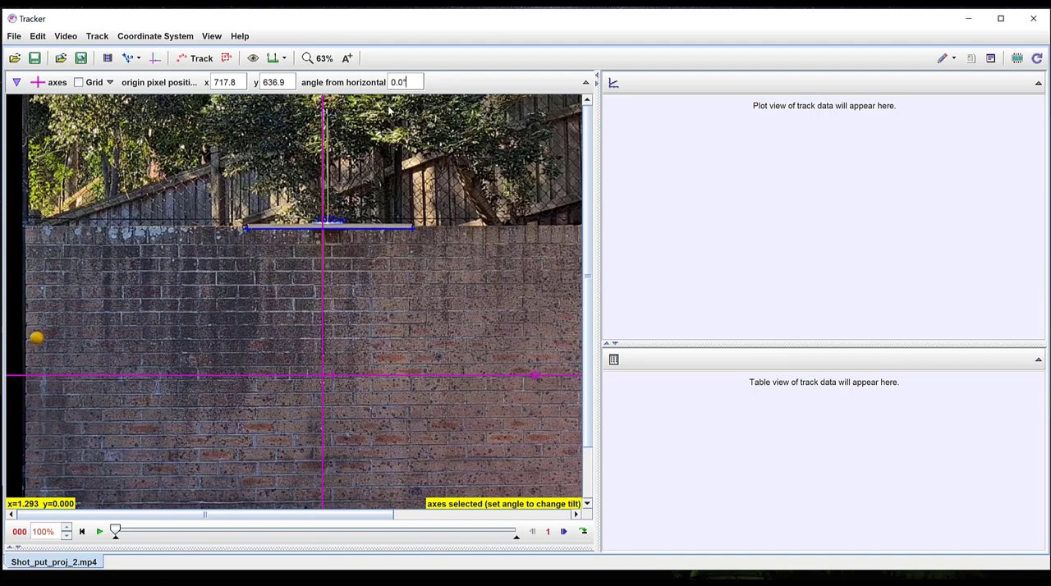
mouse_move(348, 179)
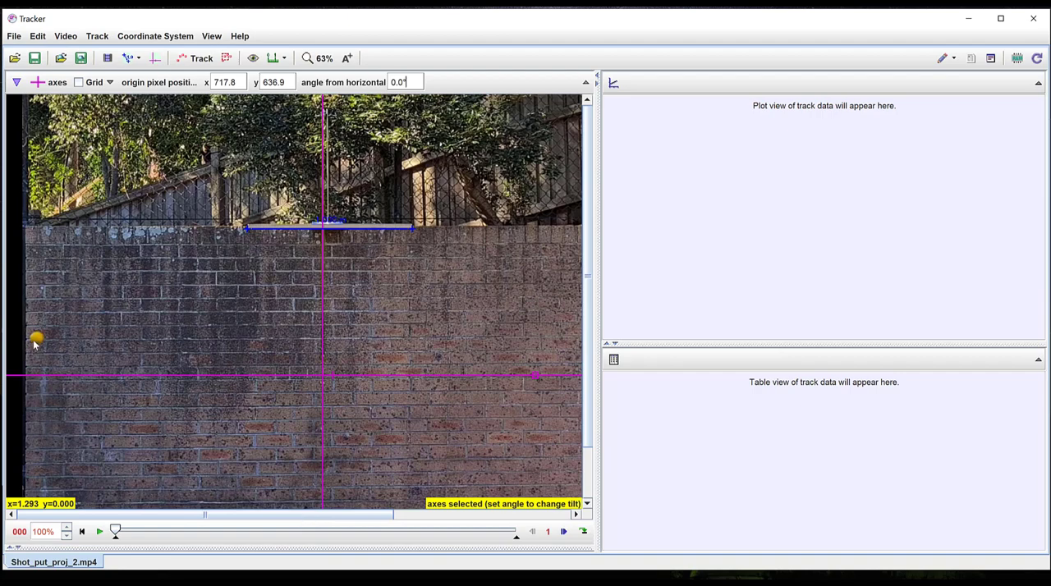
mouse_move(36, 345)
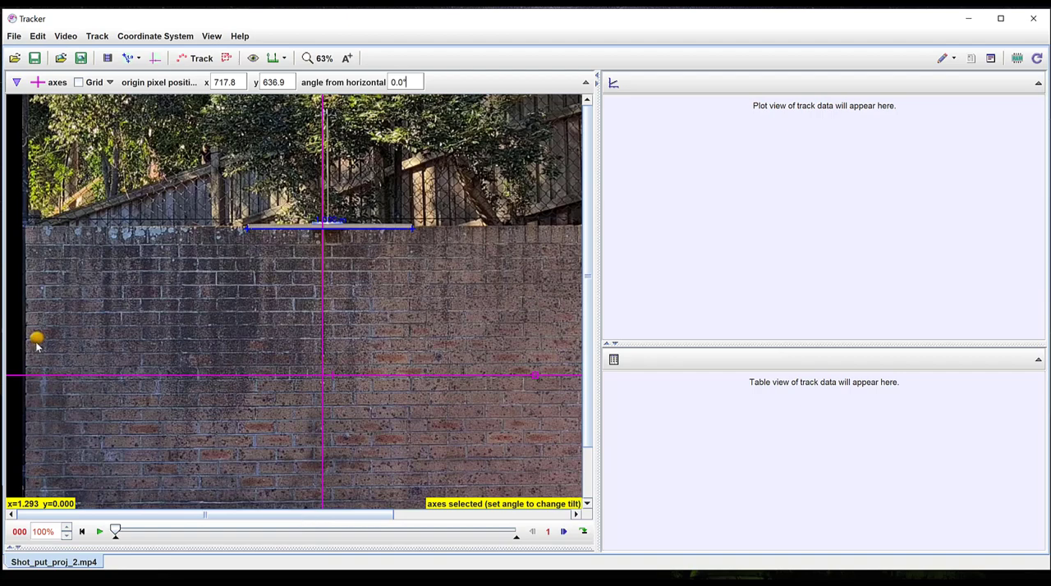
mouse_move(46, 345)
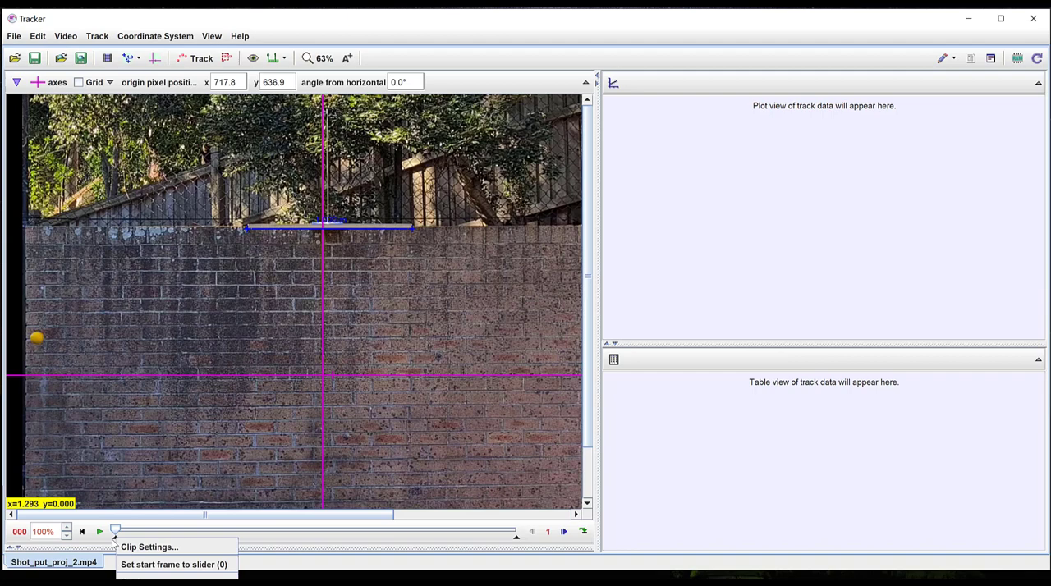
mouse_move(173, 565)
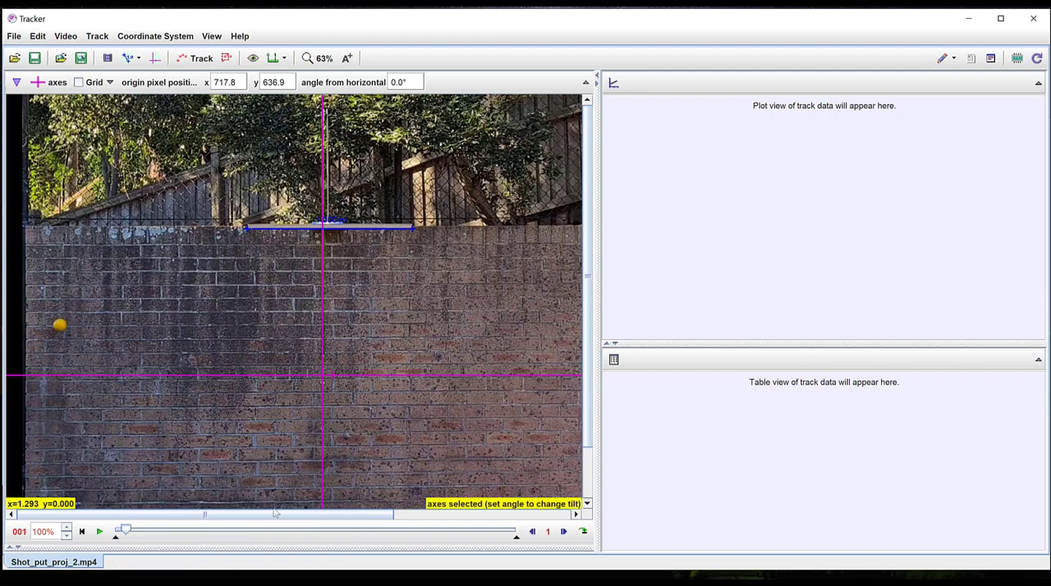
Step: Advance the clip to frame 24, where the ball reaches the mat
drag(126, 530, 175, 530)
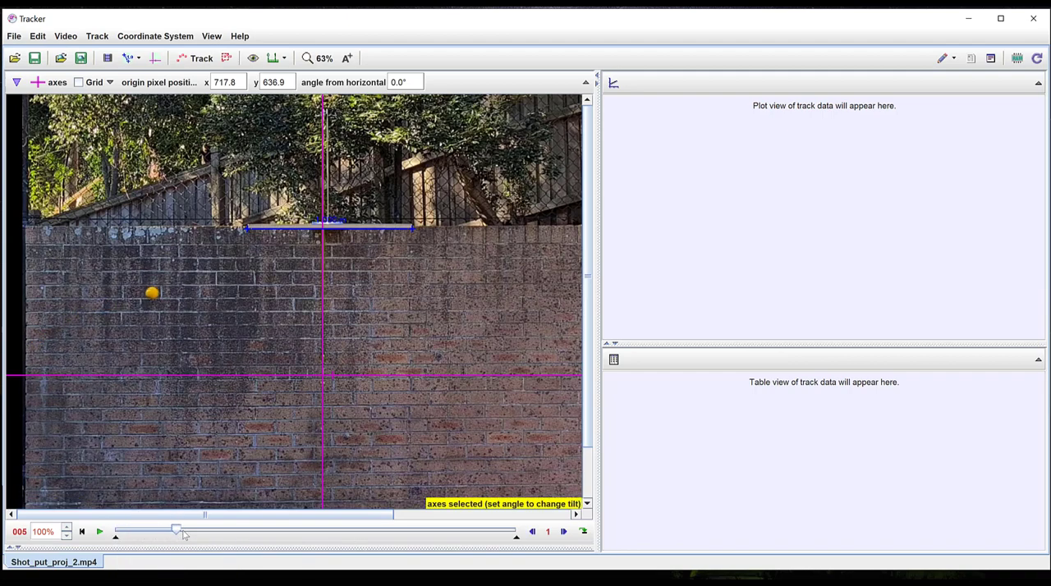
drag(177, 528, 328, 528)
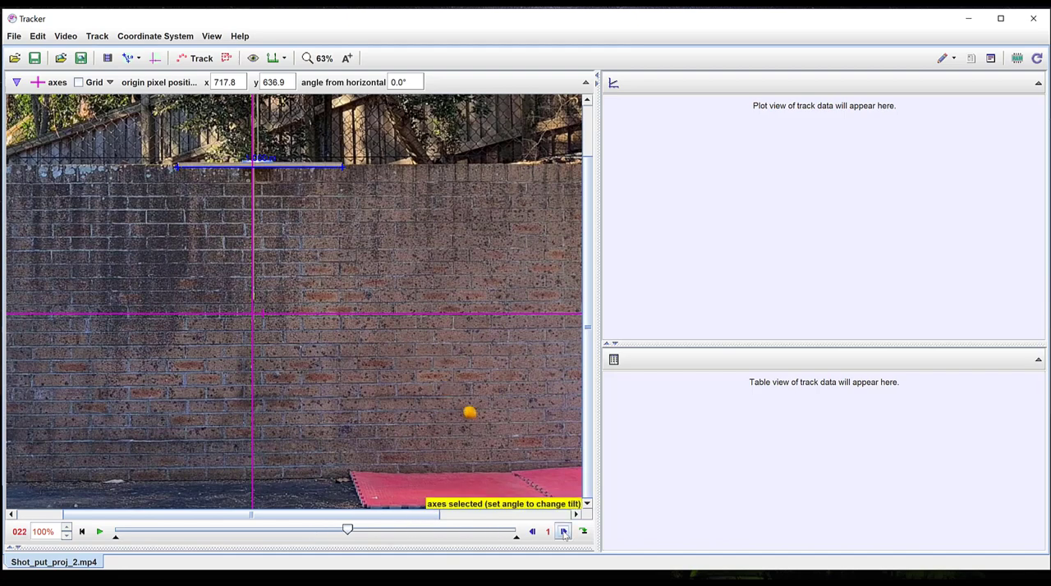
click(564, 531)
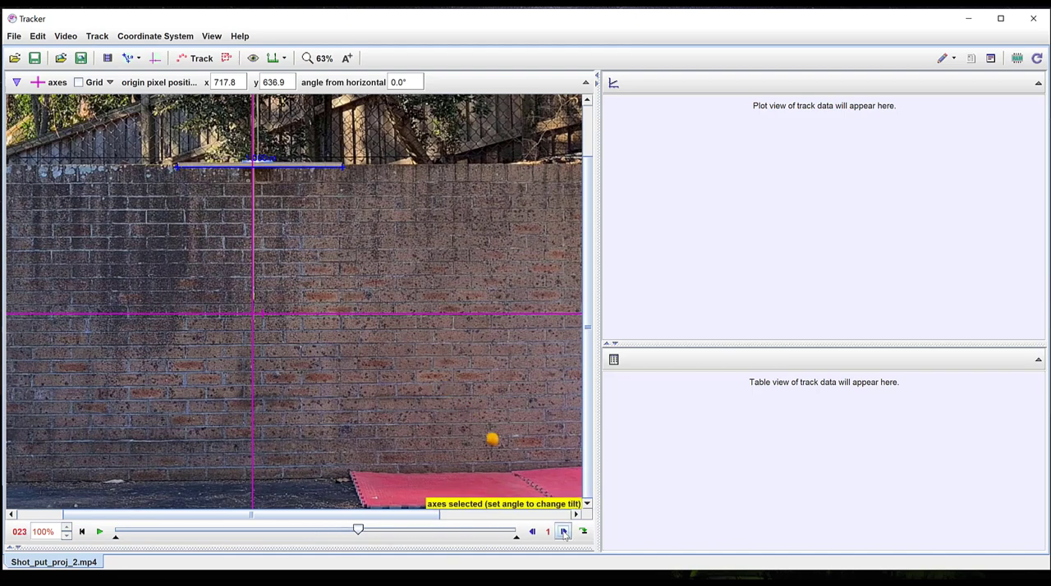
click(564, 531)
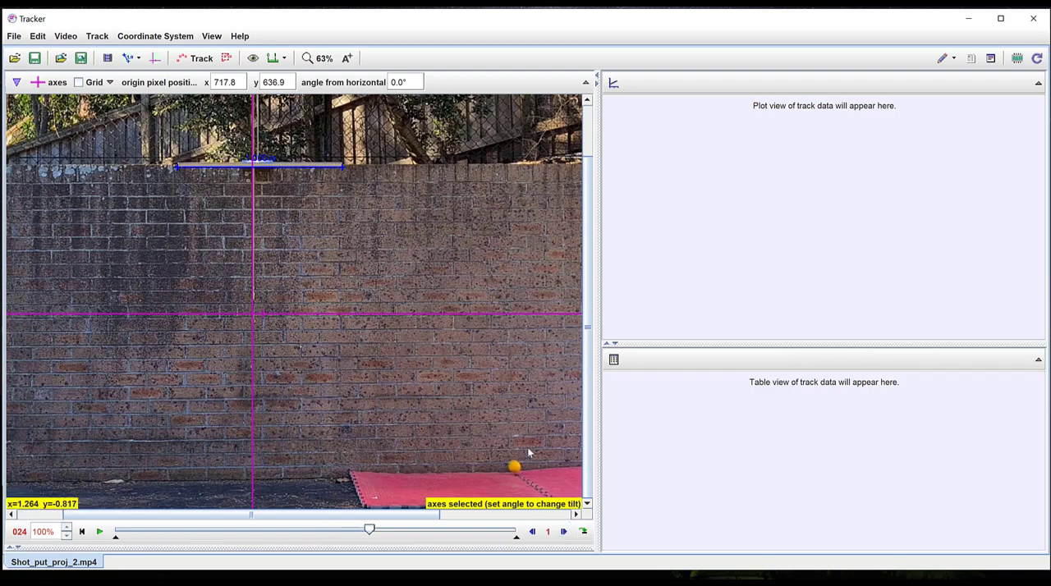
click(563, 531)
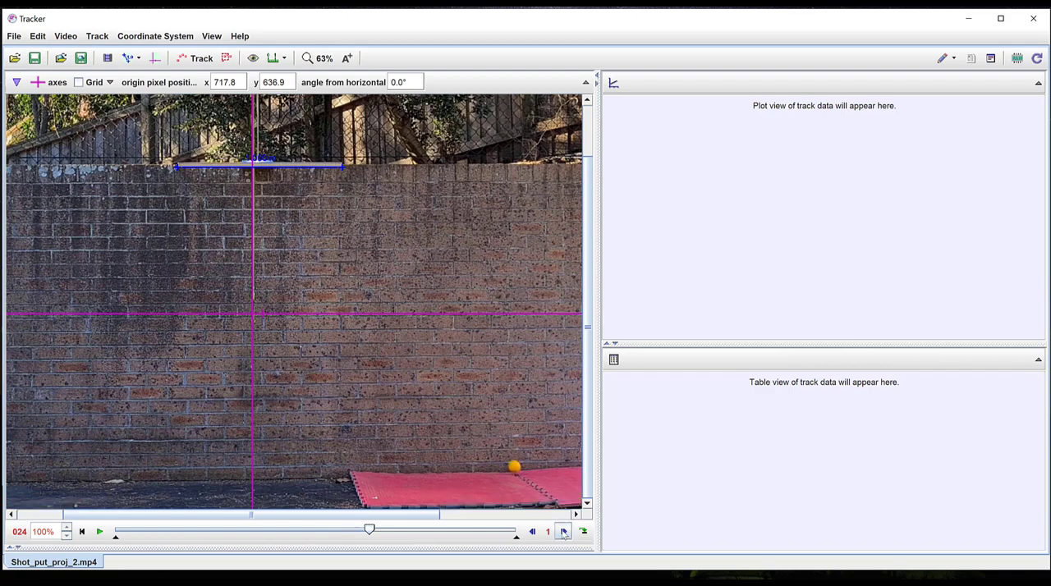
mouse_move(546, 532)
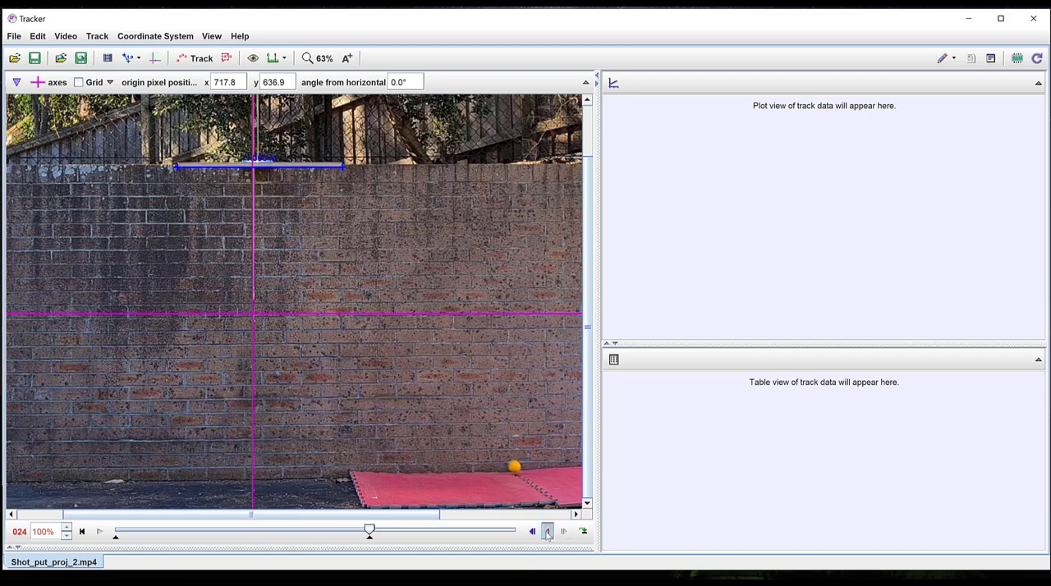
Step: Choose the frame step size and start a new point-mass track at frame 0
click(548, 531)
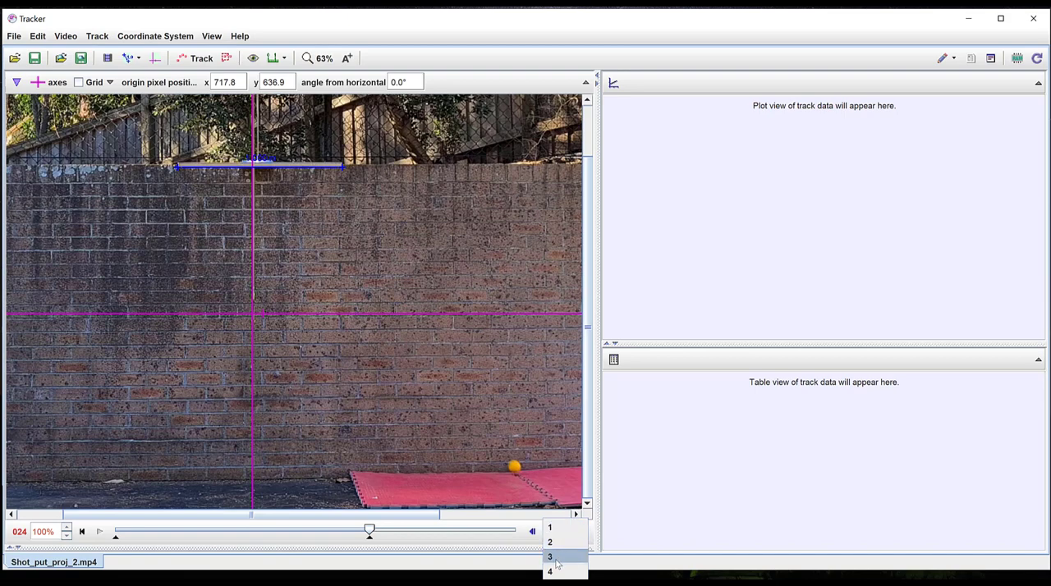
mouse_move(550, 571)
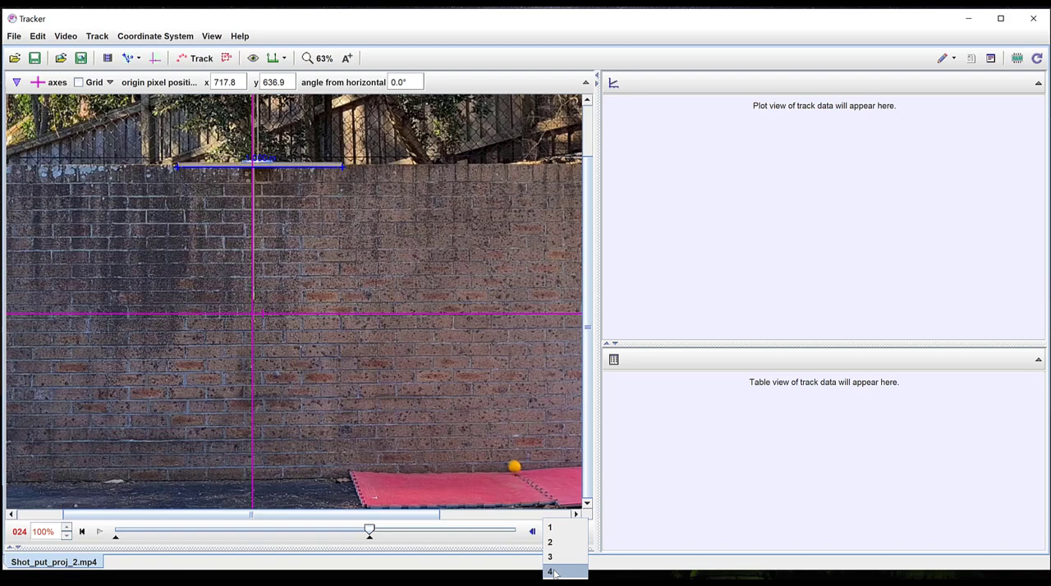
click(550, 527)
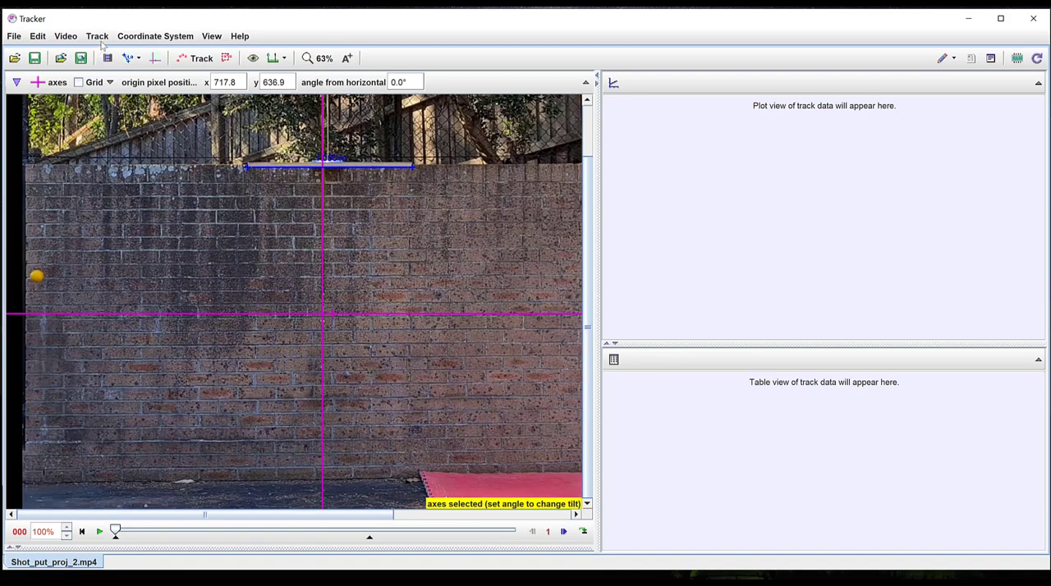
click(96, 35)
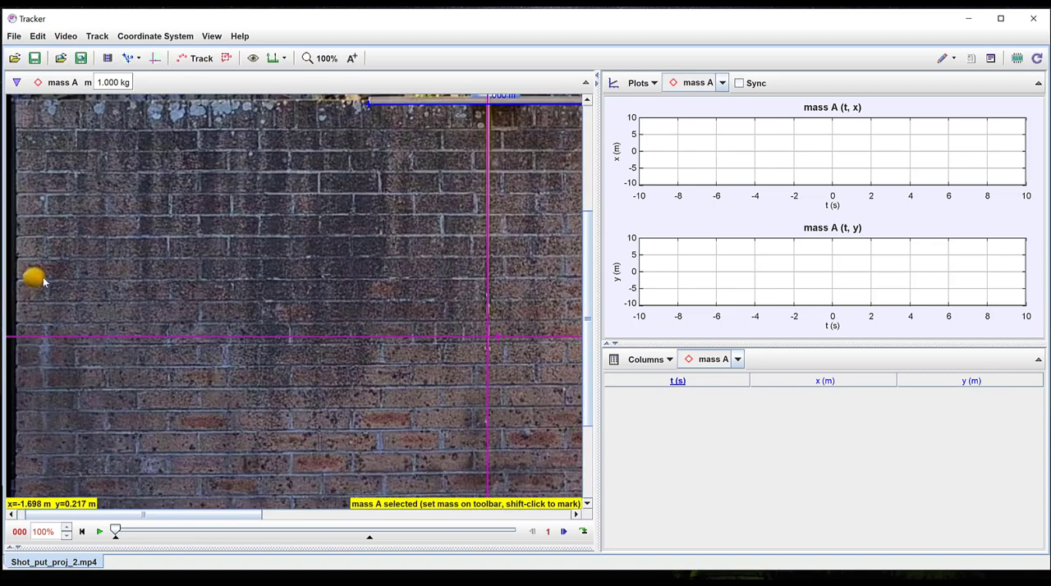
Step: Mark the ball's position by hand for mass A on the opening frames
click(327, 59)
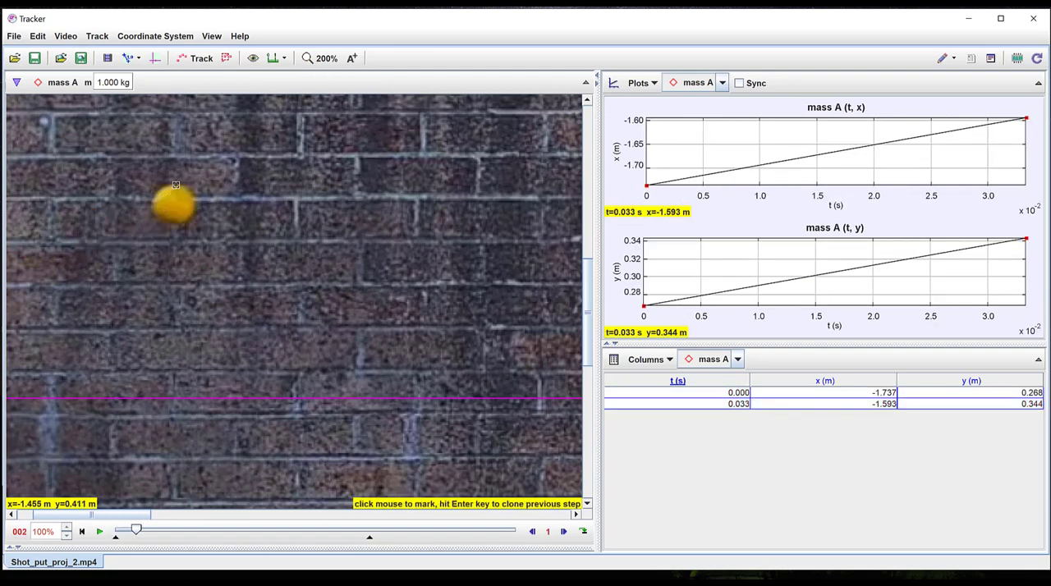
click(248, 174)
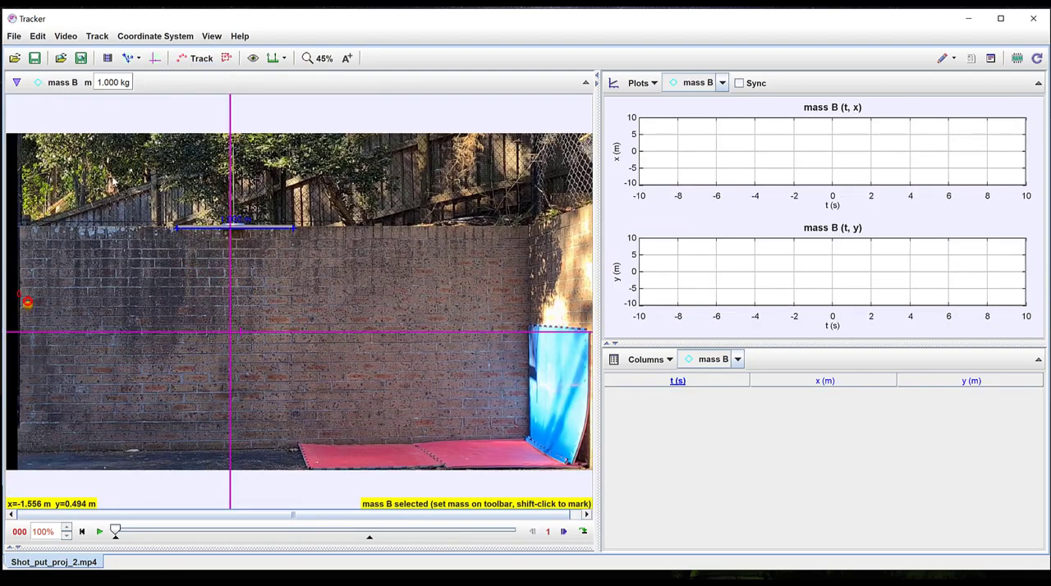
Step: Open the mass B autotracker and fit the key-frame template around the ball in frame 0
click(96, 36)
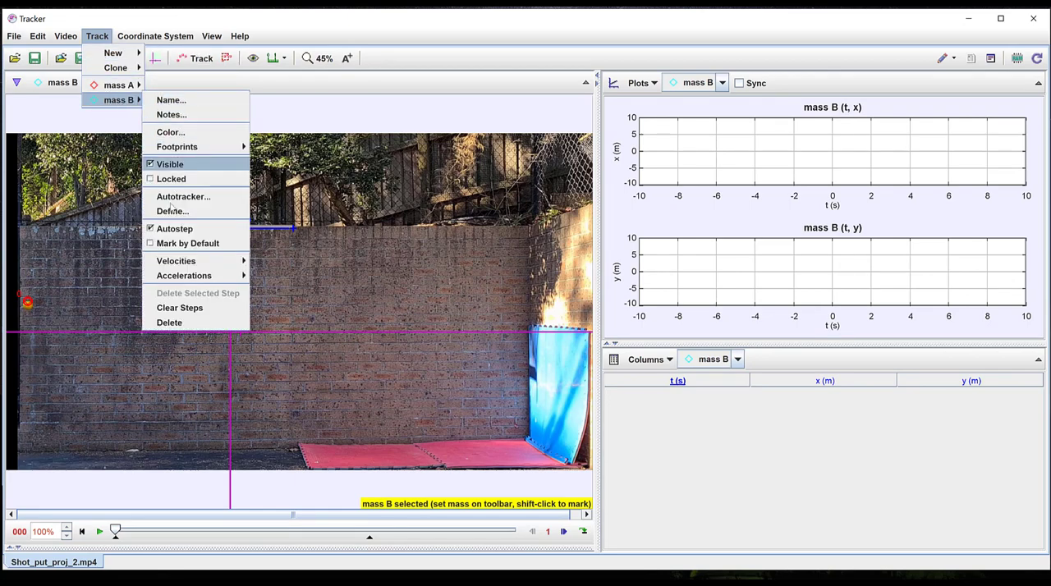
mouse_move(184, 197)
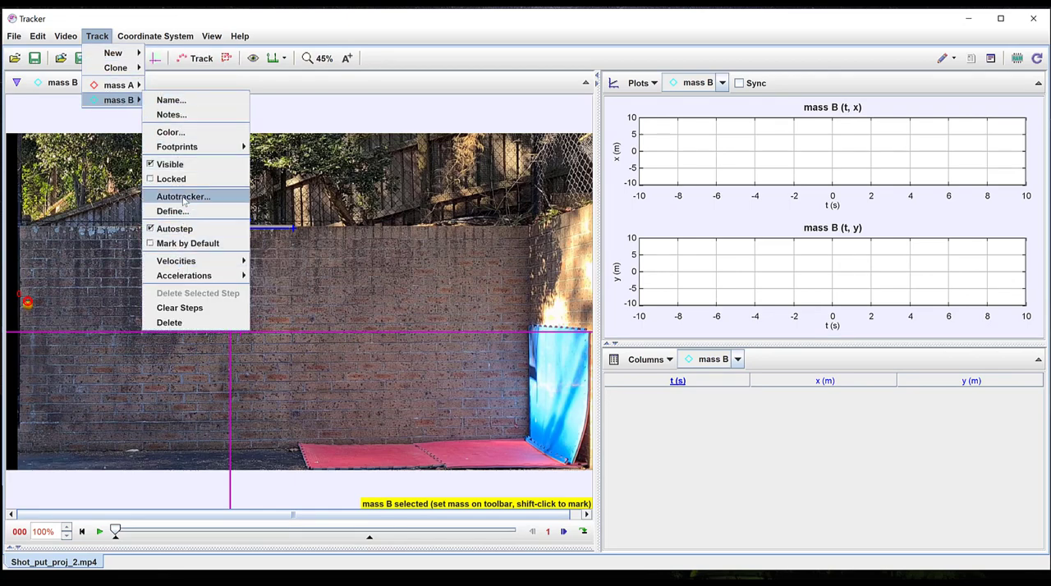
click(183, 197)
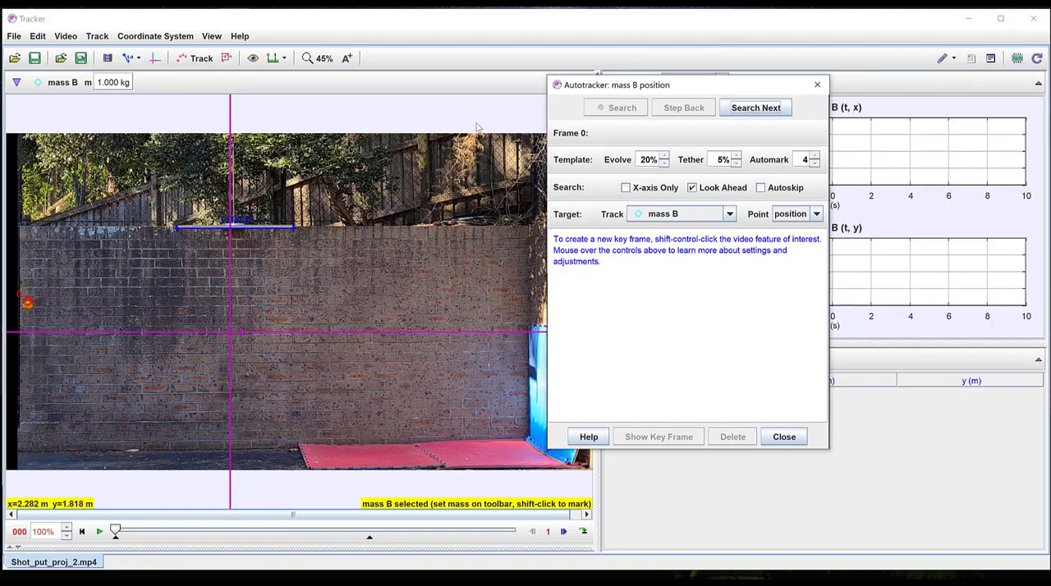
mouse_move(168, 265)
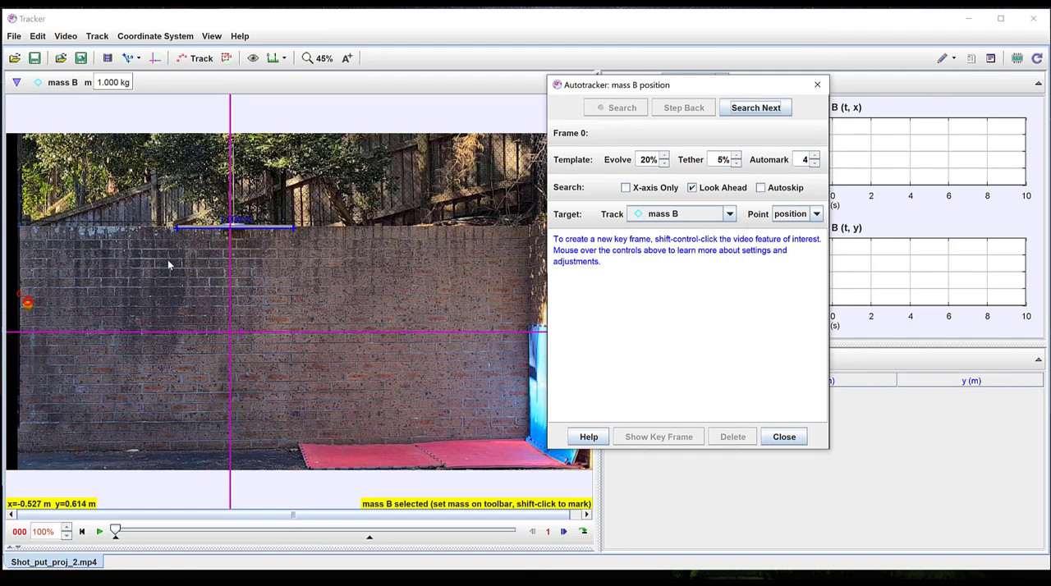
mouse_move(142, 275)
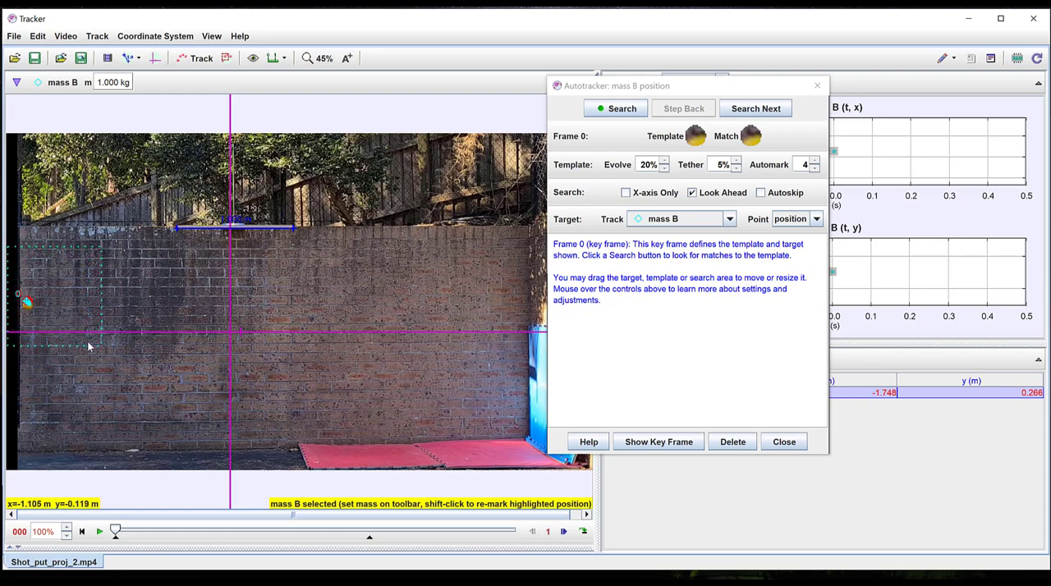
mouse_move(62, 295)
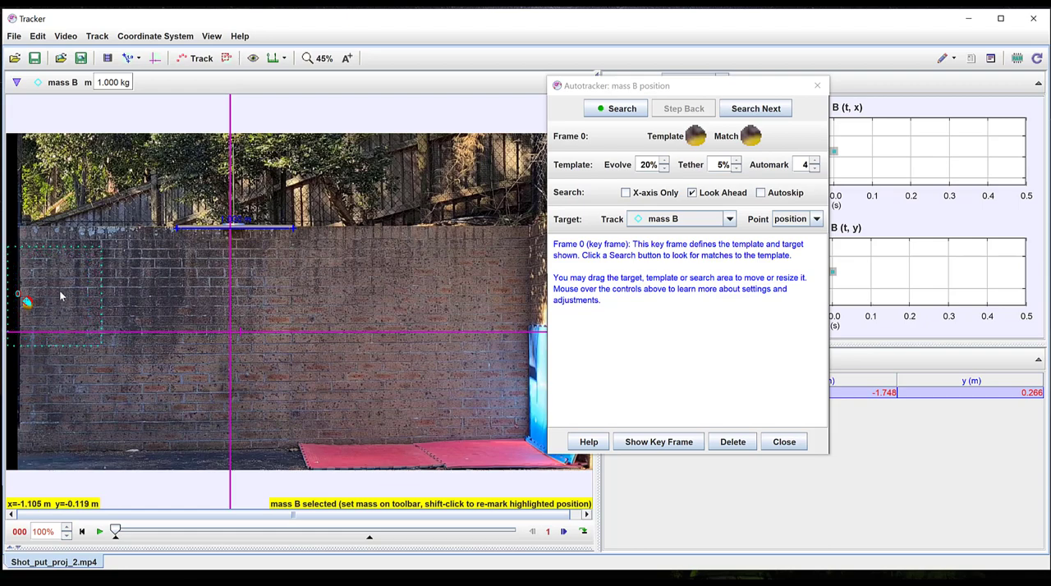
drag(24, 301, 27, 308)
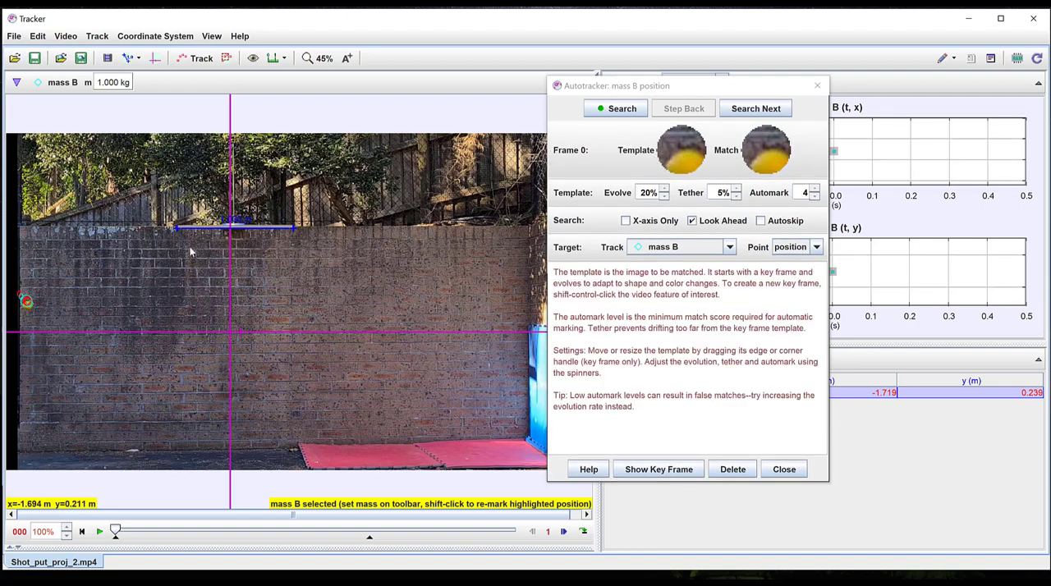
click(27, 302)
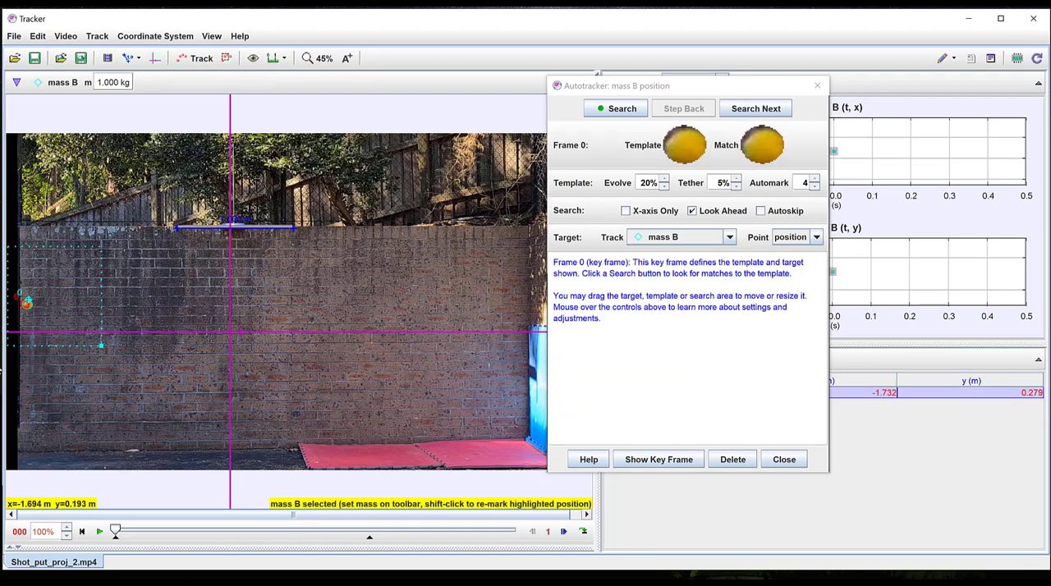
mouse_move(503, 295)
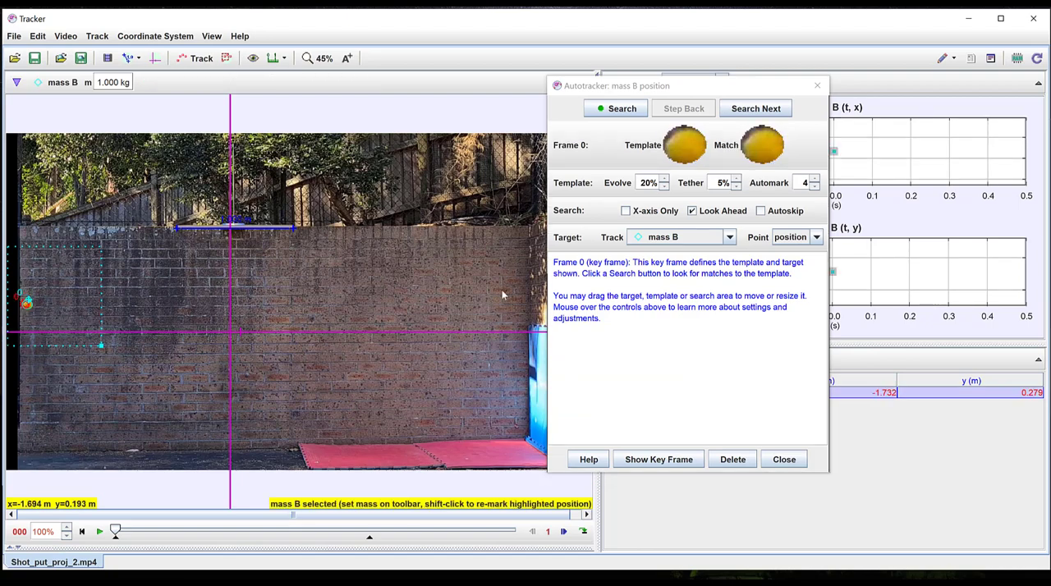
click(615, 109)
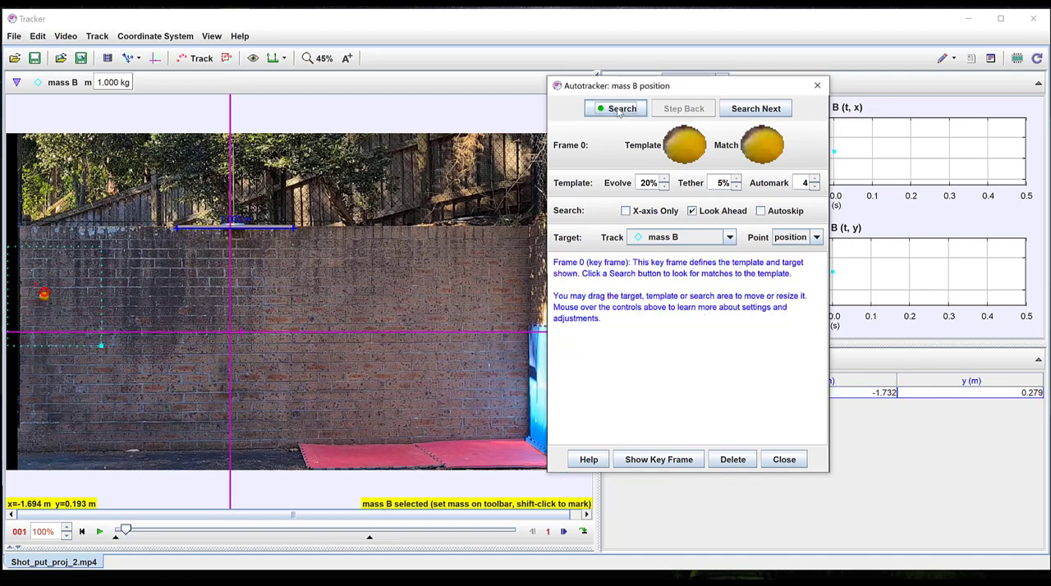
Step: Autotrack mass B to frame 24, accepting matches at frames 11, 15 and 24, then close the autotracker
click(616, 109)
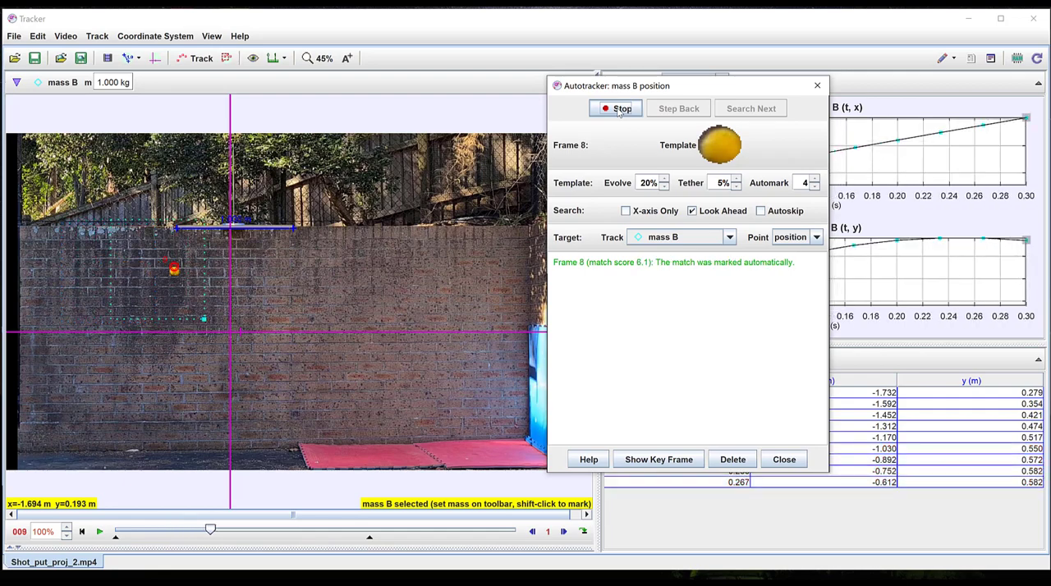
click(750, 108)
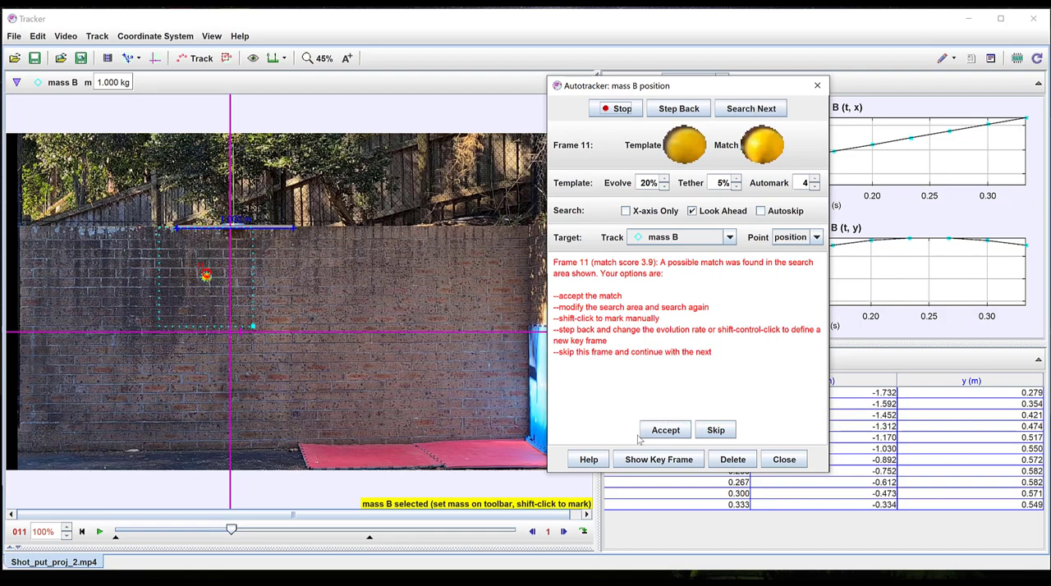
click(665, 430)
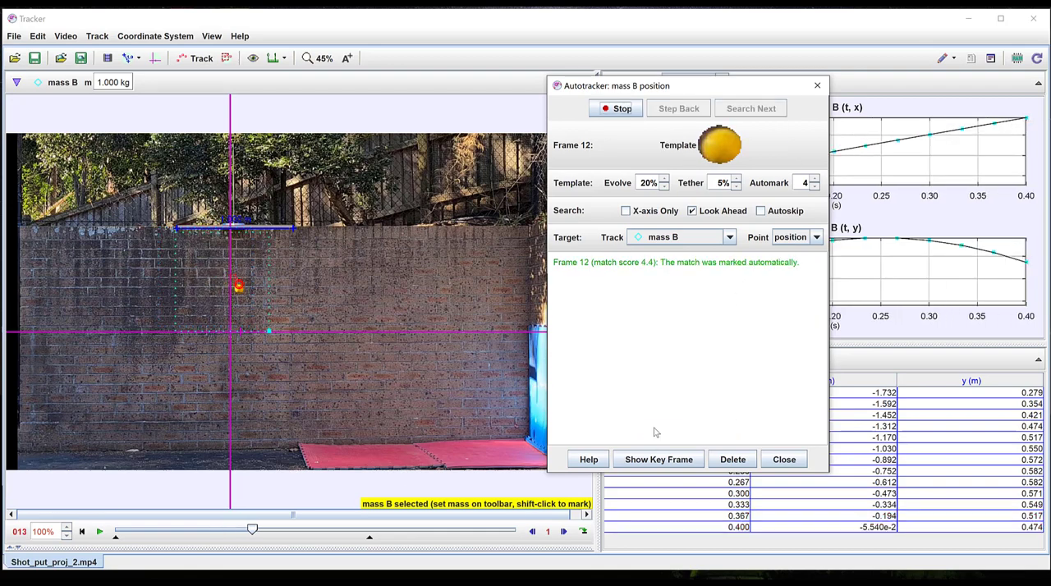
click(749, 109)
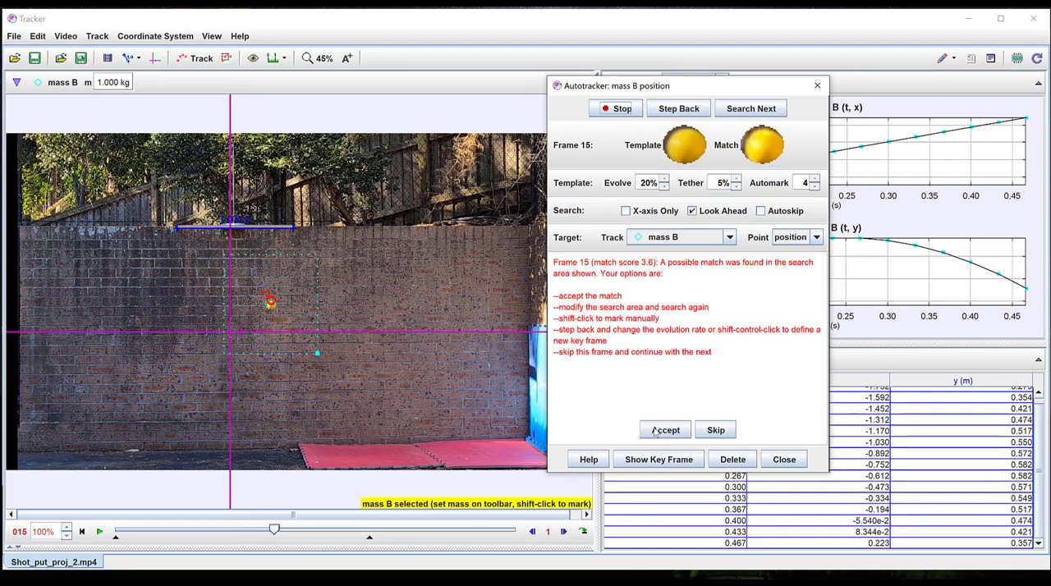
click(665, 430)
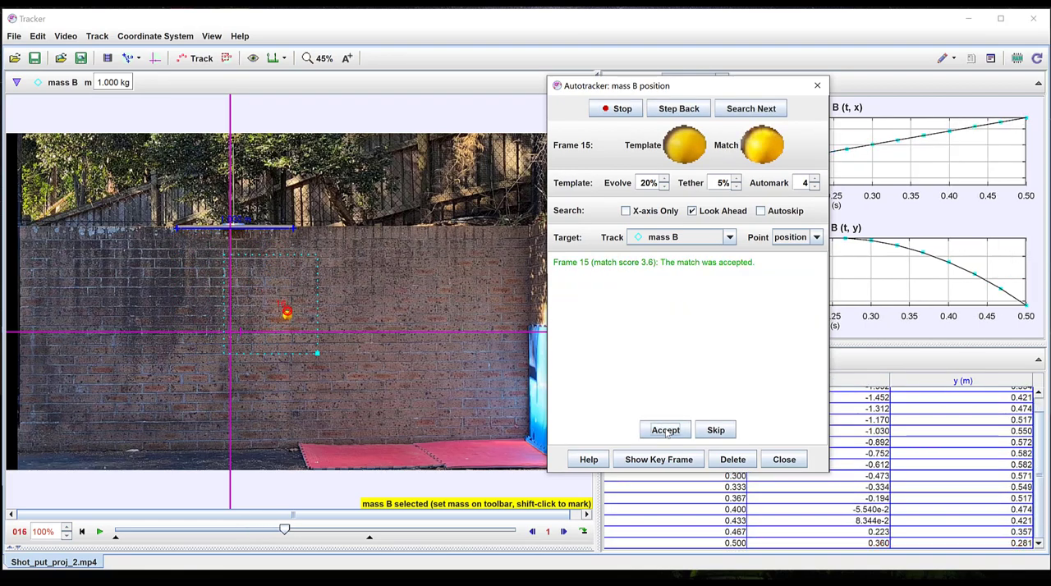
click(665, 430)
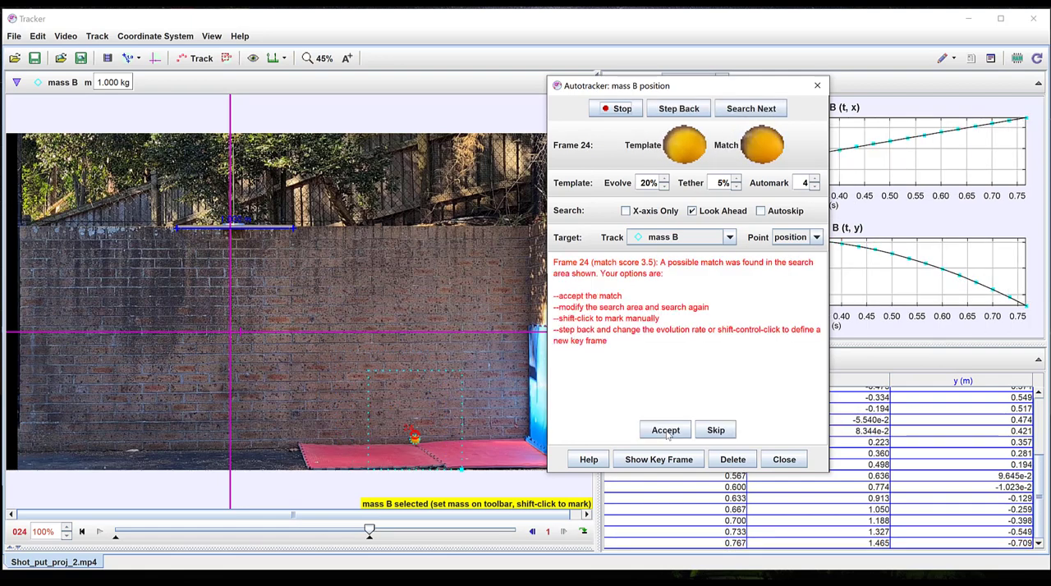
click(665, 429)
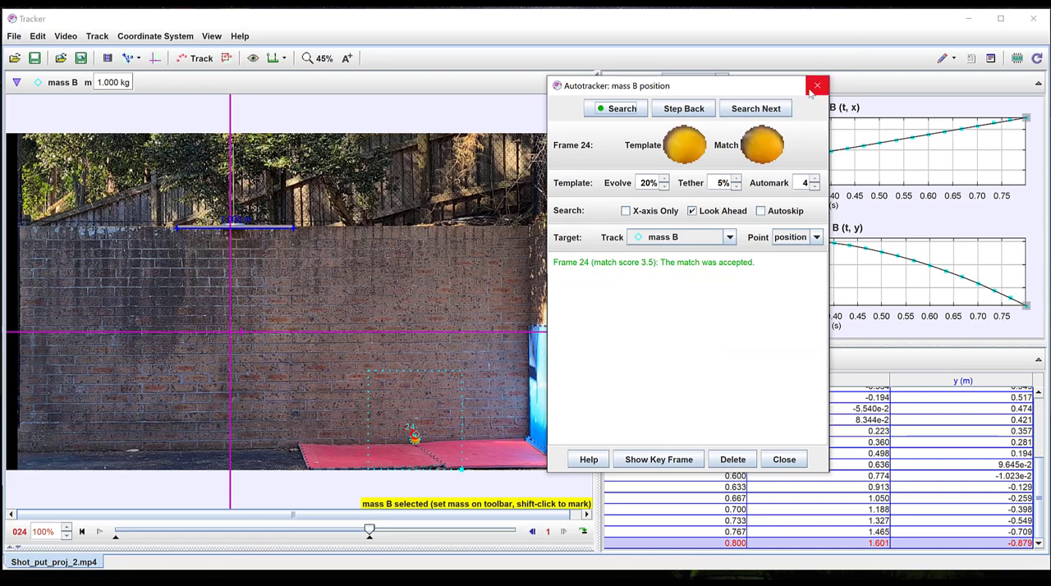
click(817, 85)
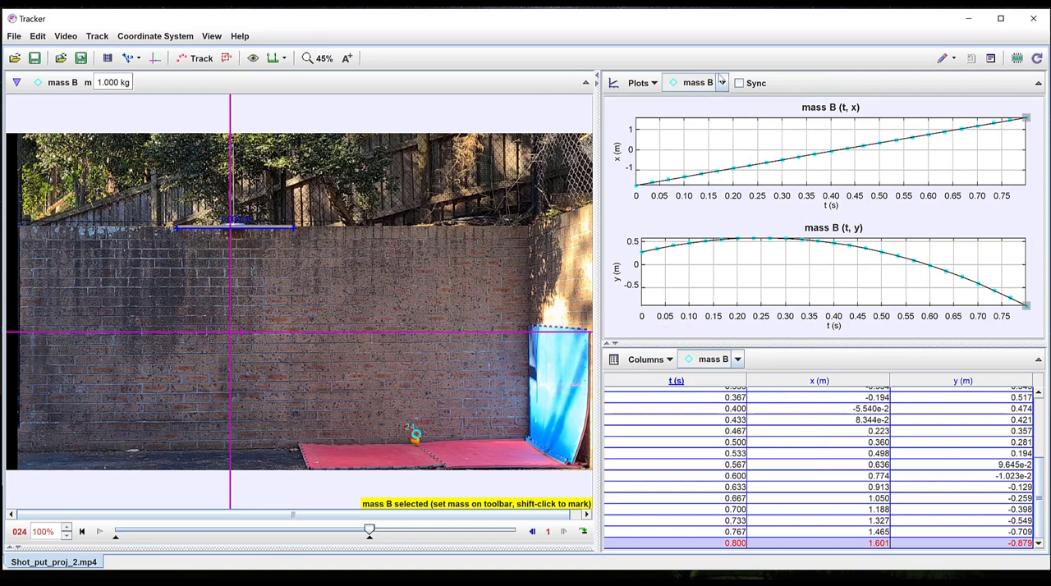
Step: Switch the plots to mass A's trajectory, then back to mass B
click(696, 82)
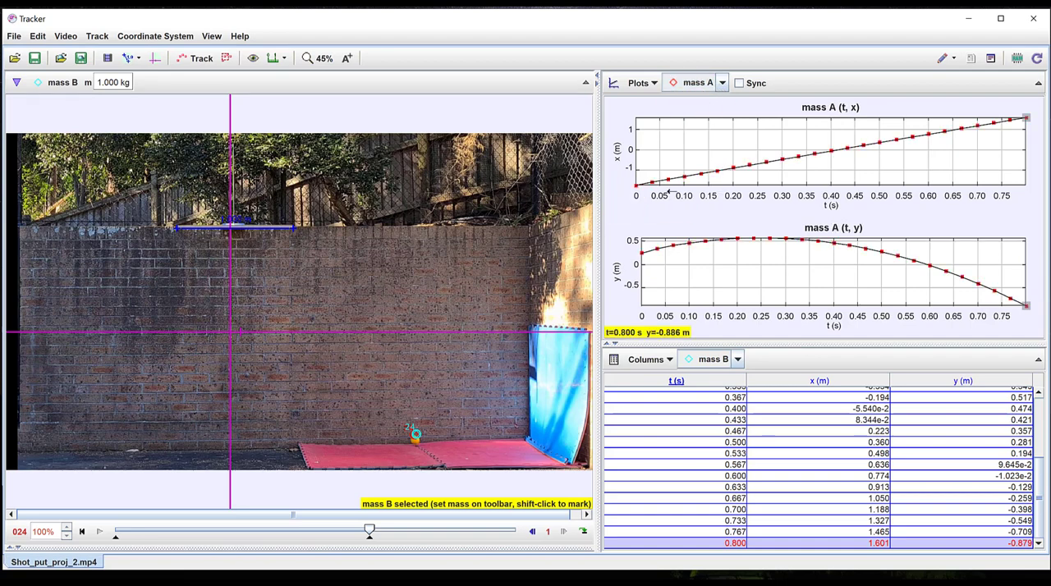
click(696, 82)
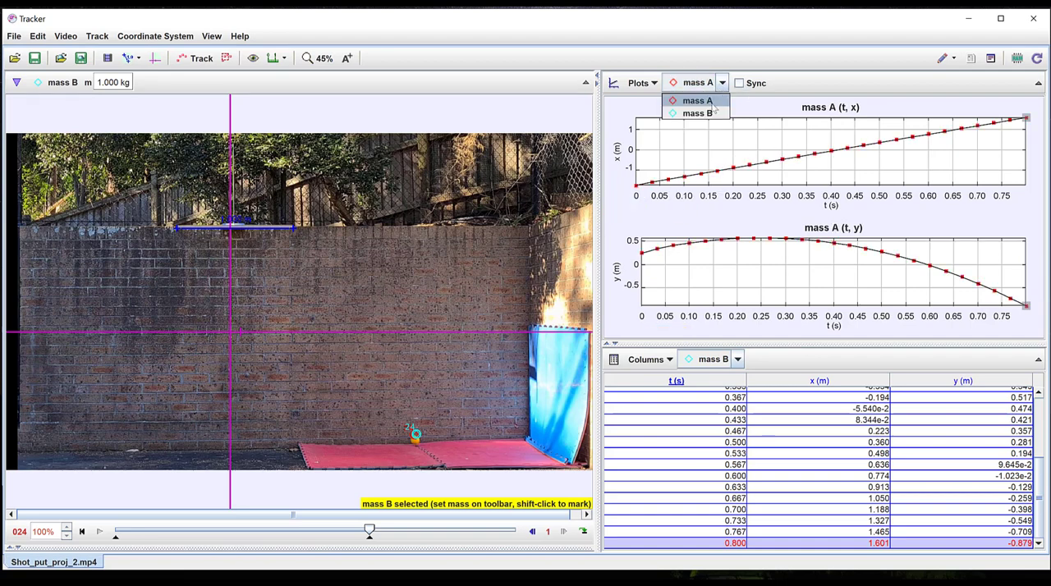
click(253, 57)
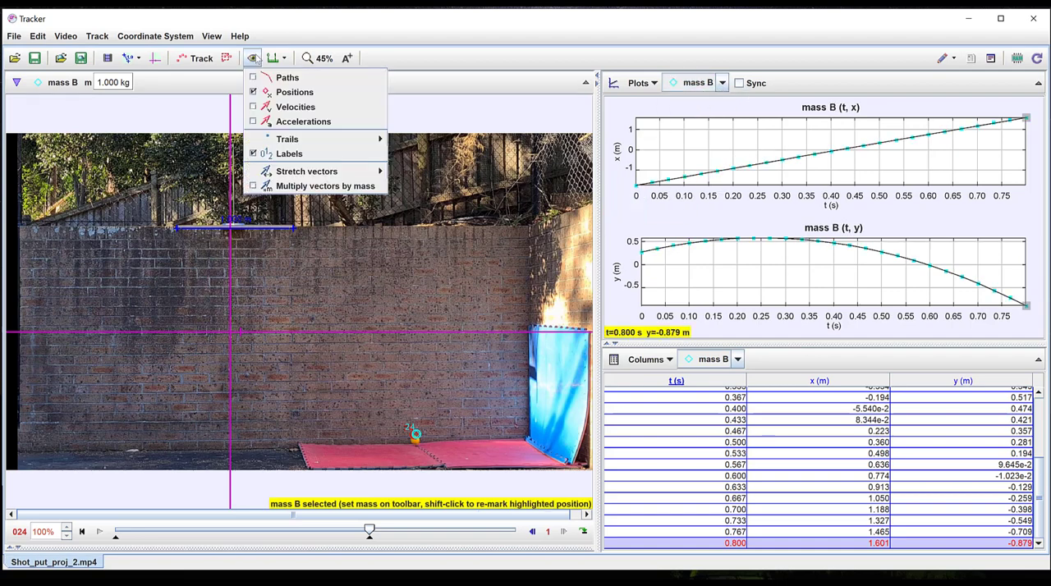
mouse_move(397, 164)
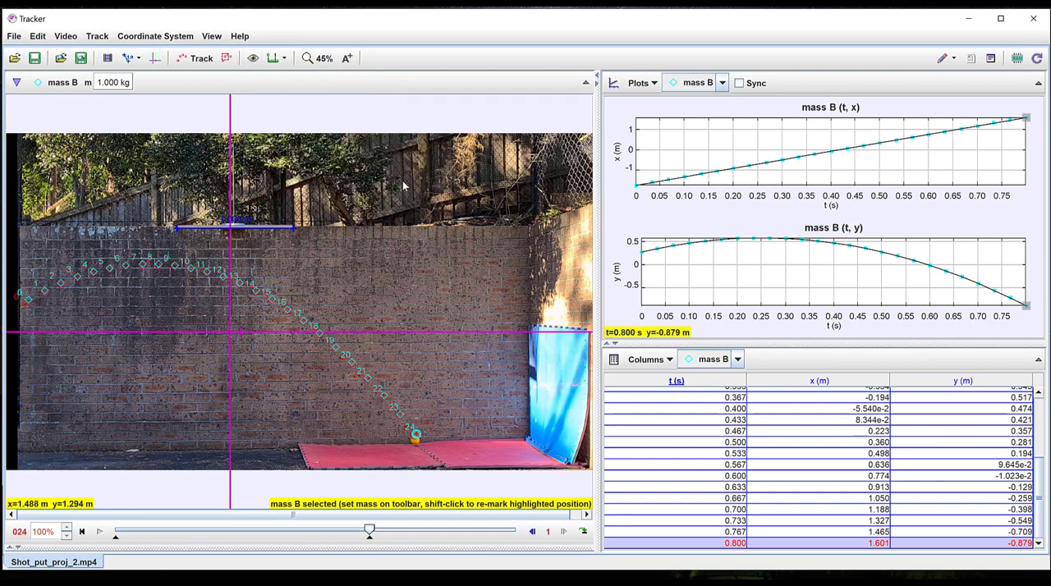
mouse_move(378, 413)
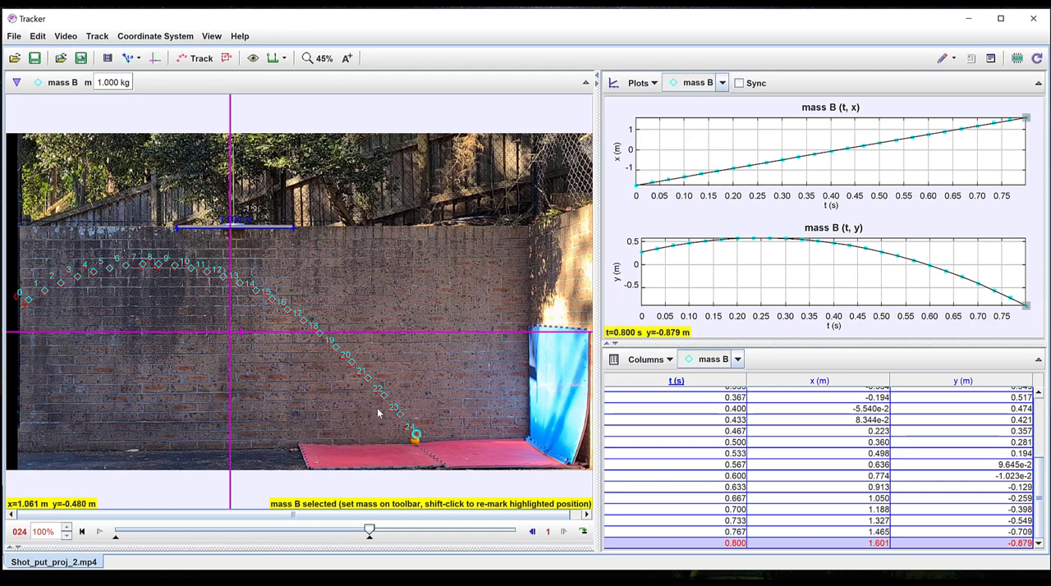
mouse_move(334, 405)
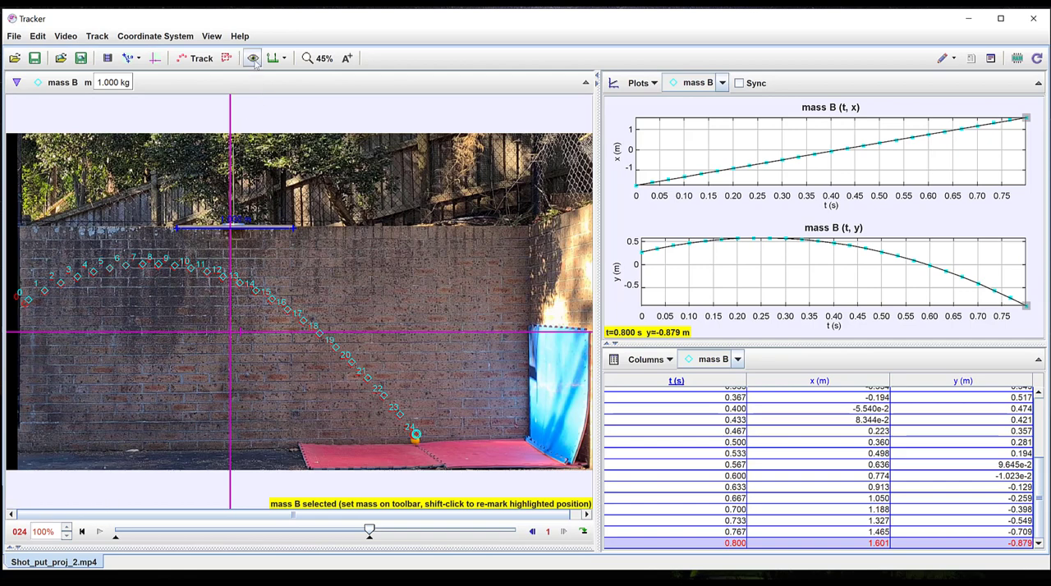
mouse_move(253, 57)
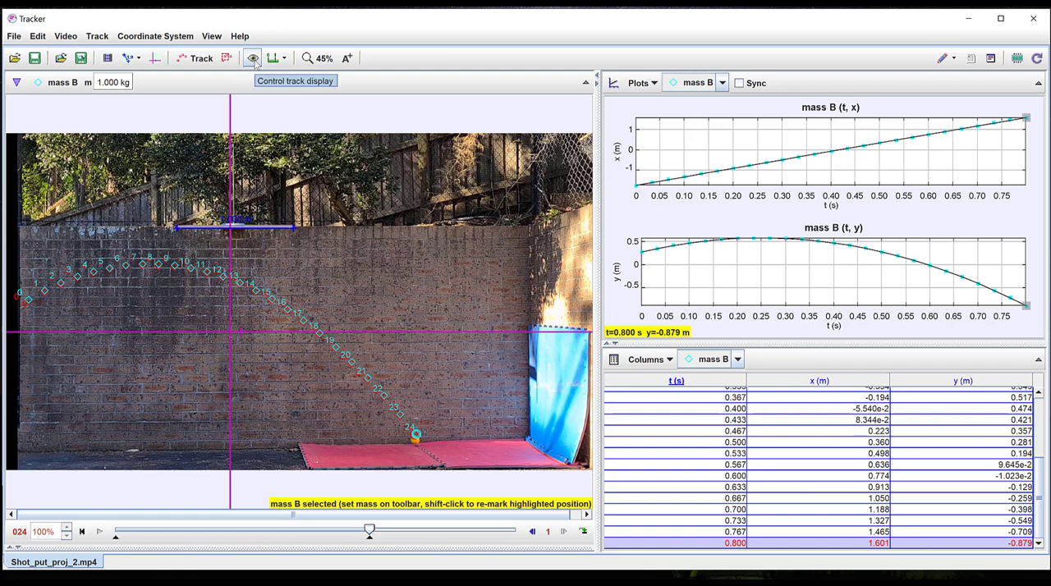
click(253, 57)
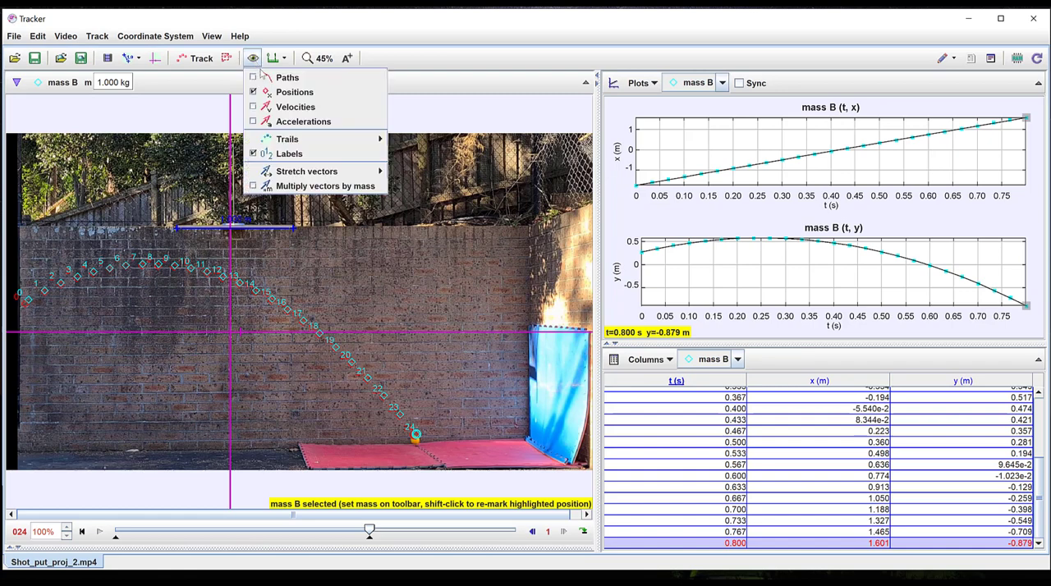
click(295, 107)
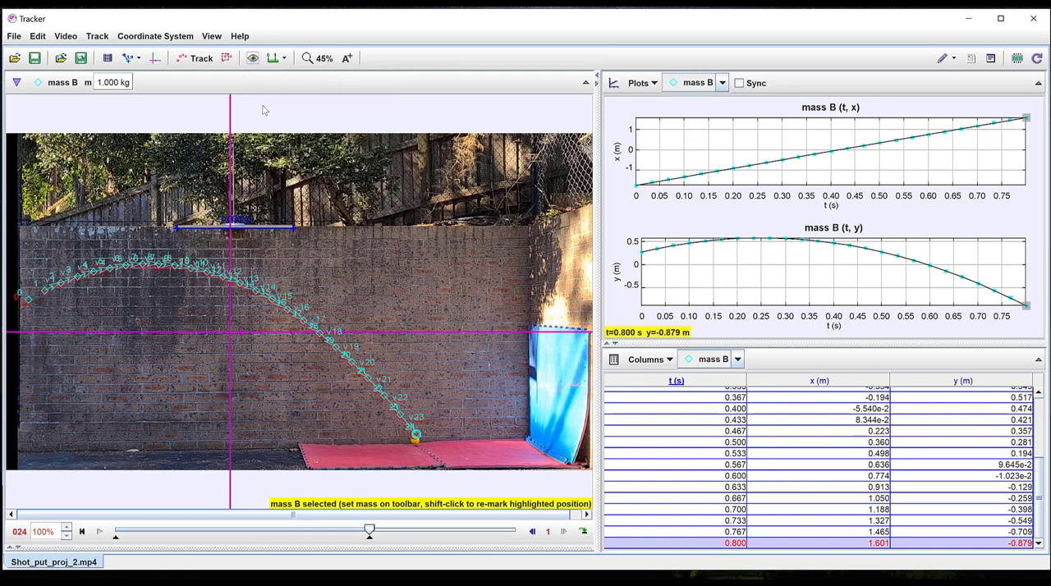
mouse_move(272, 299)
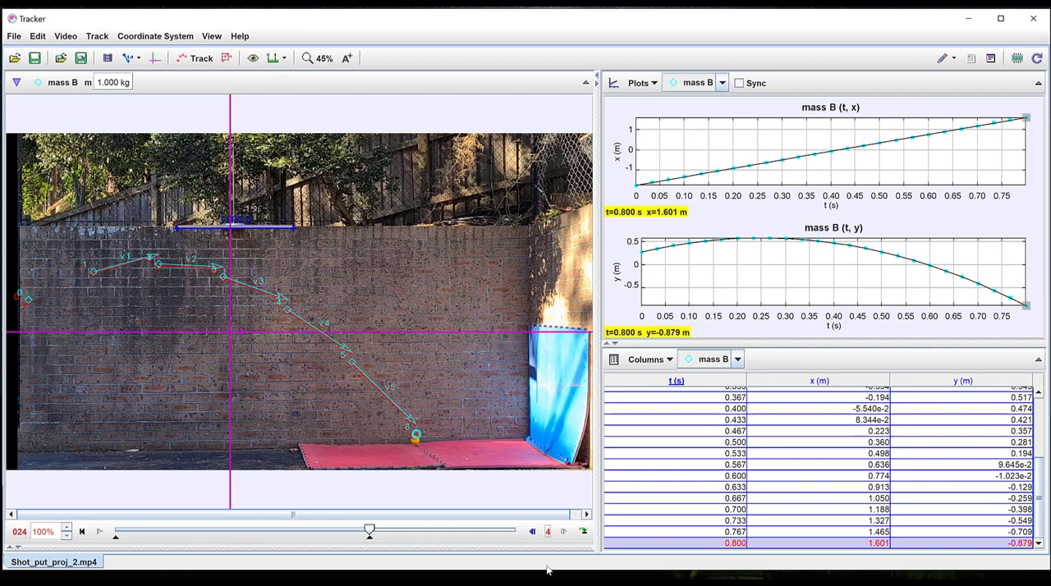
click(172, 272)
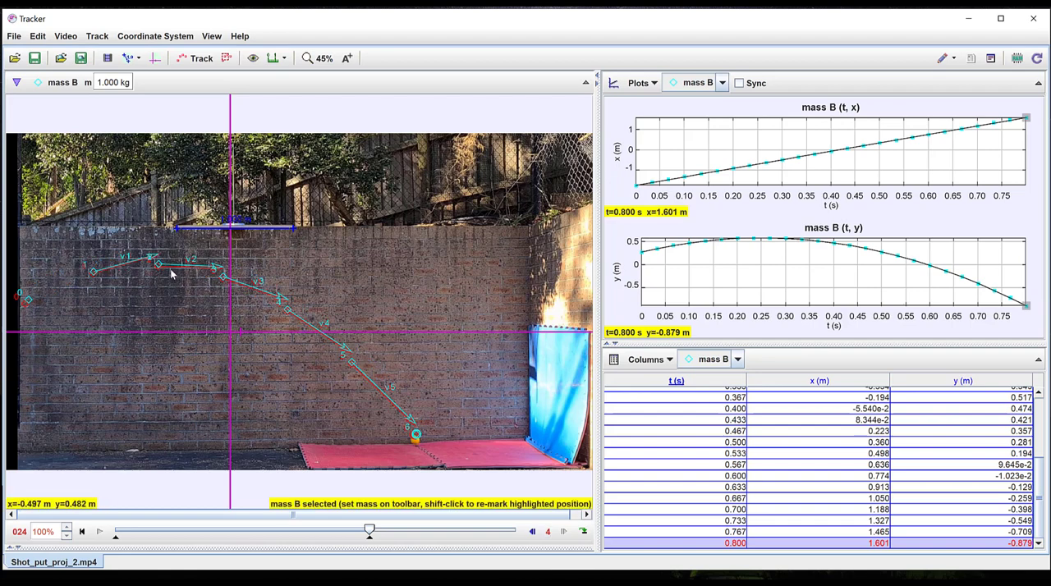
mouse_move(164, 276)
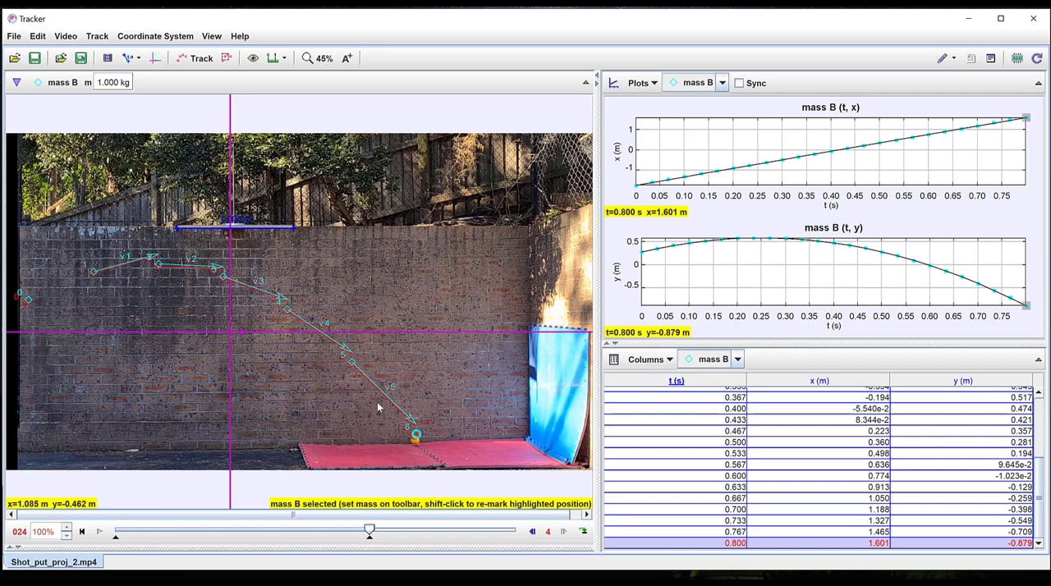
mouse_move(426, 431)
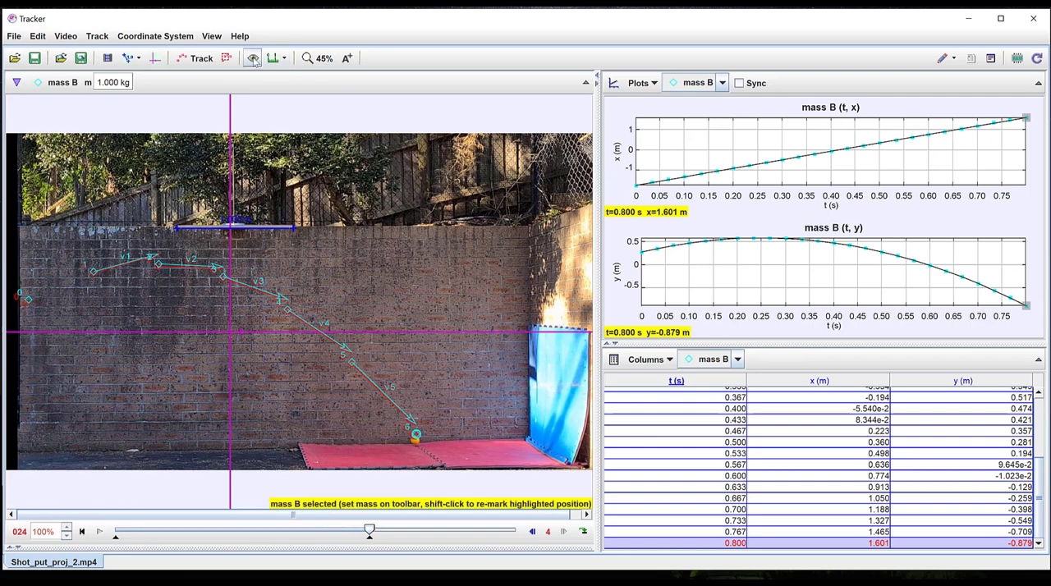
click(253, 57)
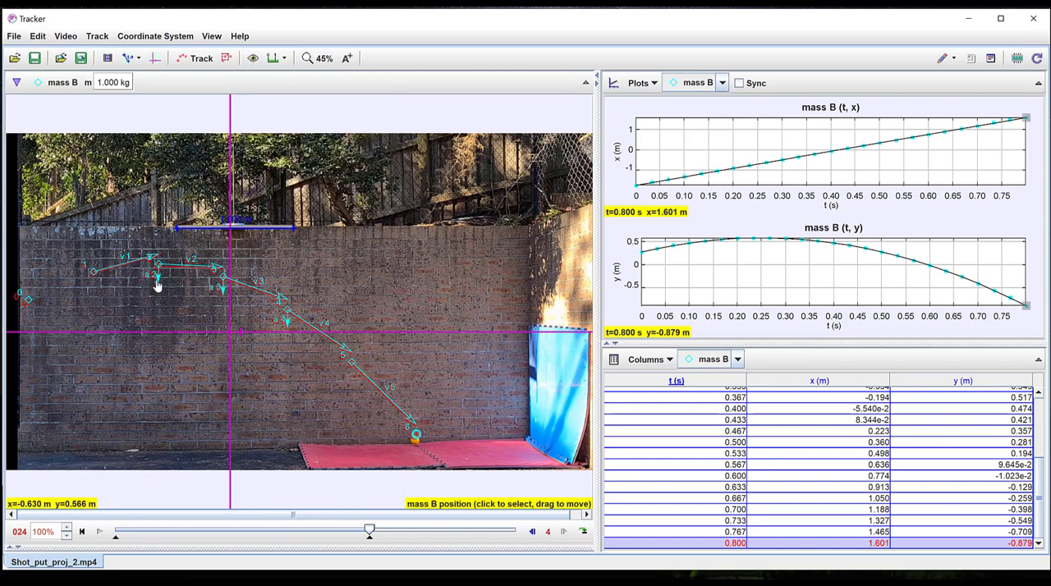
click(300, 327)
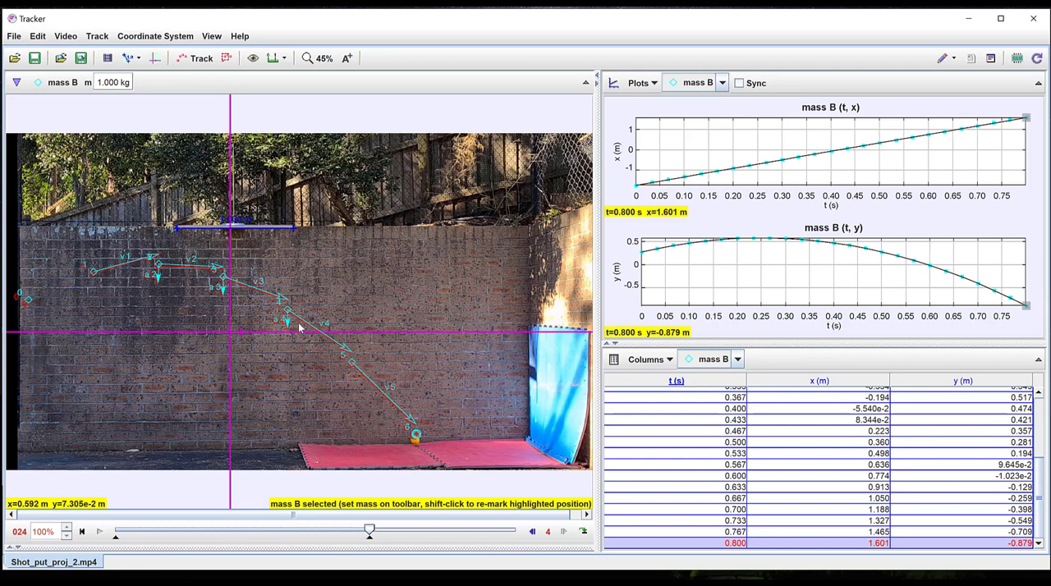
click(252, 57)
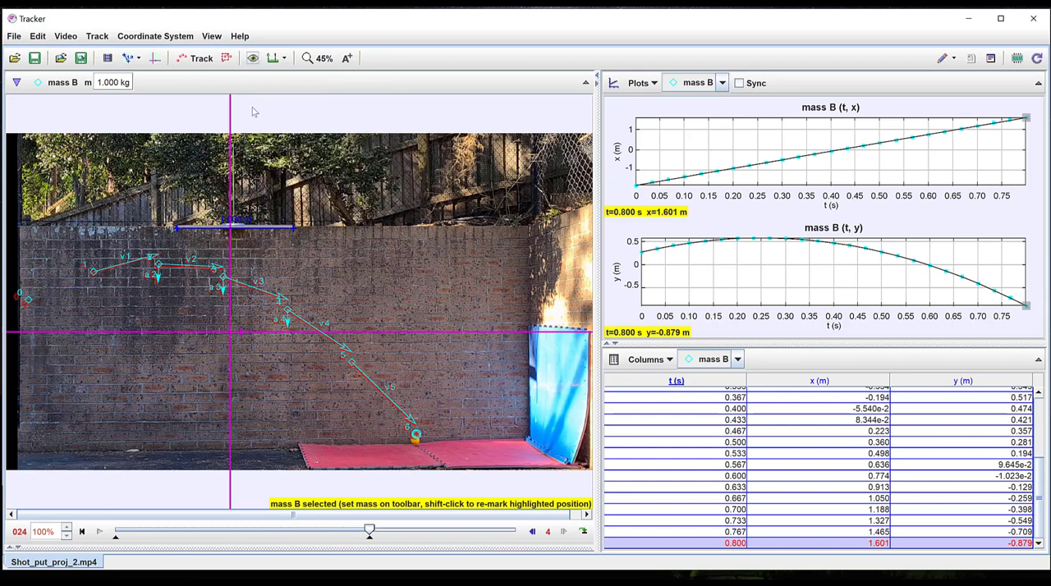
click(253, 57)
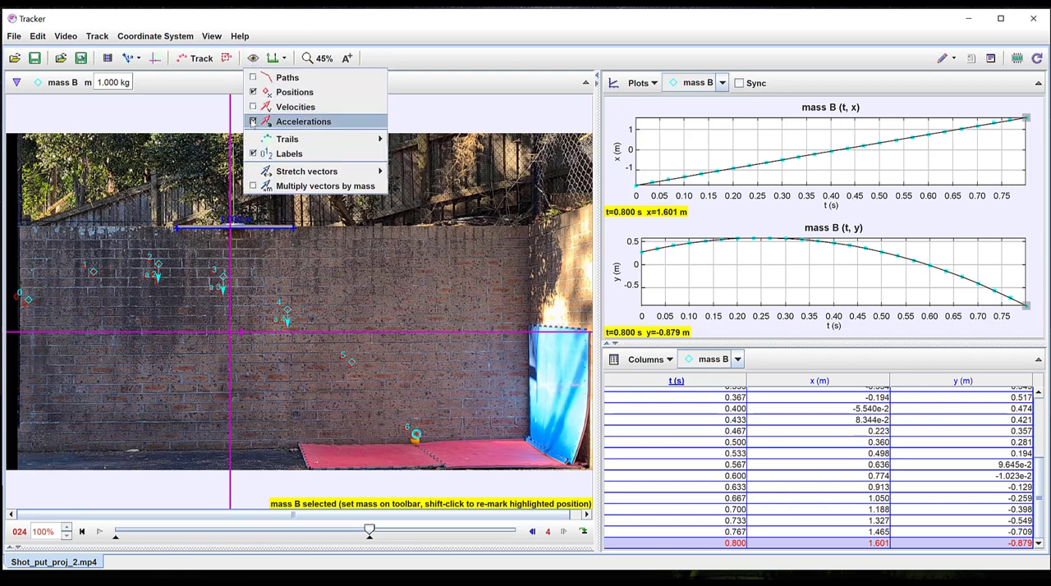
click(303, 121)
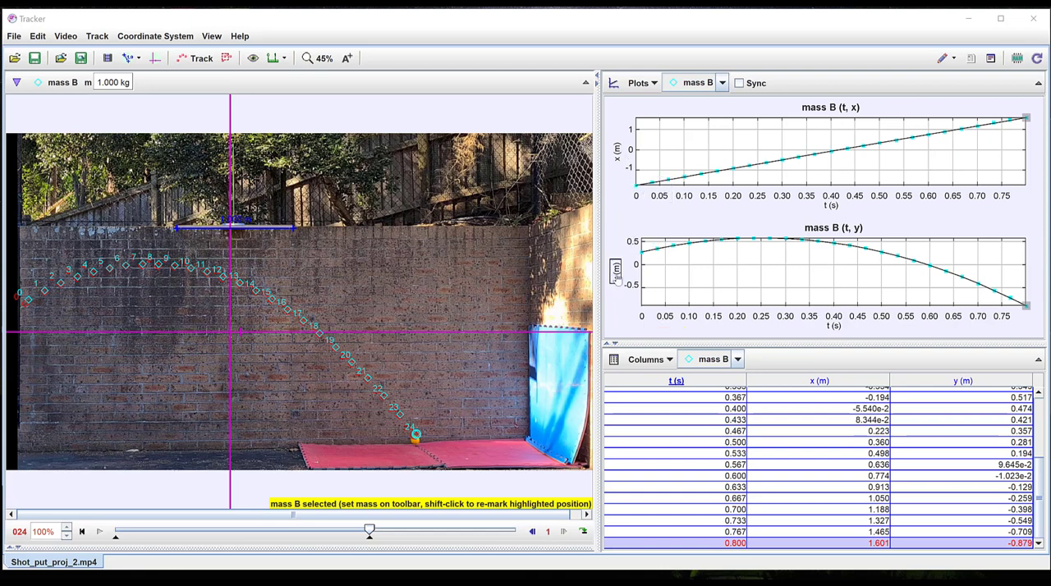
Step: Switch the lower plot to mass B's vy versus t and send it to Data Tool
click(616, 270)
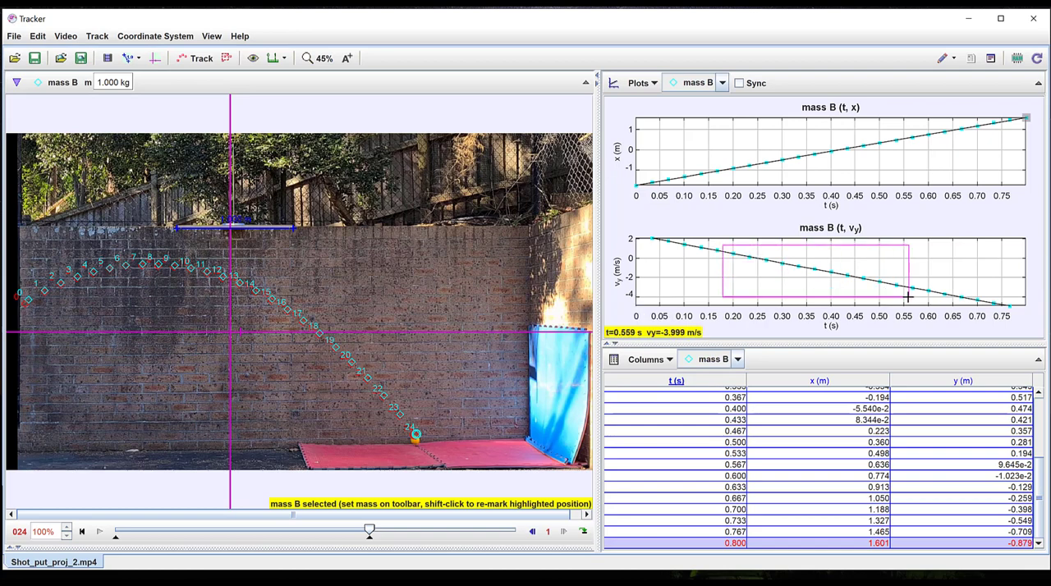
right_click(903, 297)
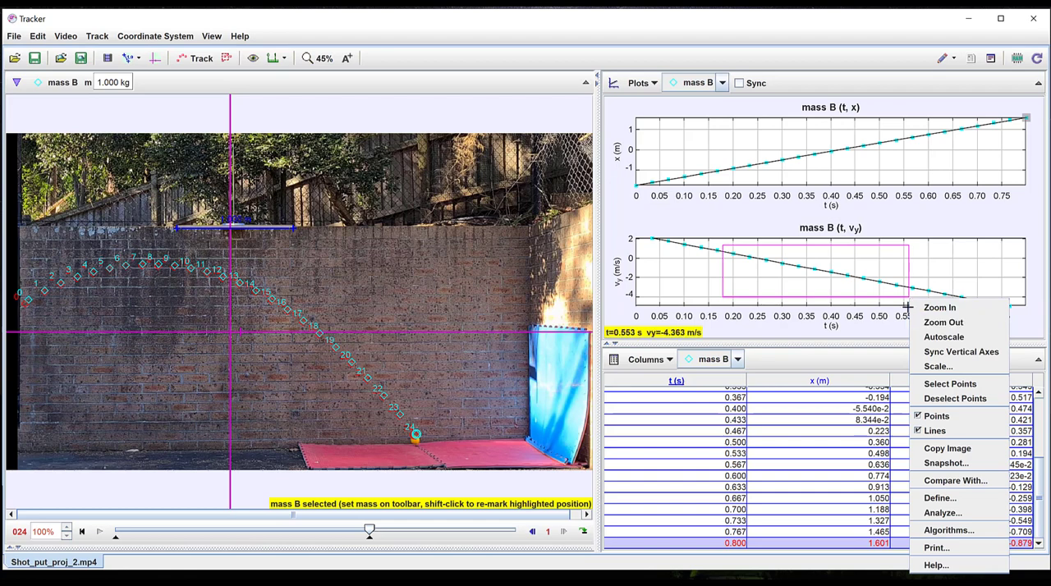
mouse_move(943, 513)
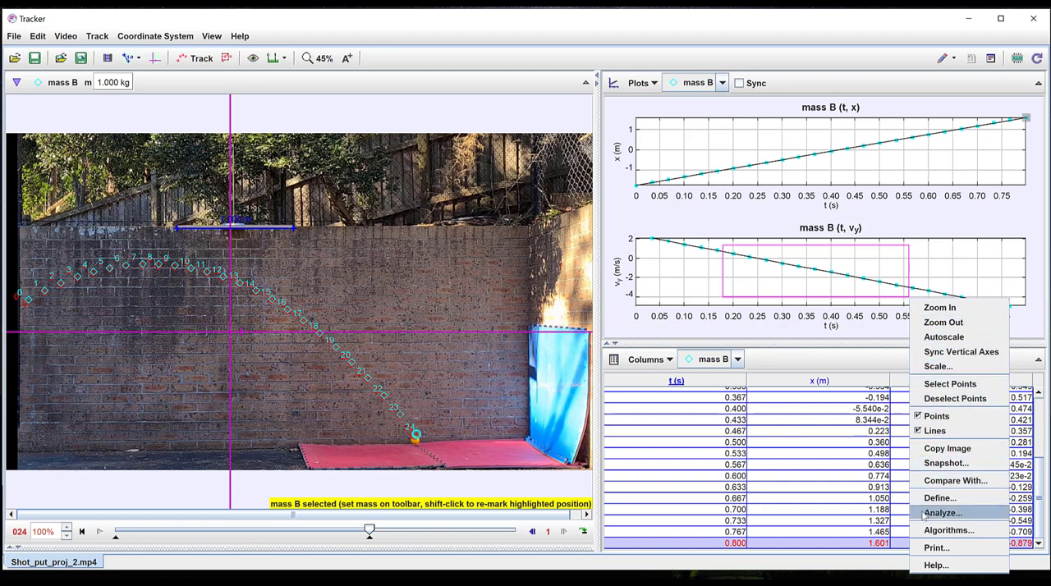
click(942, 512)
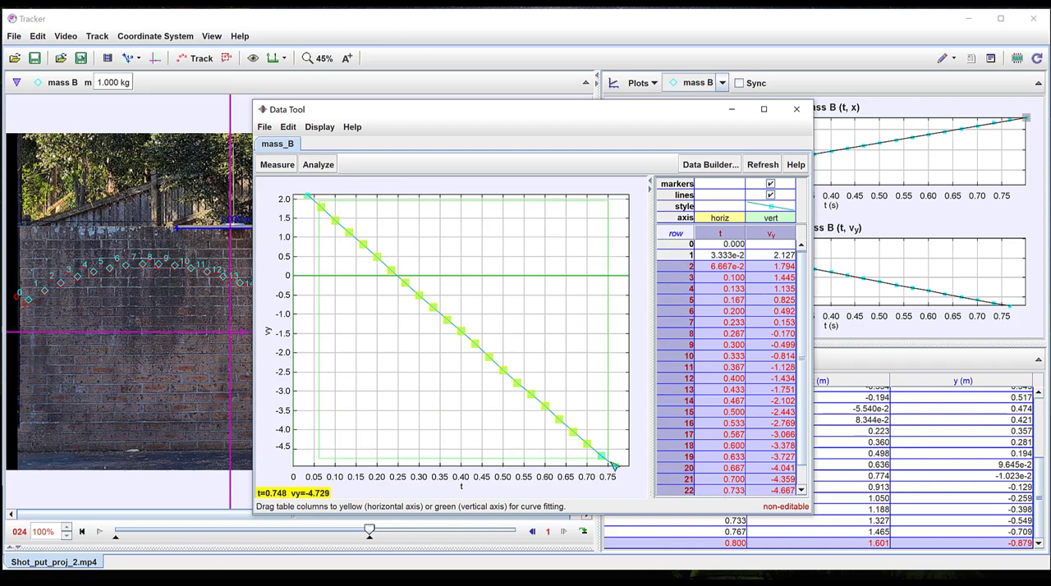
Step: Apply an autofit Line to mass B's vy data (A = -9.695, B = 2.426)
click(317, 164)
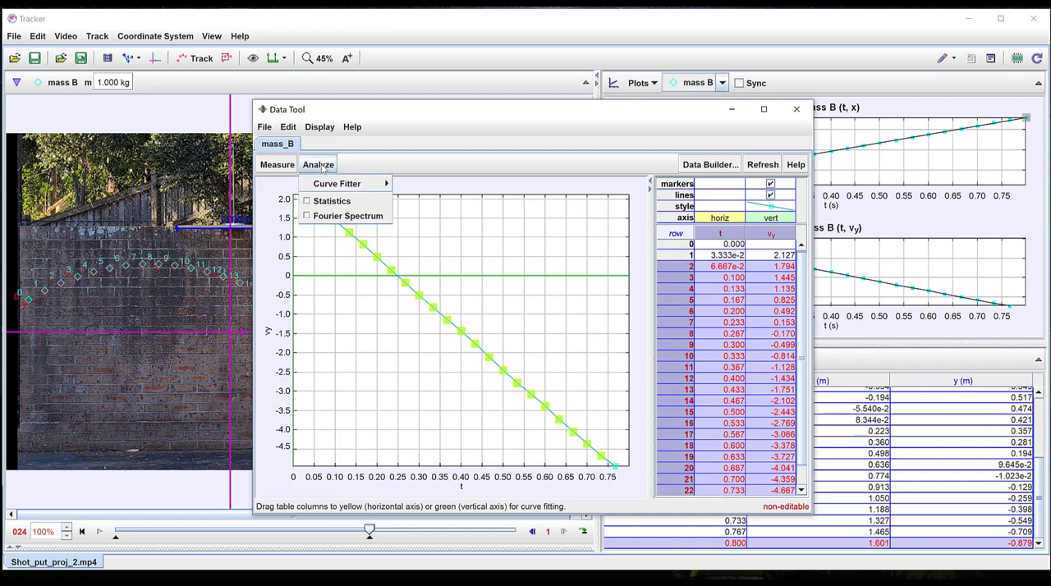
click(337, 184)
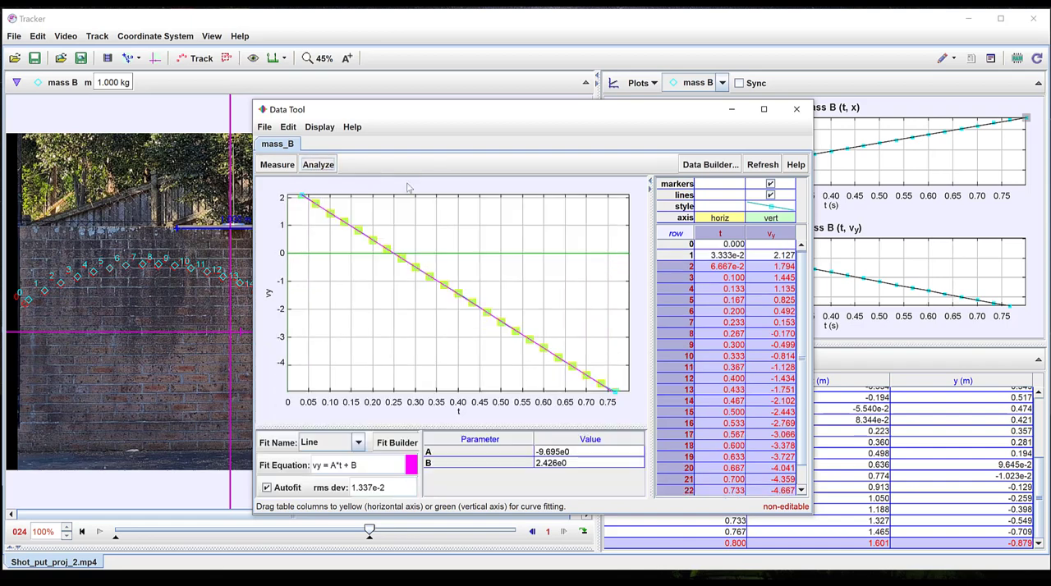
mouse_move(485, 273)
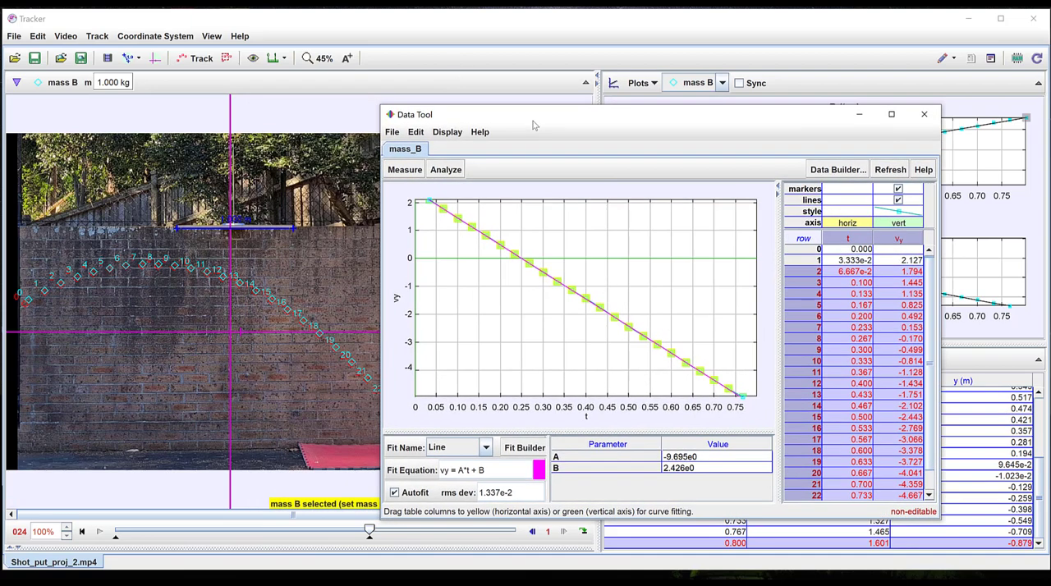
mouse_move(287, 231)
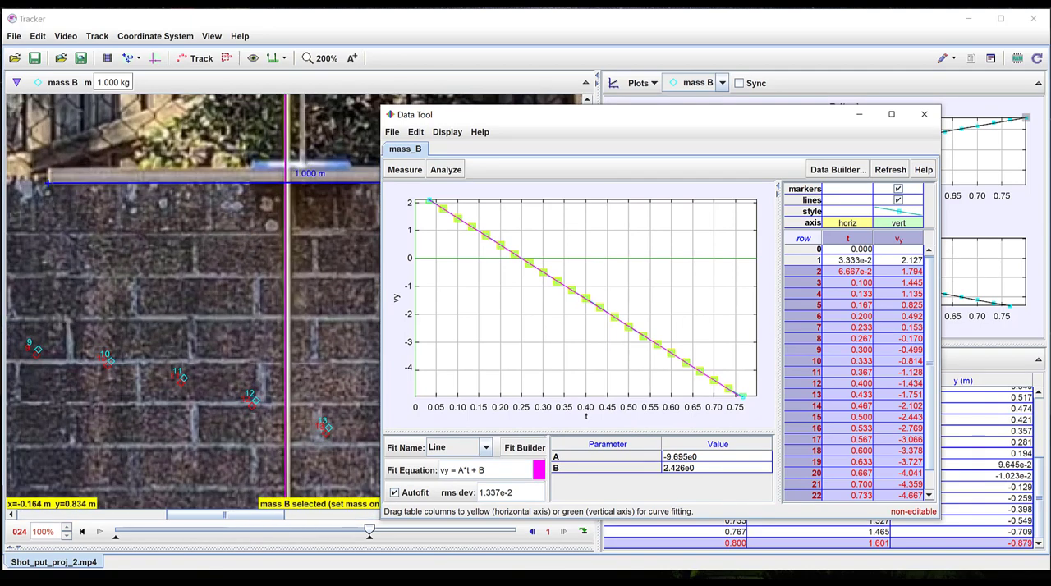
Step: Close Data Tool and nudge the calibration stick level, giving vy slope -9.717
click(924, 114)
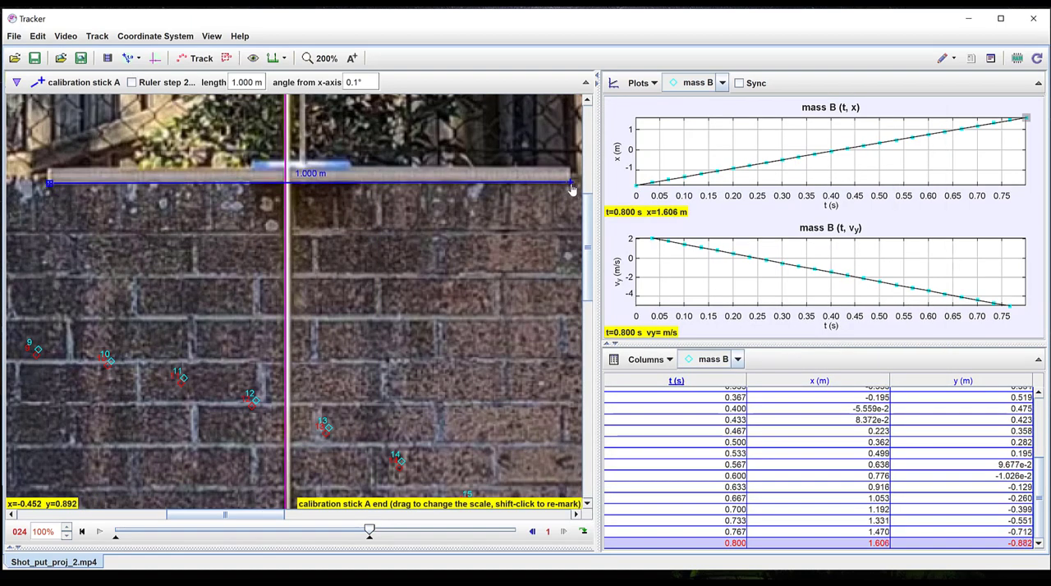
drag(570, 183, 571, 189)
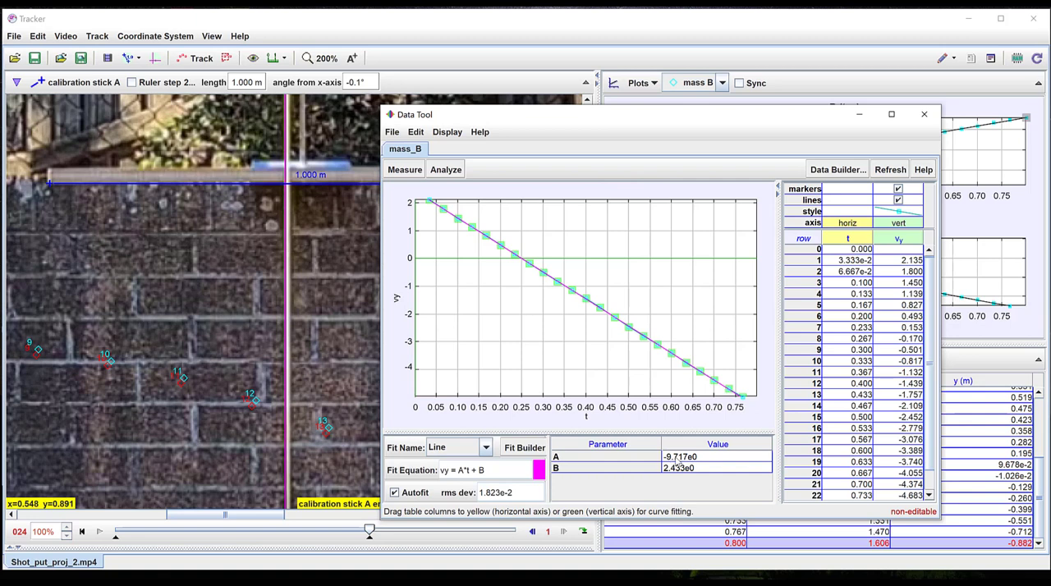
mouse_move(216, 192)
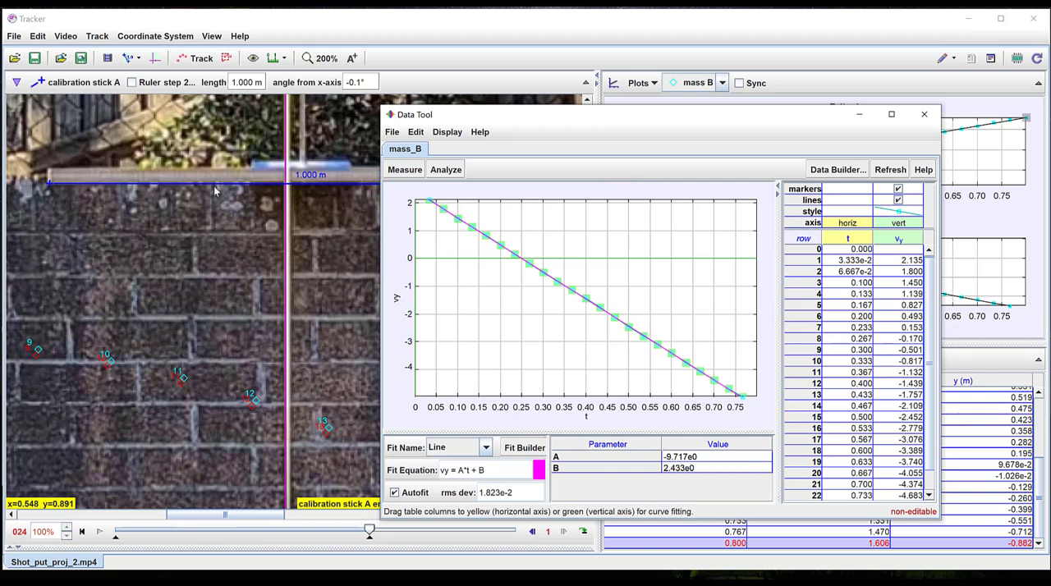
mouse_move(263, 364)
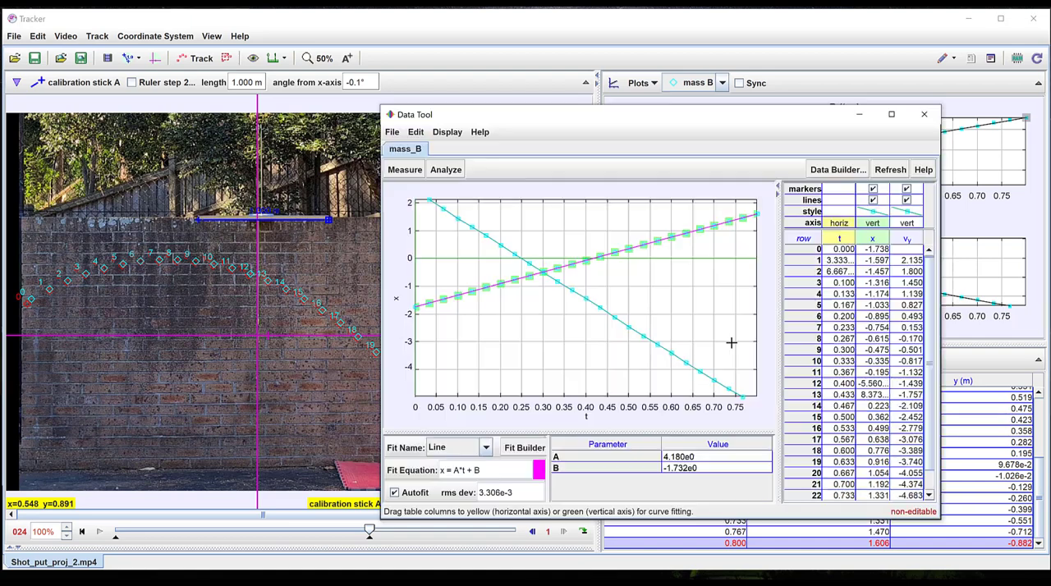
mouse_move(647, 248)
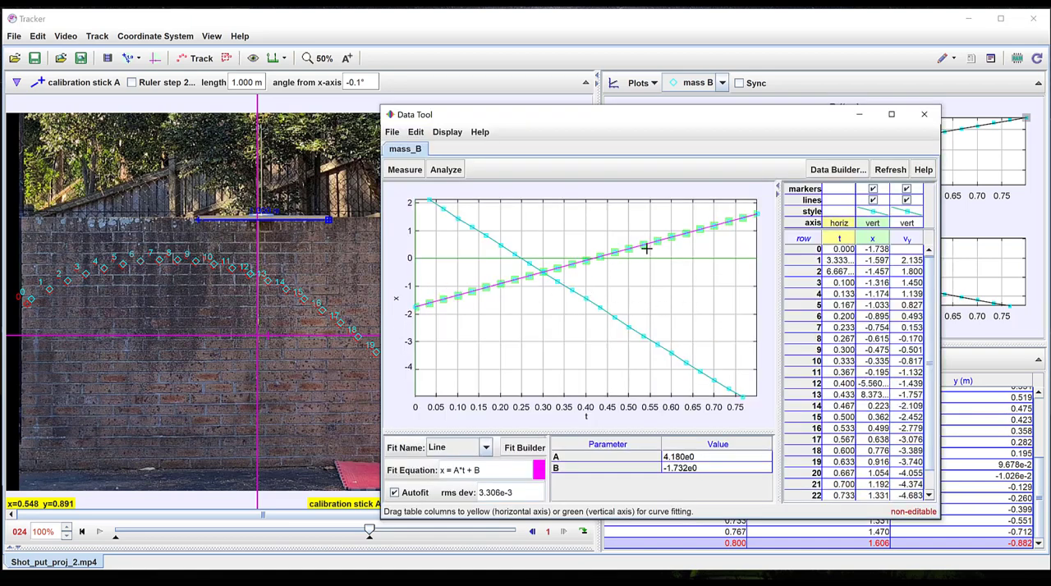
mouse_move(720, 371)
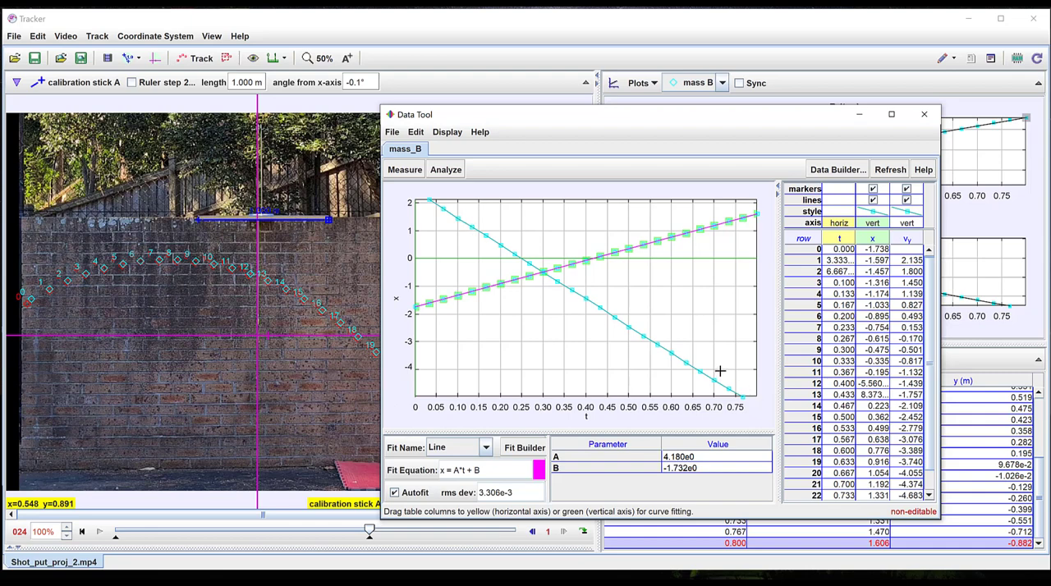
mouse_move(620, 257)
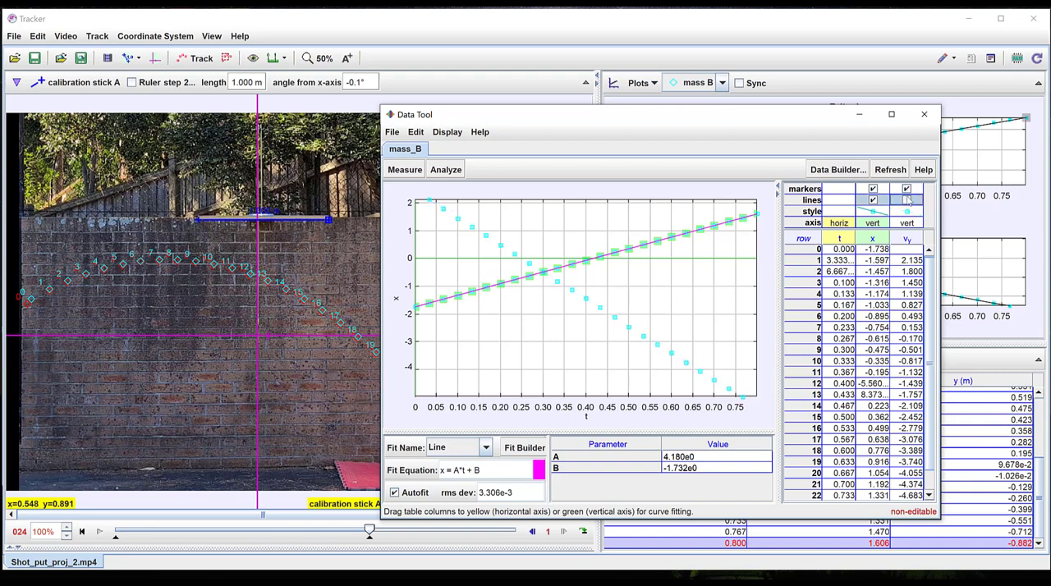
Step: Toggle the vy and x columns to view each line fit (x slope 4.180), then close Data Tool
click(906, 188)
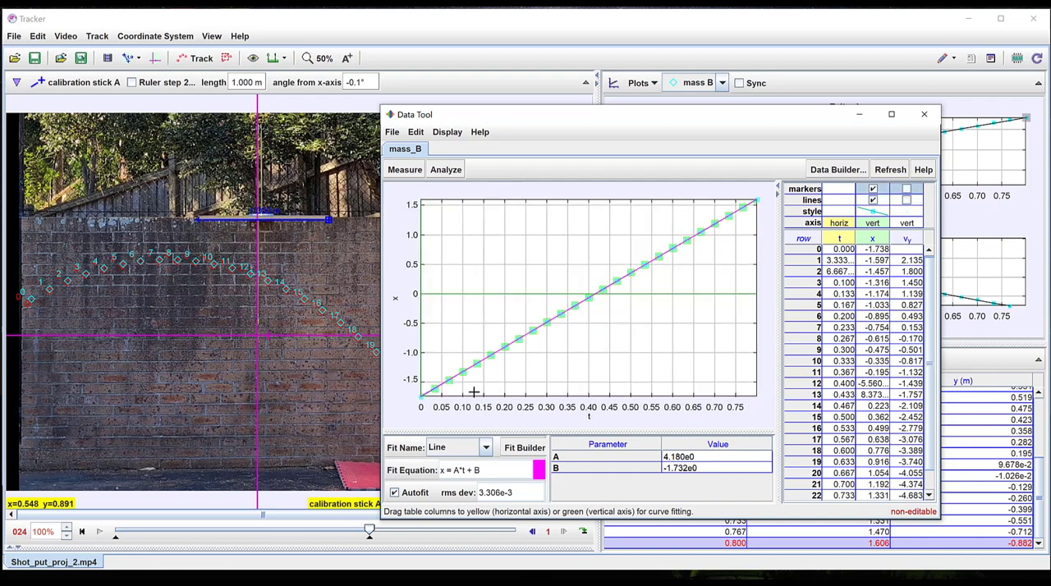
mouse_move(697, 244)
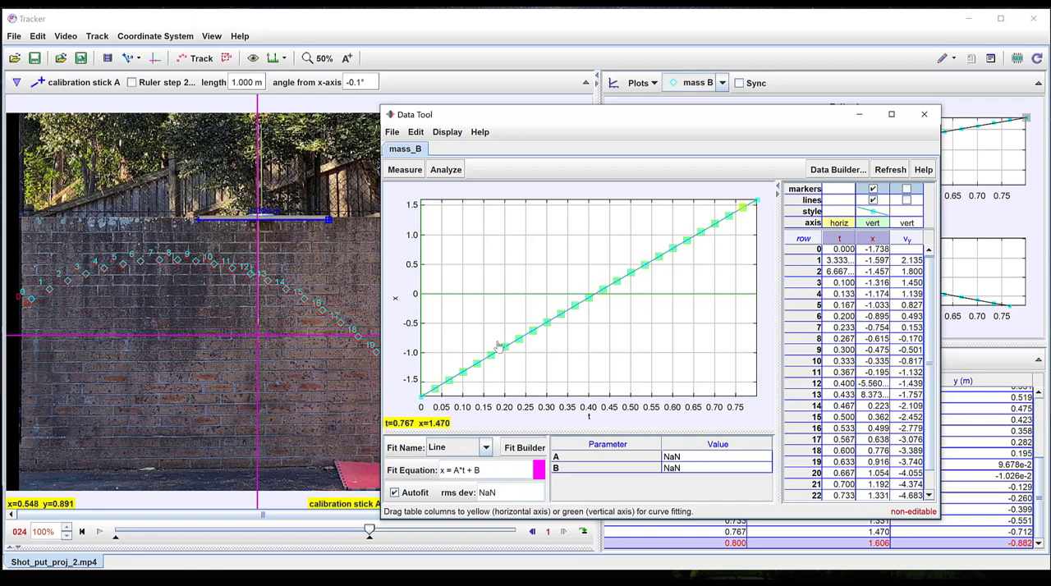
mouse_move(731, 228)
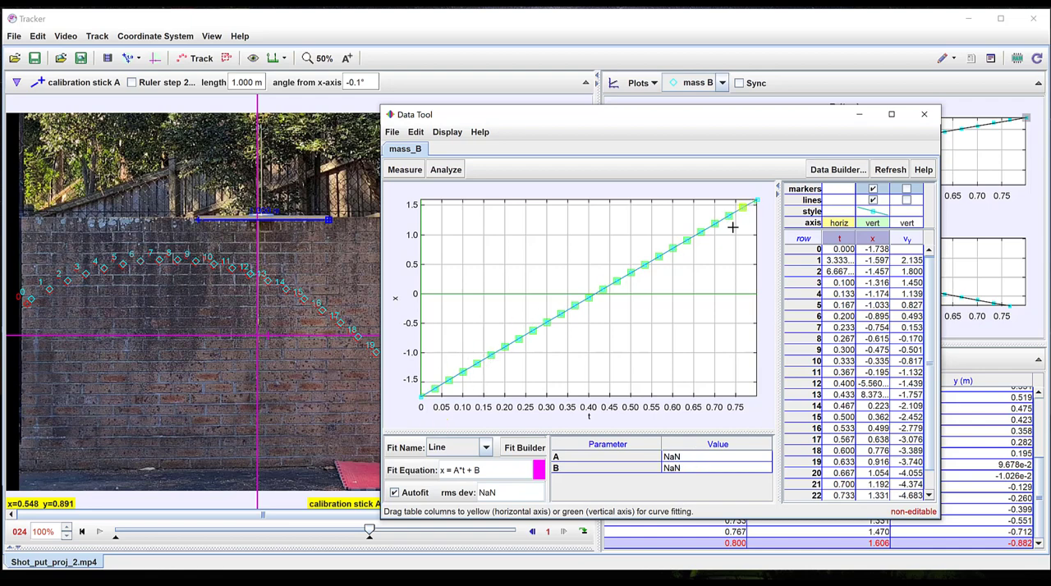
mouse_move(433, 374)
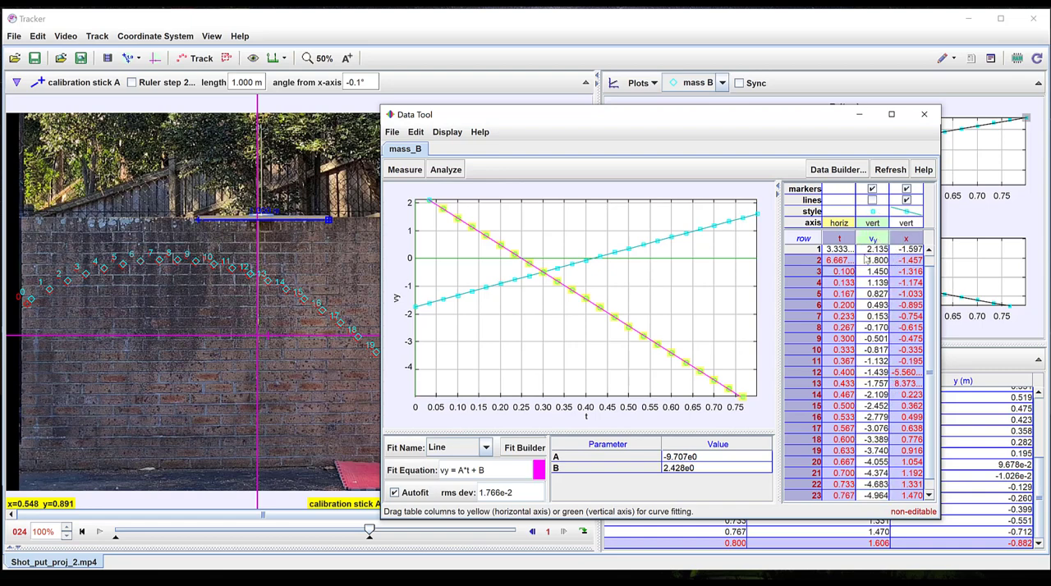
click(871, 199)
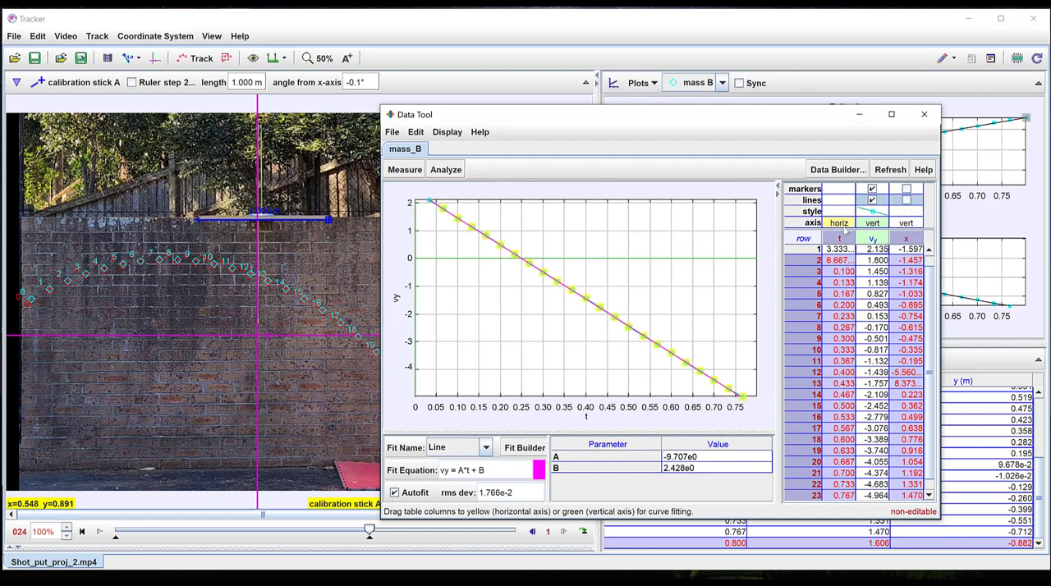
click(923, 114)
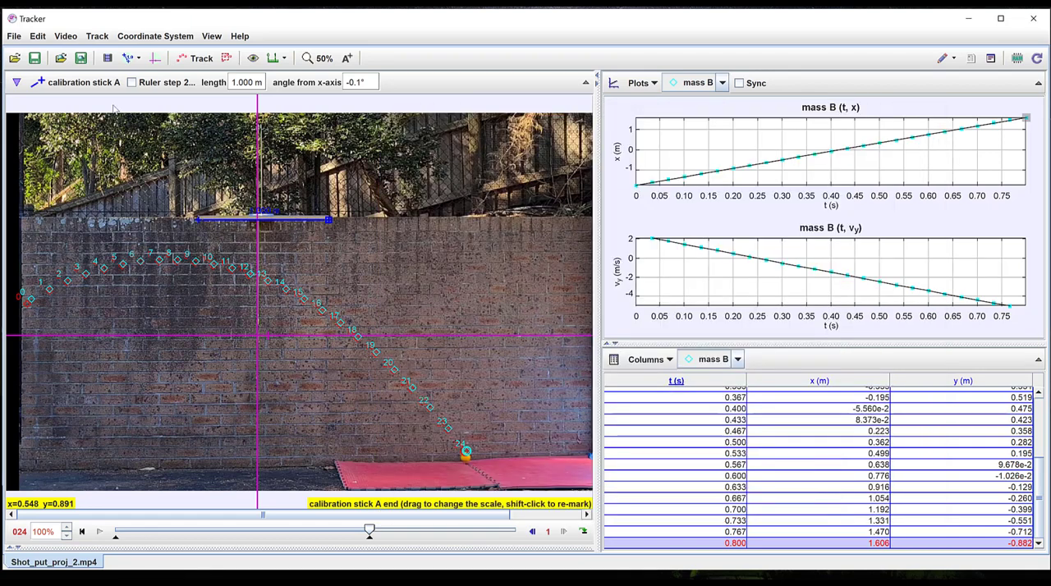
Step: Open shot_put_proj3.mp4 in a new Tracker tab
click(13, 35)
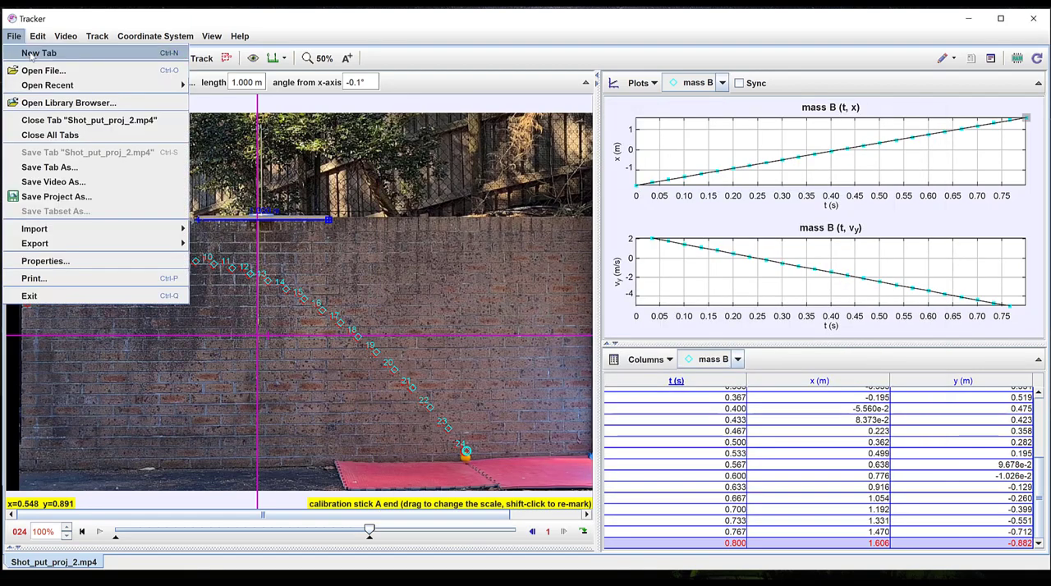
click(39, 53)
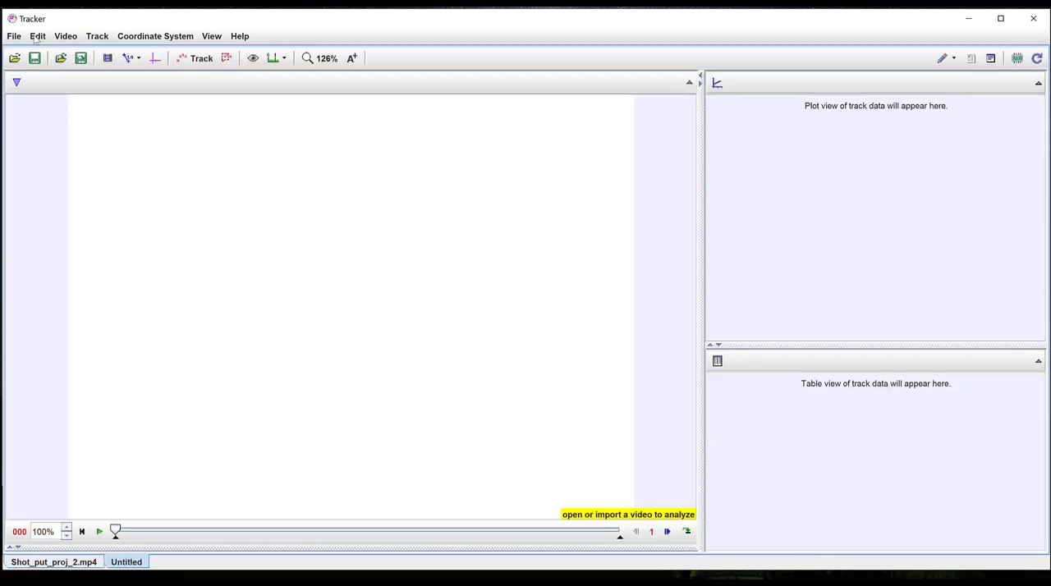
mouse_move(71, 41)
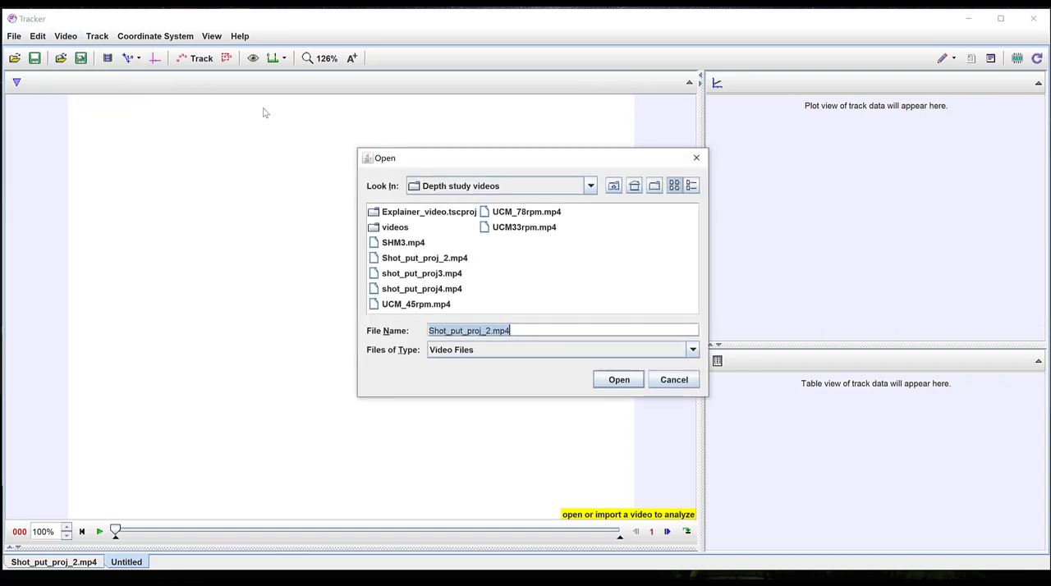
click(421, 274)
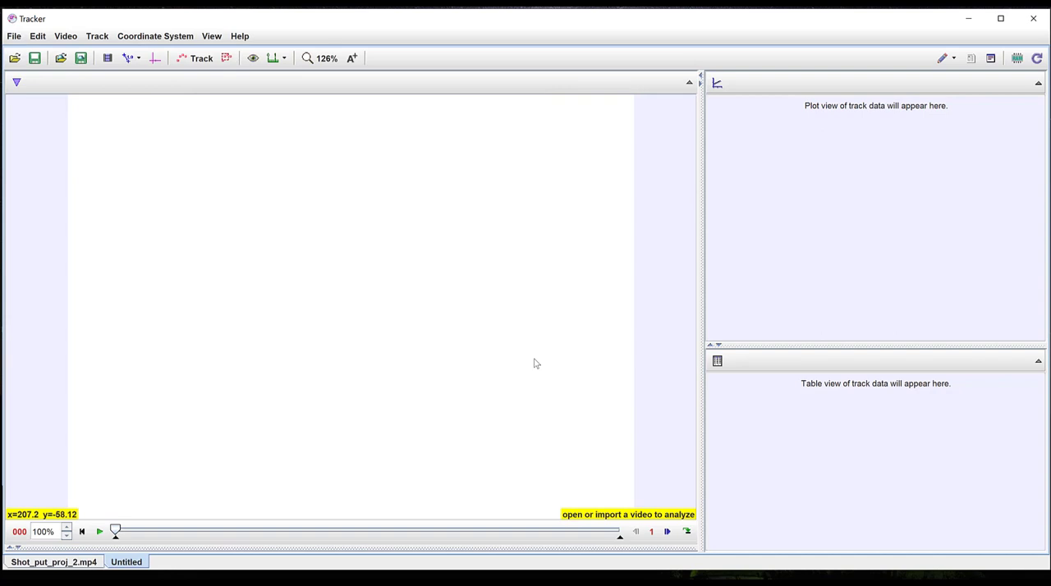
mouse_move(532, 365)
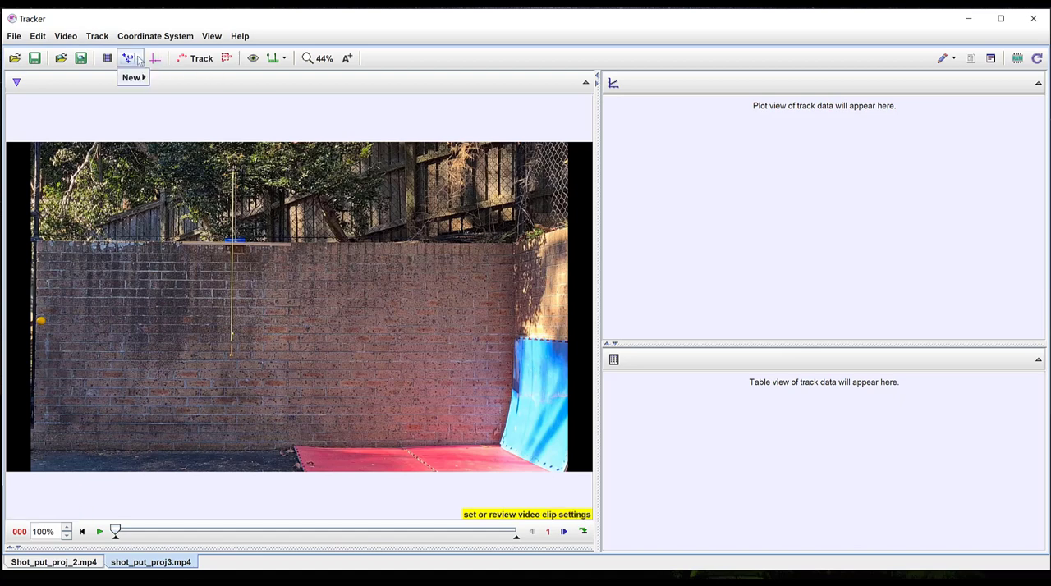
Step: Add a 1.000 m calibration stick and align both ends level along the wall top
click(129, 57)
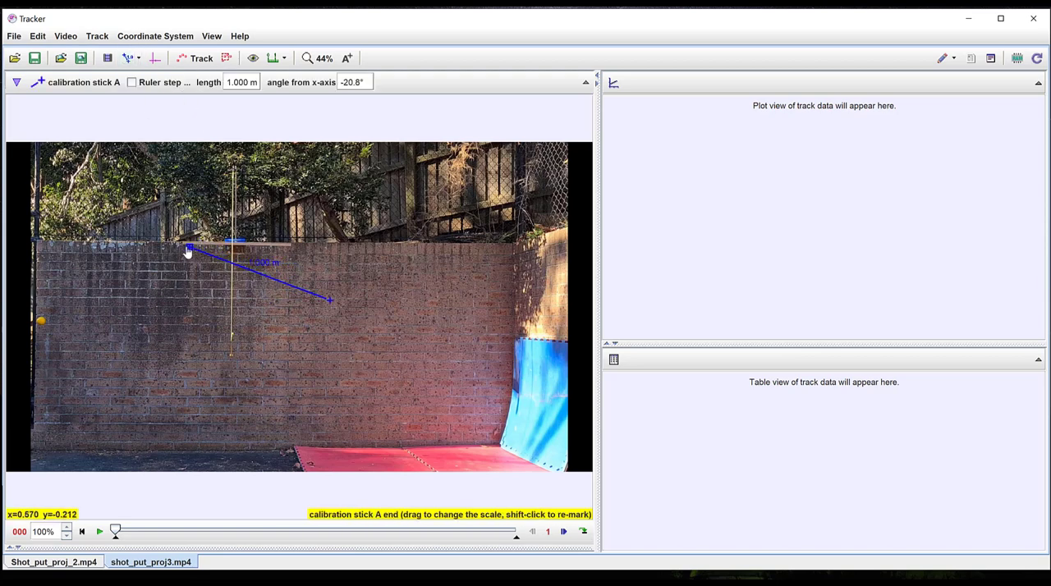
drag(329, 299, 318, 279)
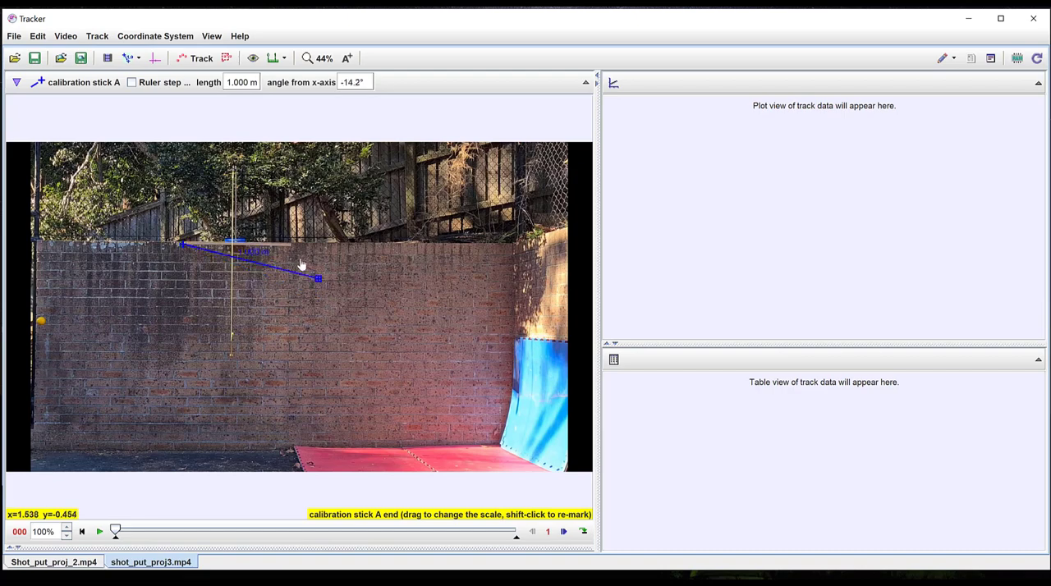
drag(318, 278, 291, 244)
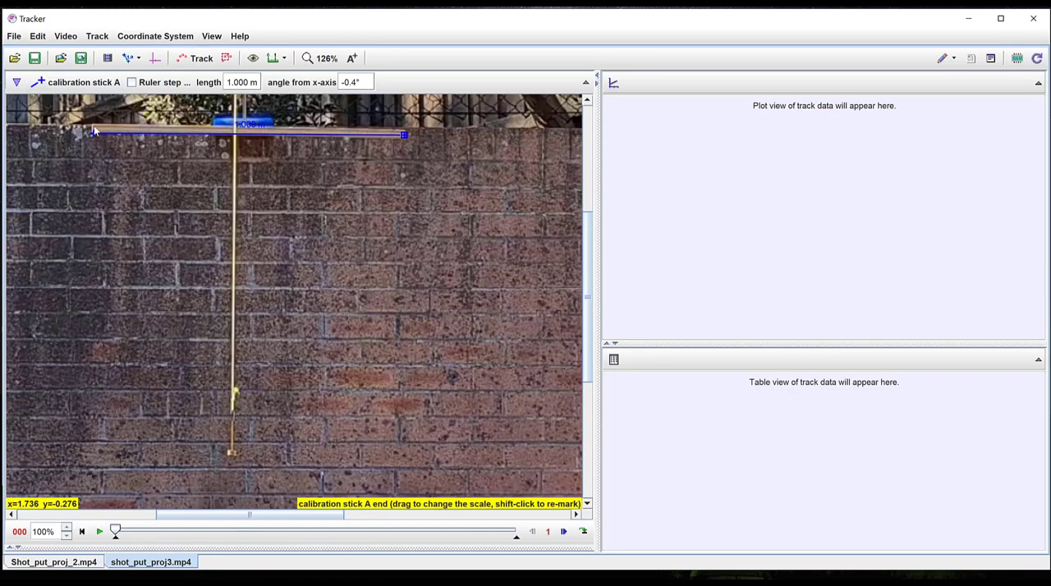
drag(94, 134, 94, 136)
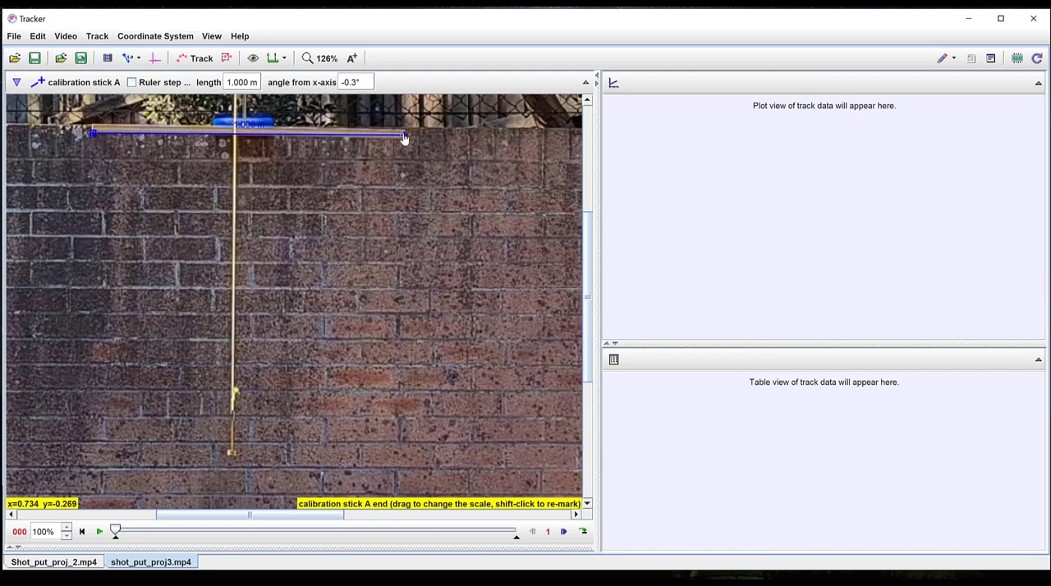
drag(402, 136, 404, 140)
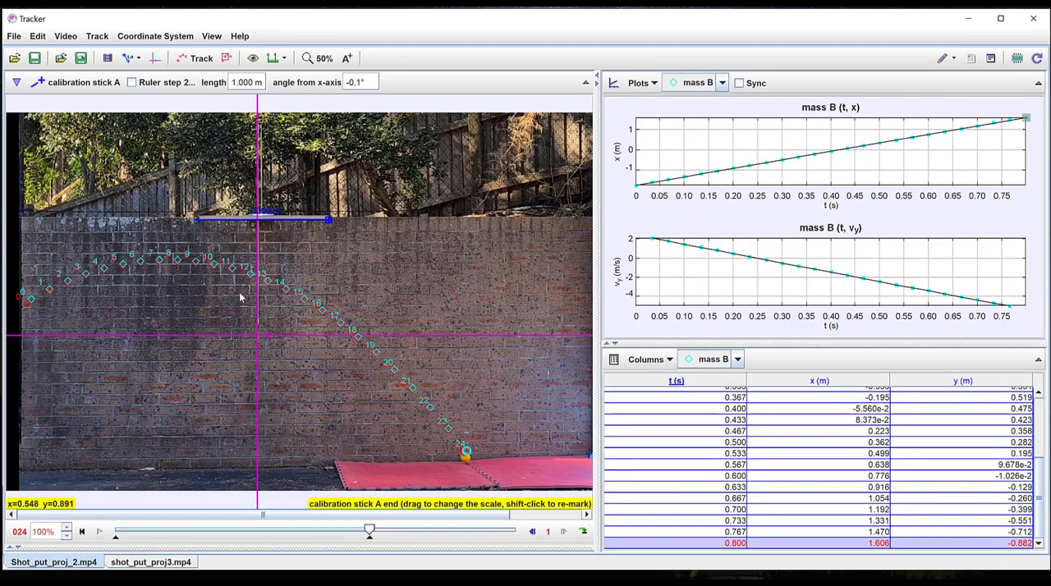
mouse_move(256, 294)
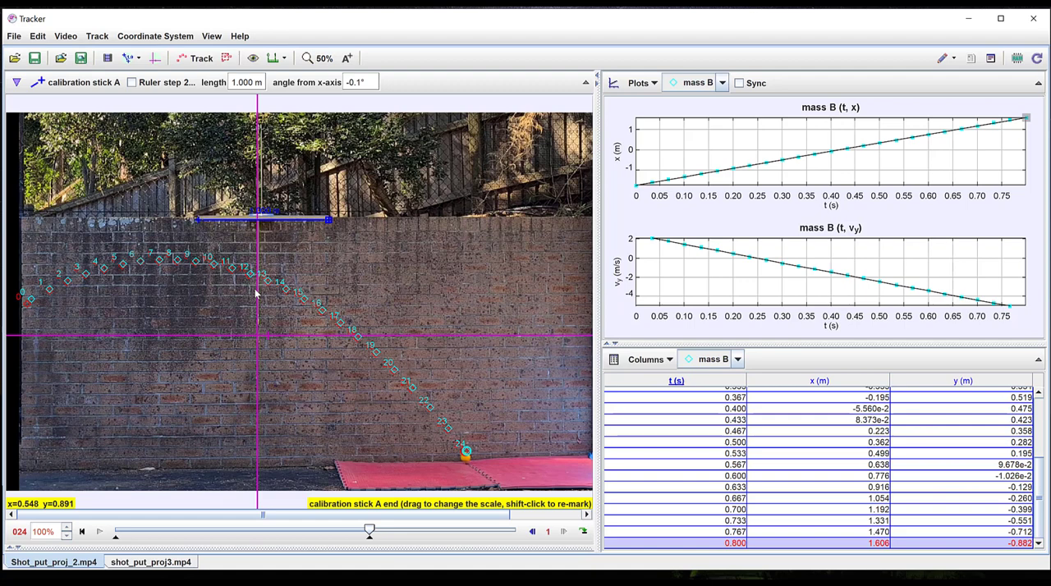
mouse_move(328, 253)
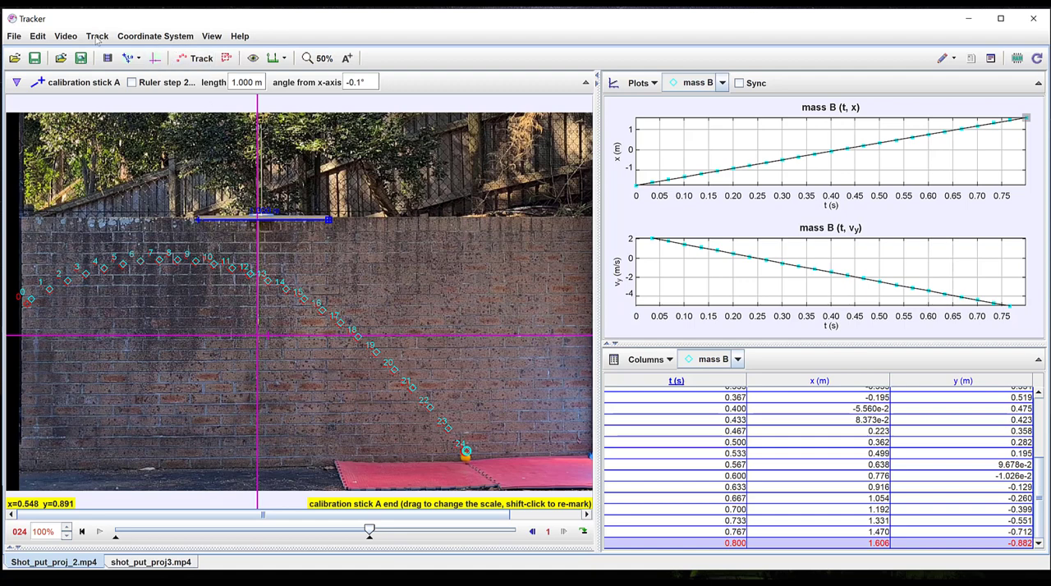
Step: Create Cartesian dynamic particle model A and raise its start frame
click(96, 35)
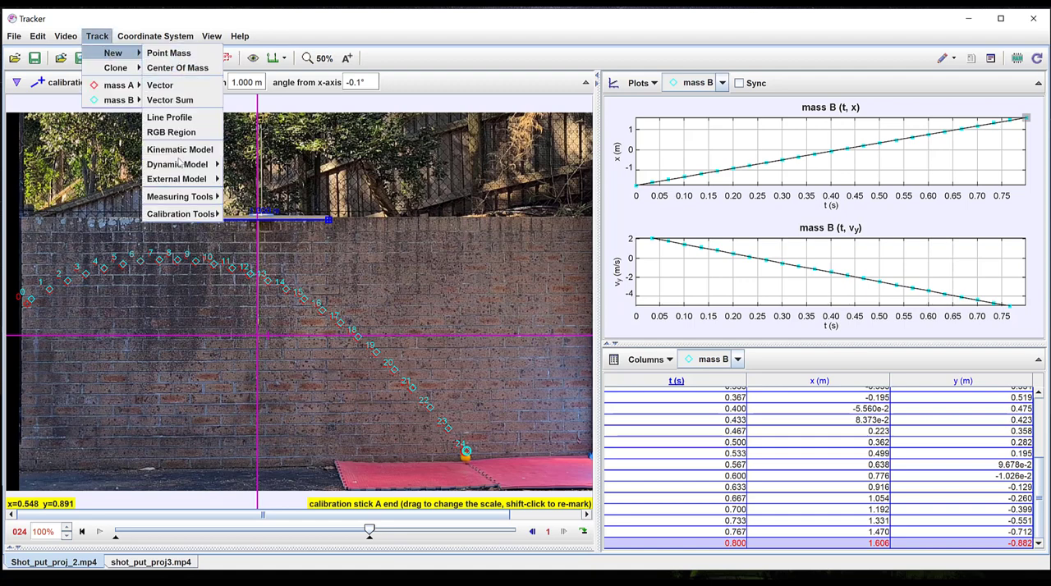
mouse_move(177, 164)
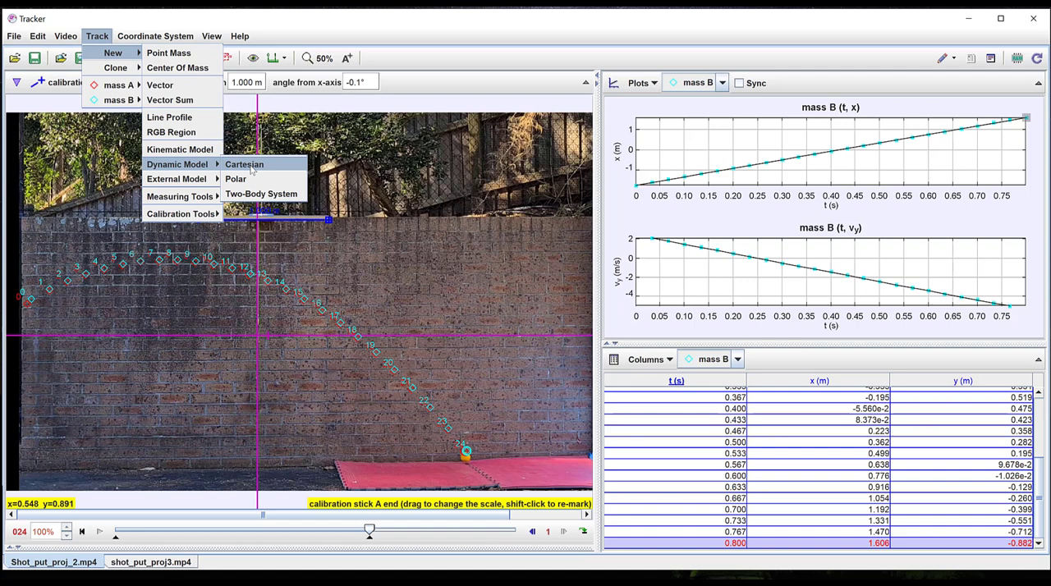
click(244, 164)
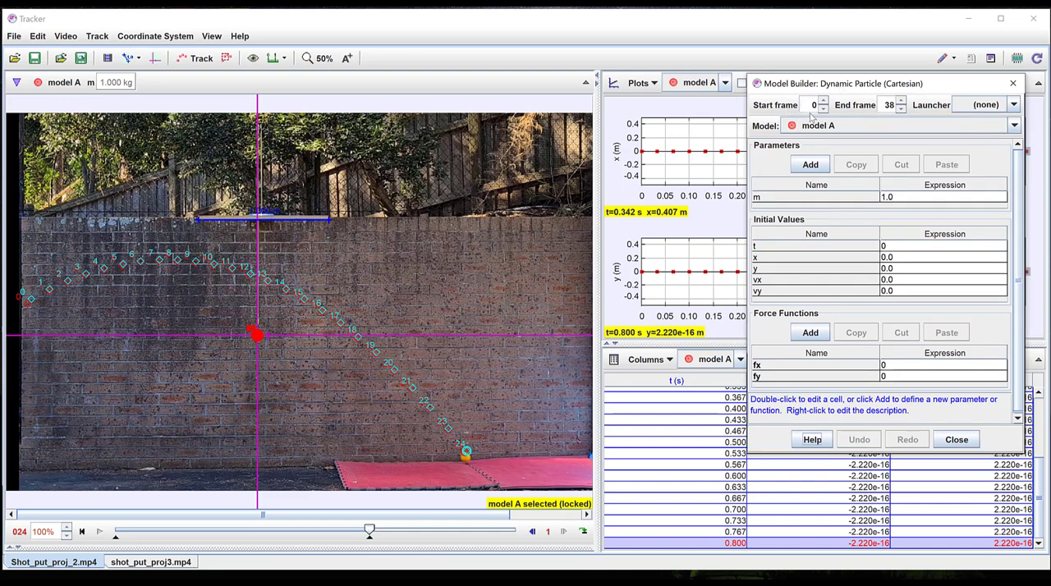
mouse_move(818, 104)
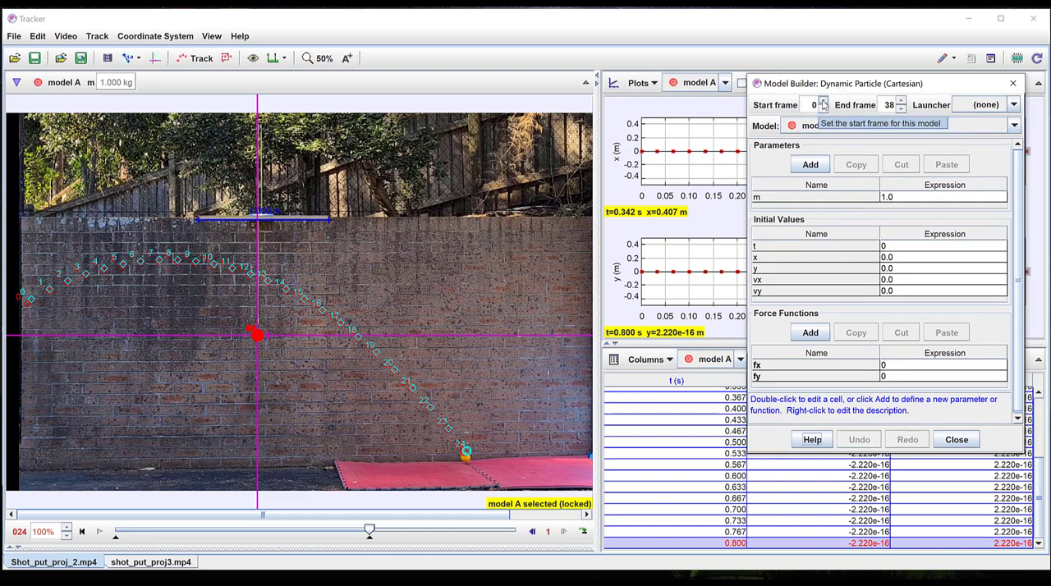
click(823, 101)
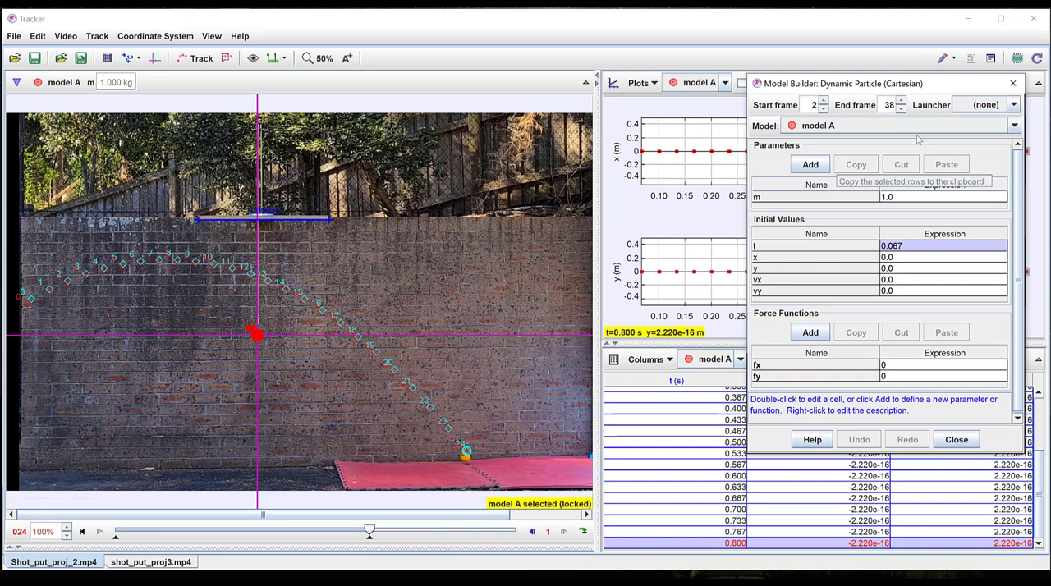
Step: Set mass B as the model's launcher and enter fy as -9.8*m
click(1014, 104)
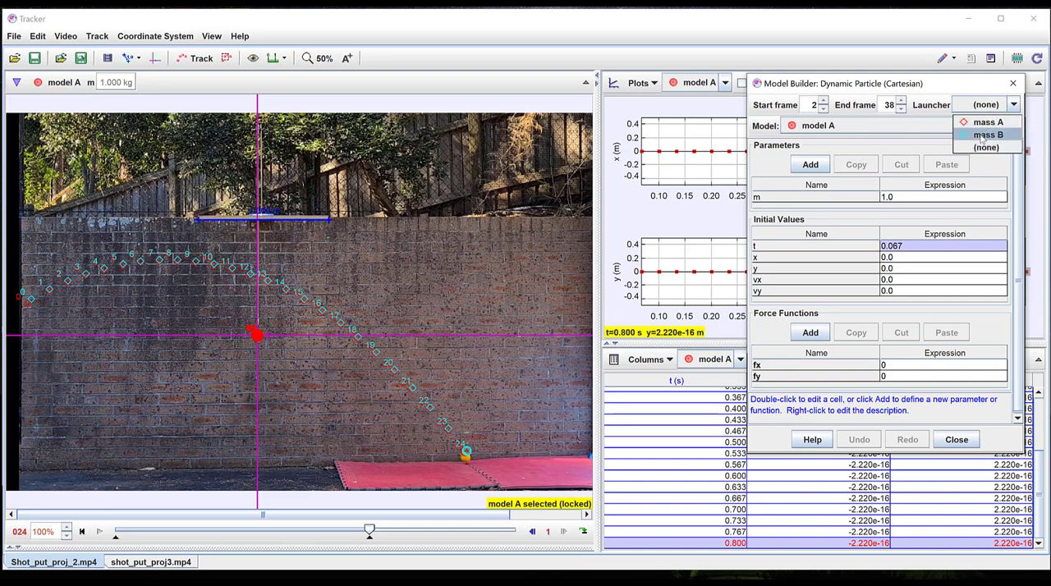
click(988, 134)
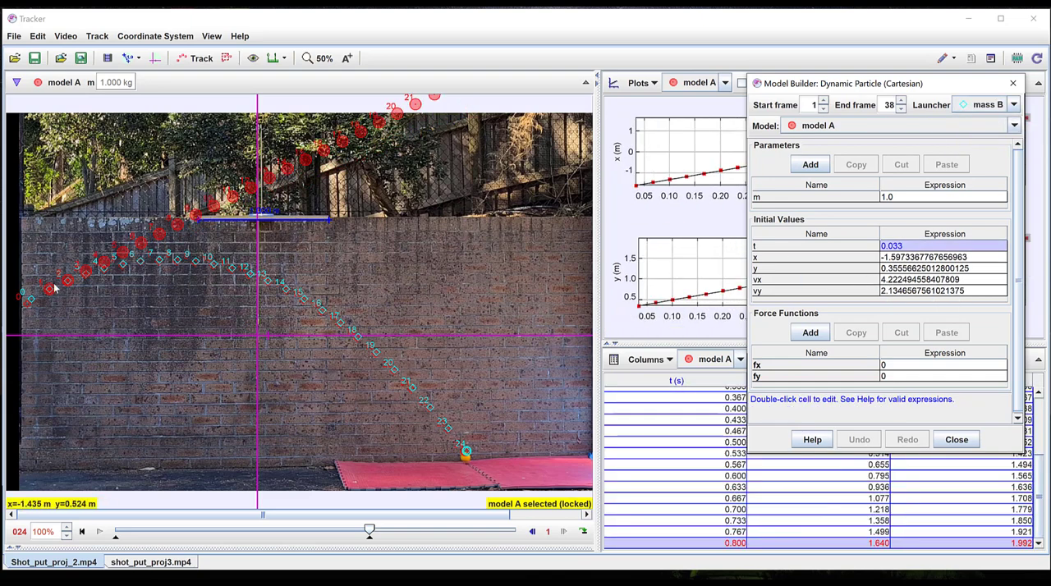
mouse_move(378, 132)
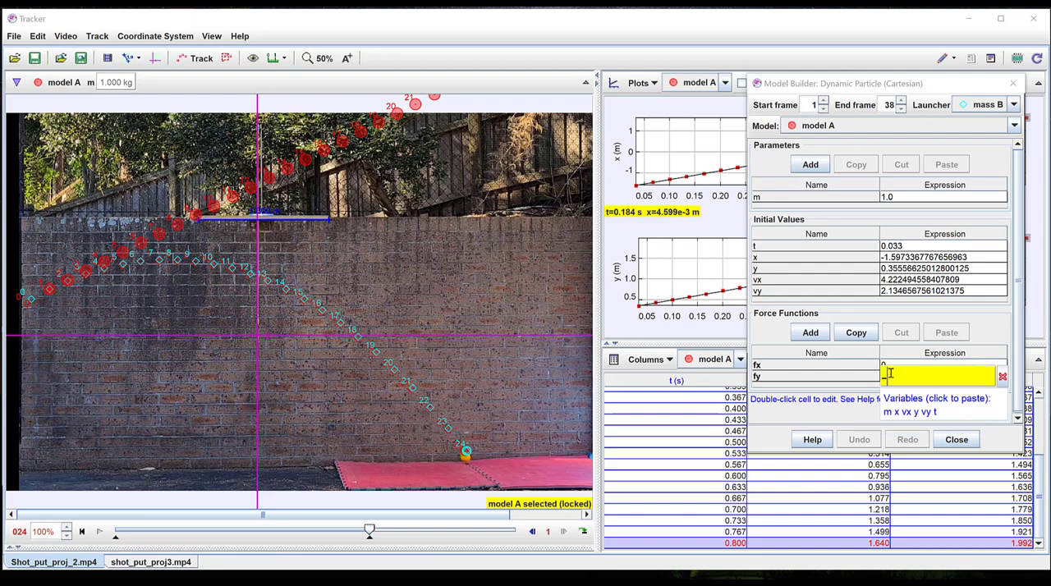
text(-9.8)
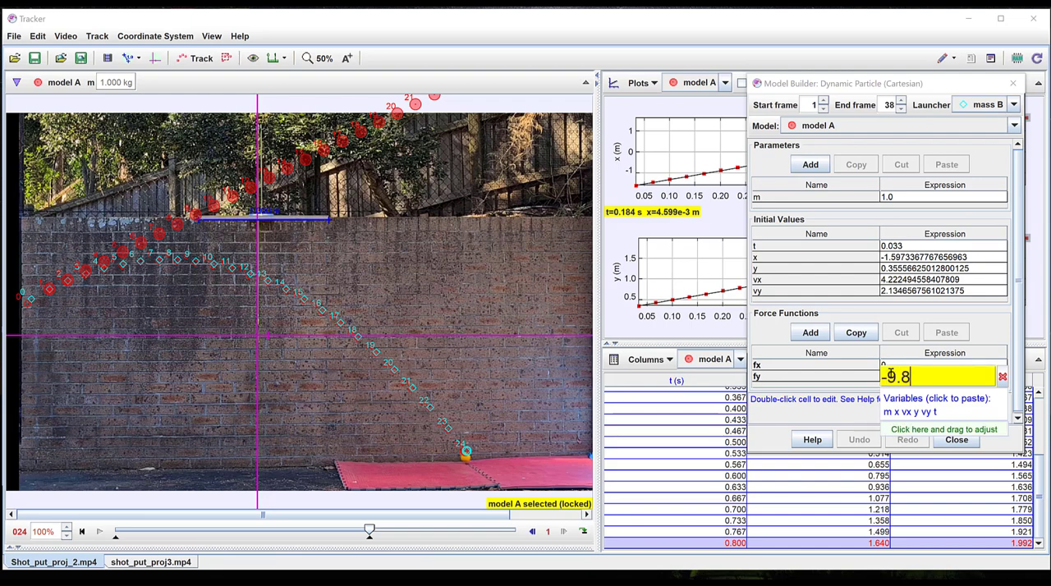
text(*)
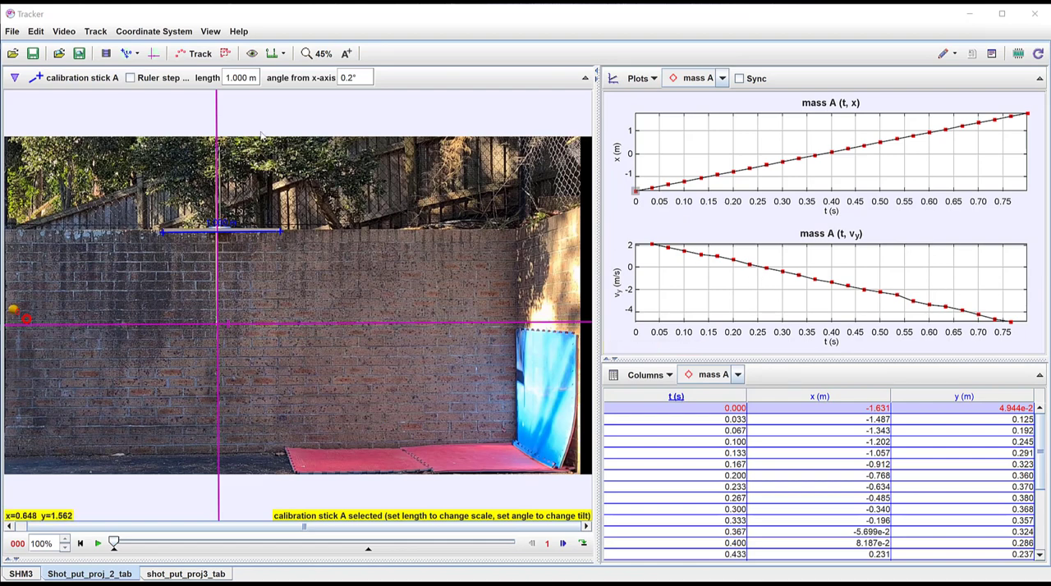
Step: Check the Track menu, then open Save Project As for the shot put tabs
click(95, 31)
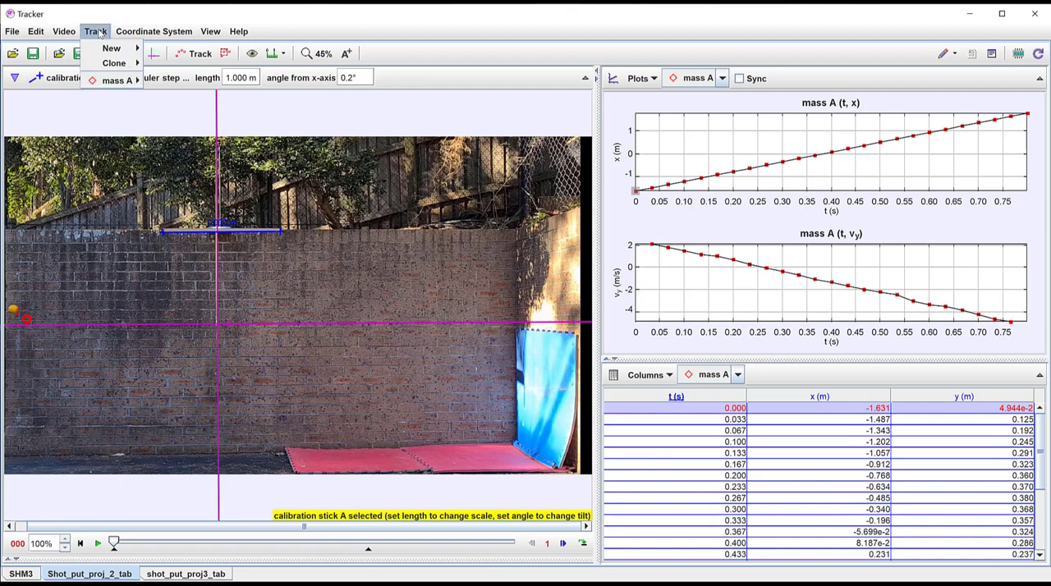
click(111, 48)
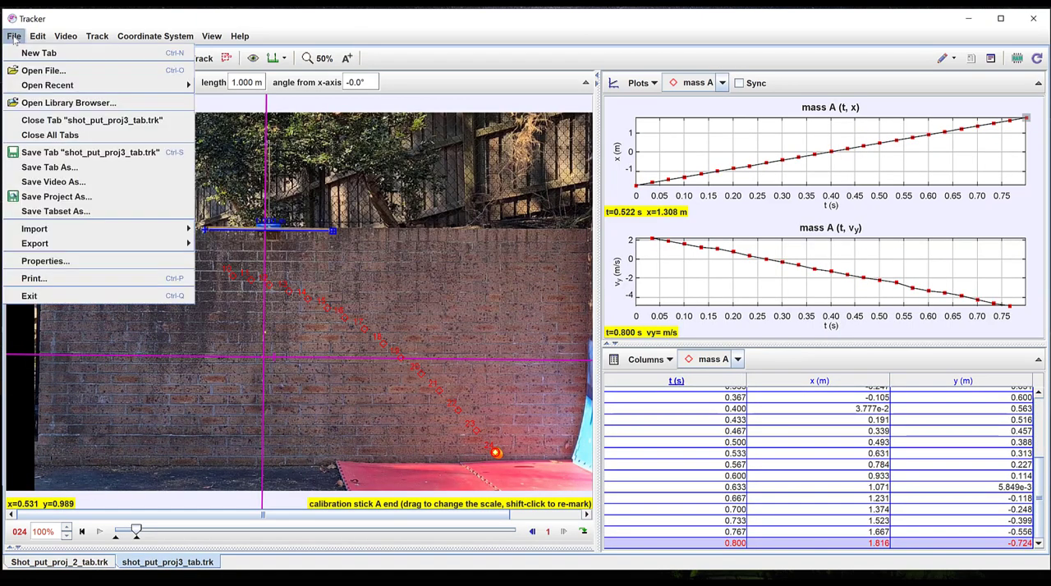
mouse_move(92, 120)
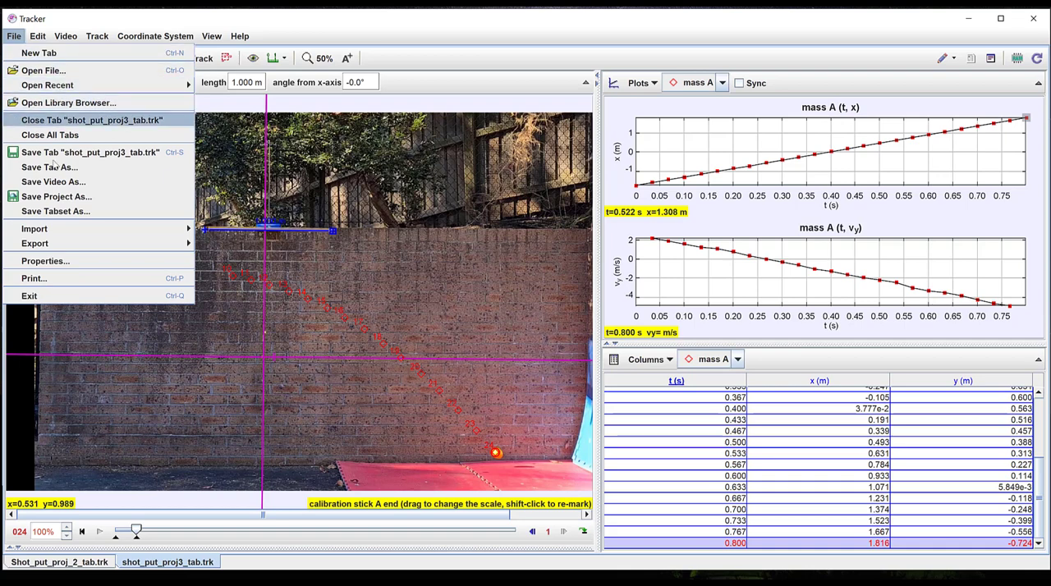
click(55, 196)
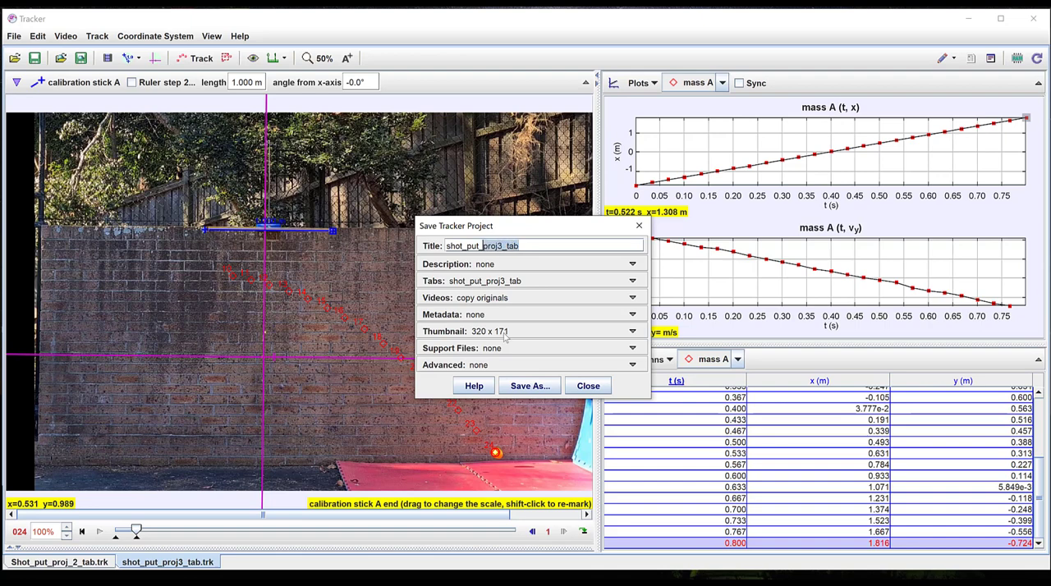
Step: Title the project shot_put_complete_project and enter its author
text(shot_put_complete)
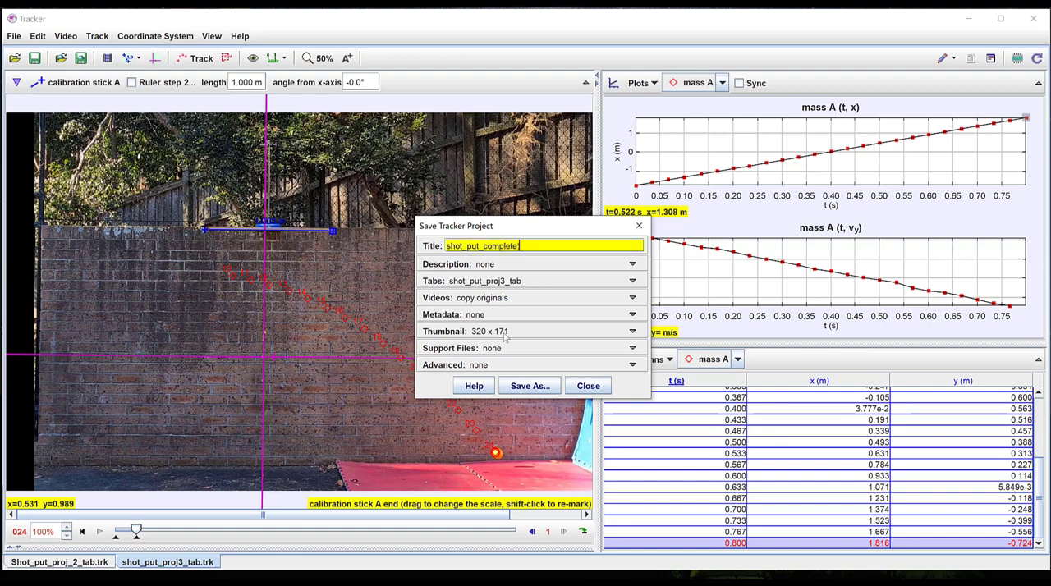
text(_project)
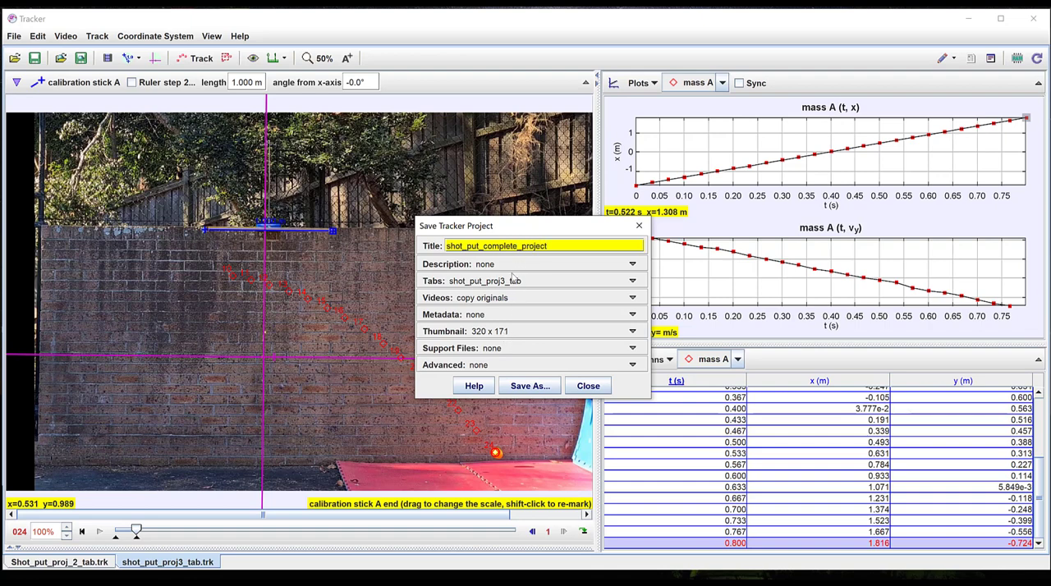
mouse_move(505, 286)
text(Tam)
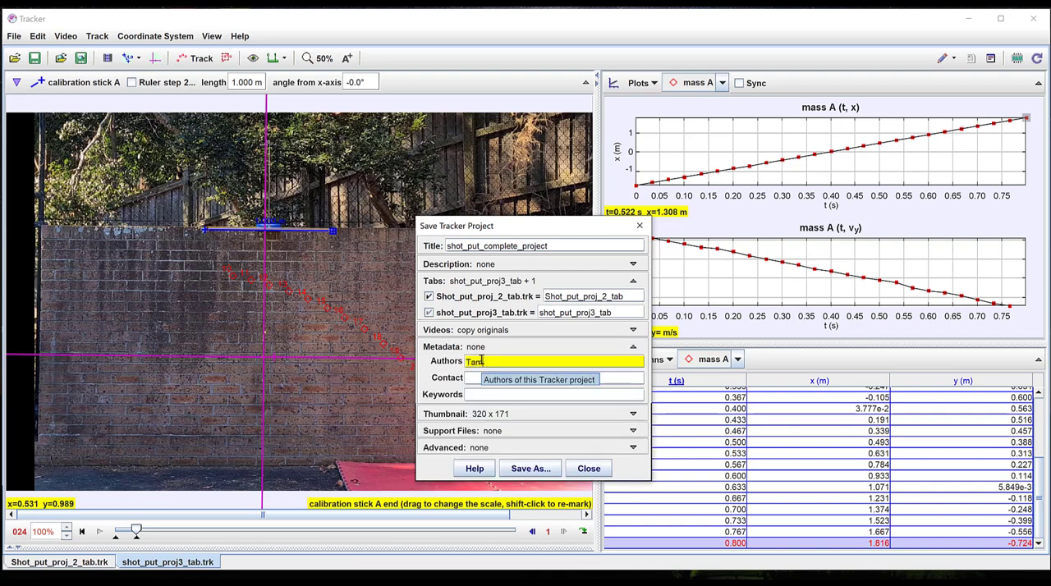
click(633, 347)
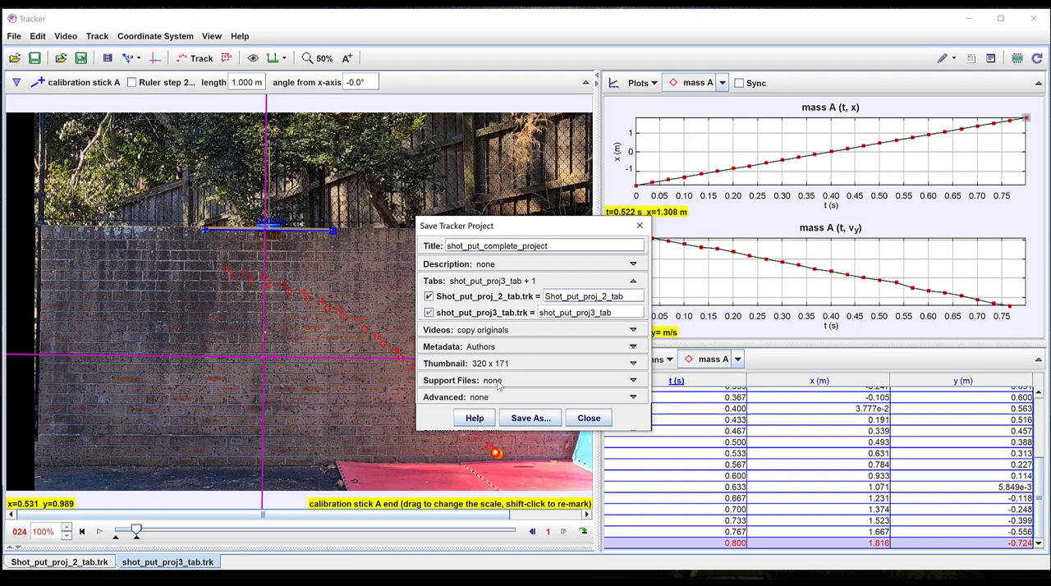
Step: Expand Support Files and pick the save location in the Depth study videos folder
click(632, 380)
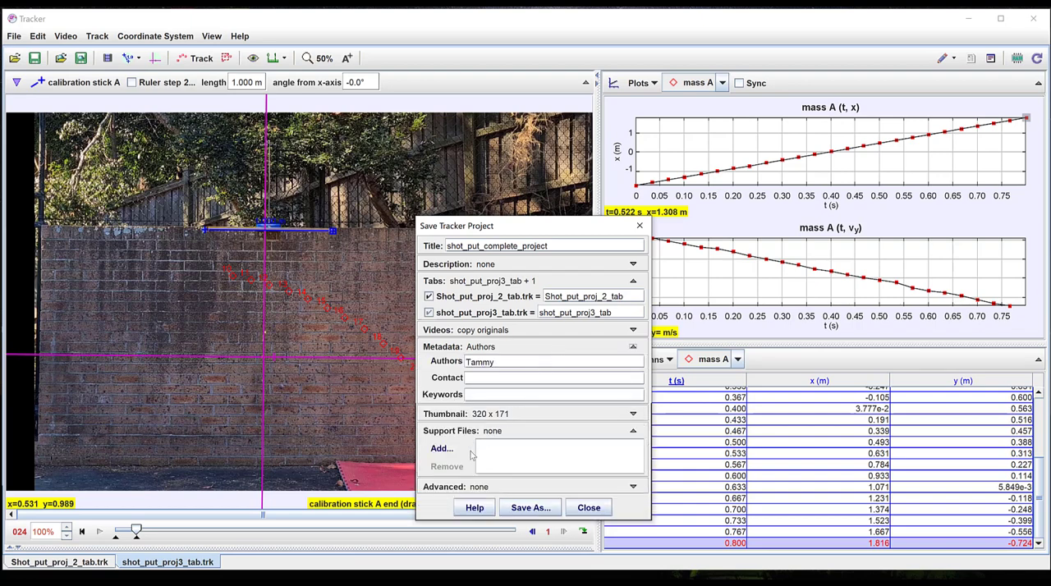
click(529, 508)
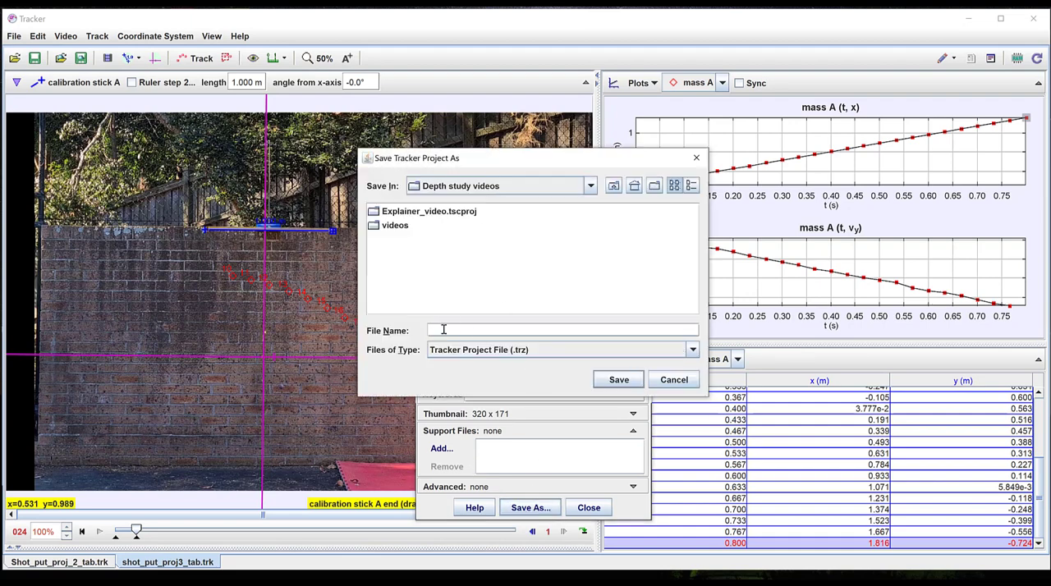
text(Shot)
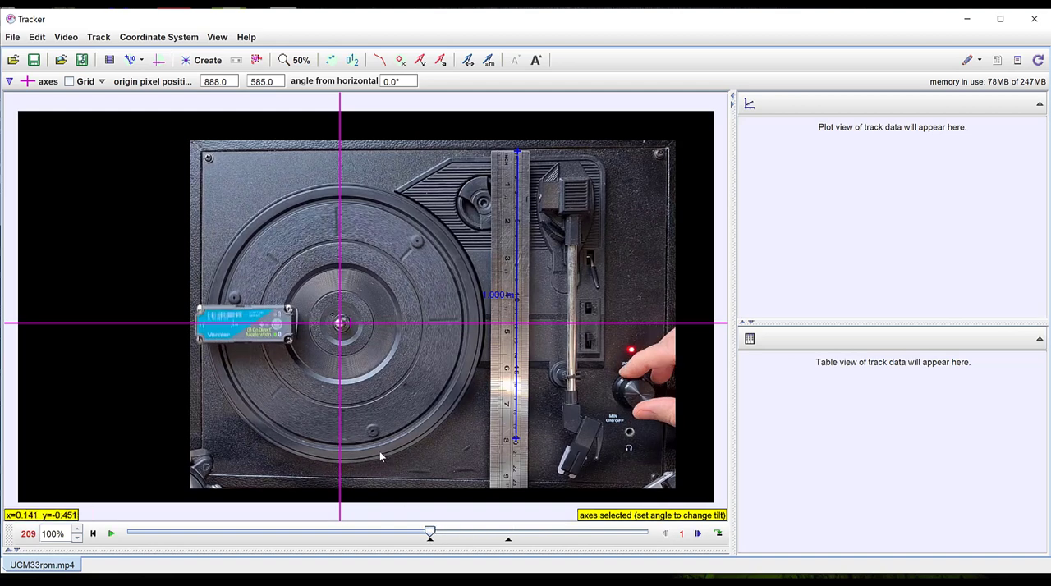
Step: Create point mass track A on the UCM33rpm turntable video
click(98, 37)
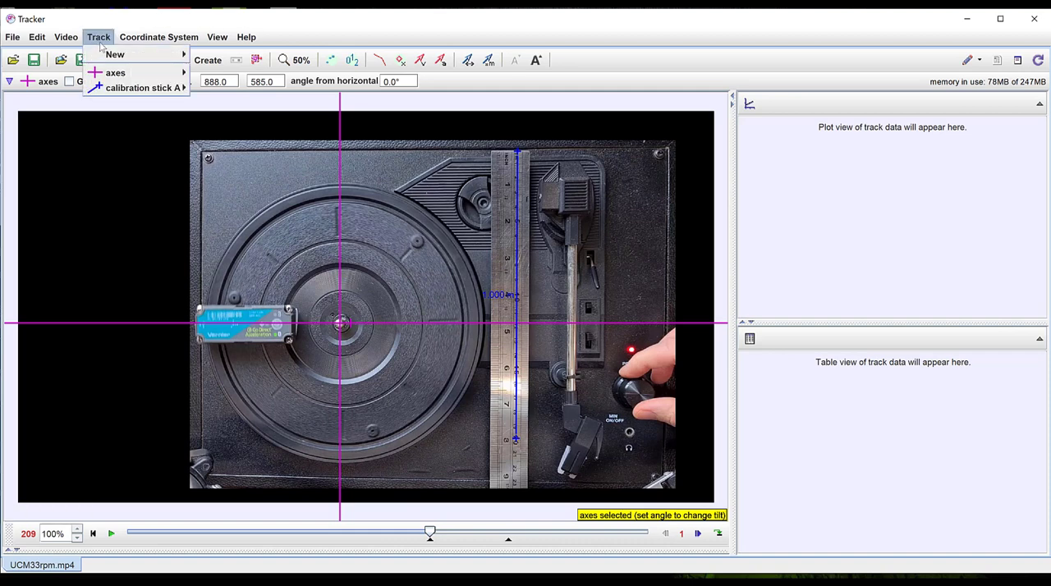
mouse_move(115, 54)
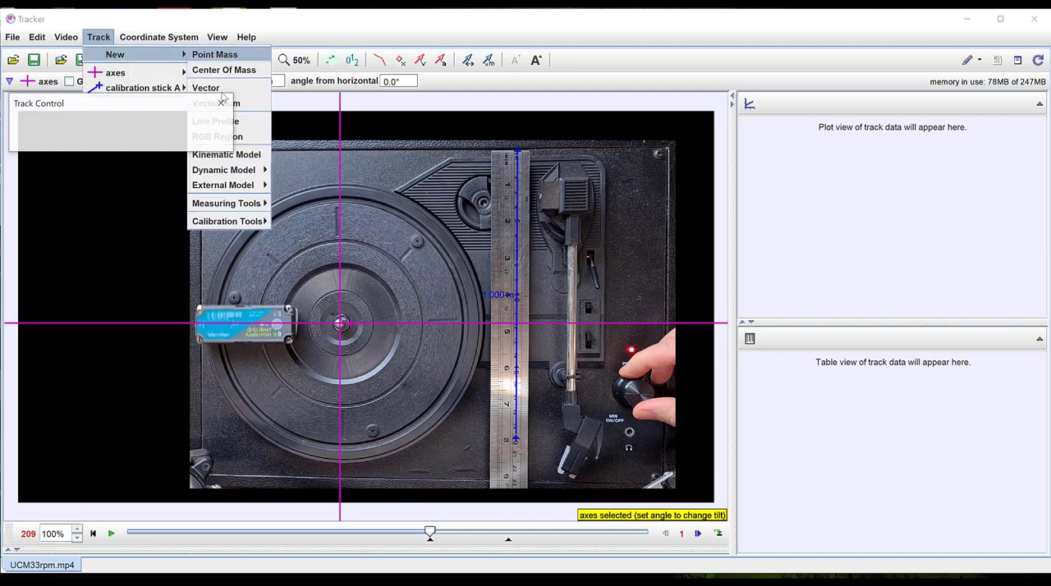
click(215, 54)
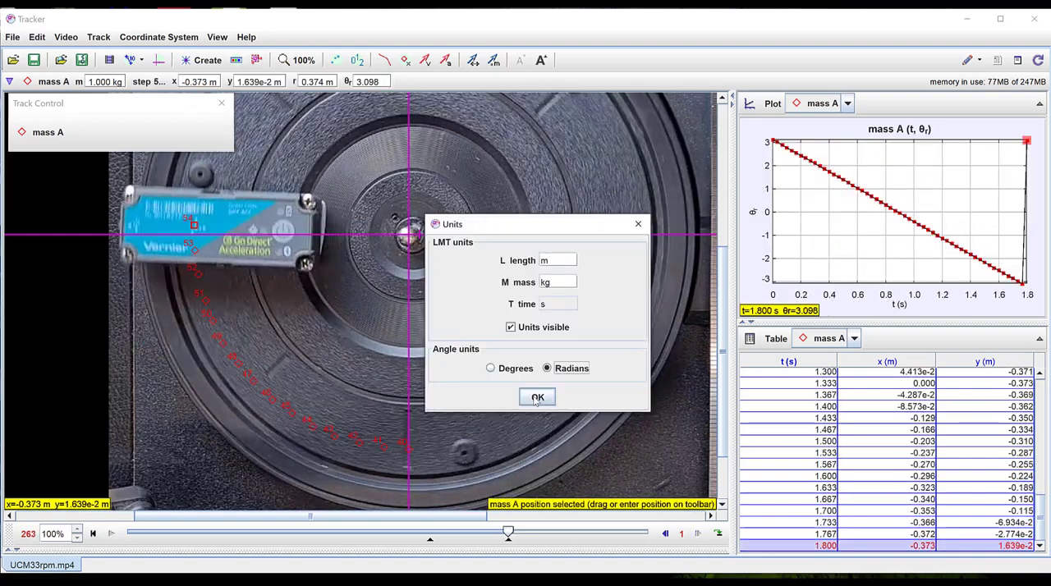
Step: Set angle units to radians and open mass A's θ-t data in Data Tool
click(537, 398)
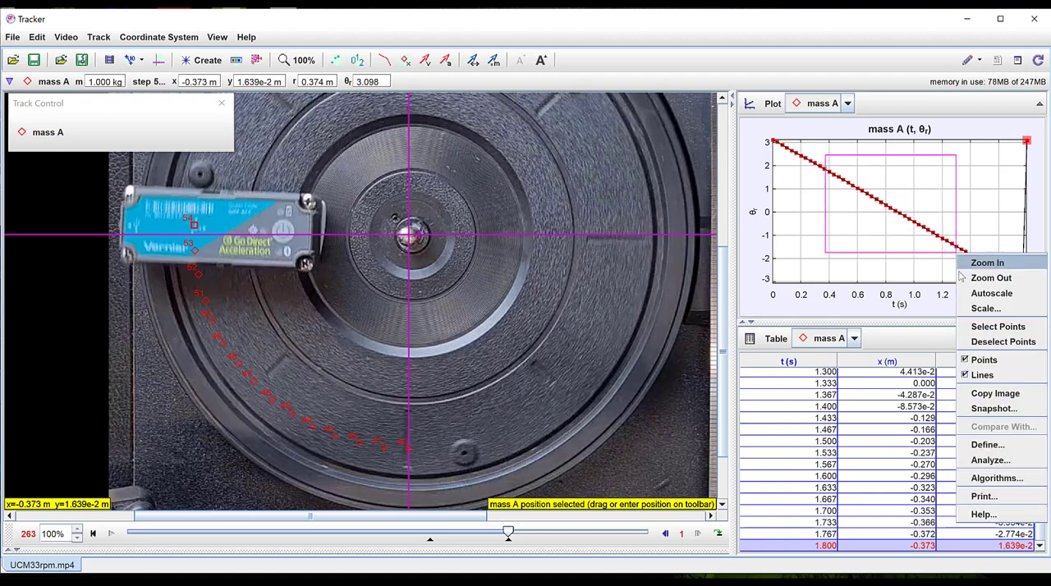
mouse_move(990, 460)
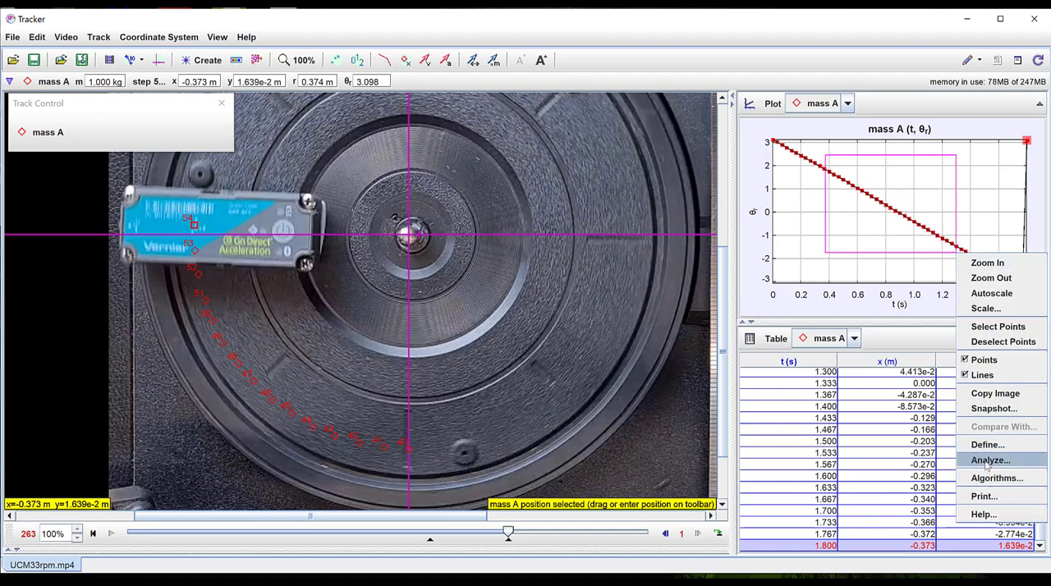
click(990, 460)
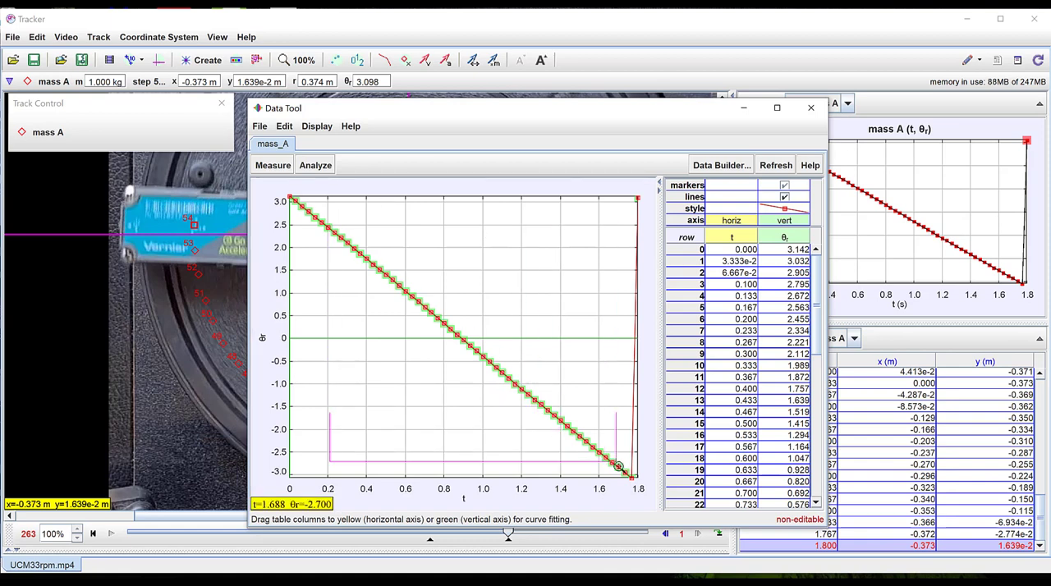
right_click(608, 472)
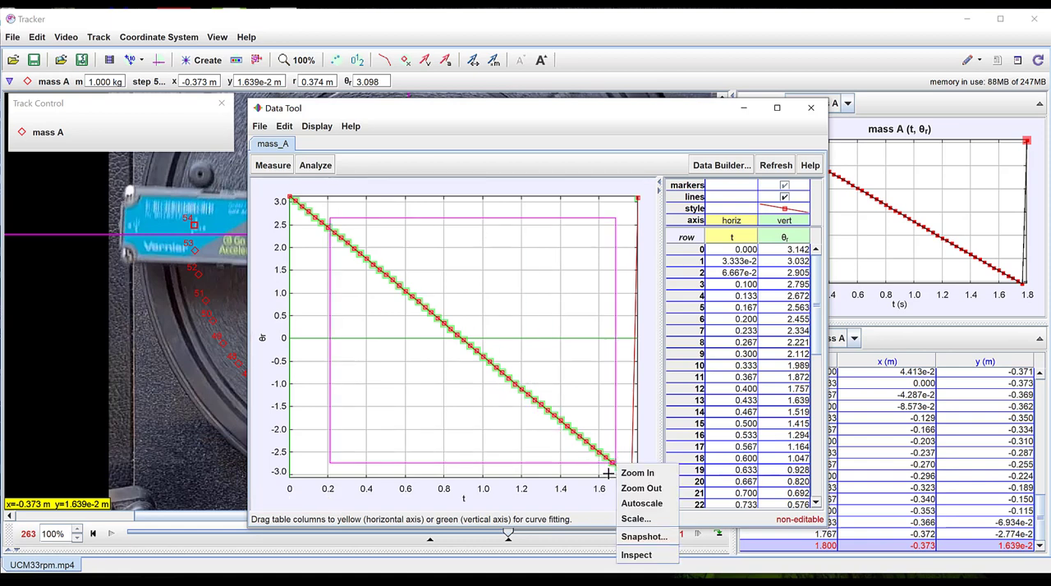
click(316, 165)
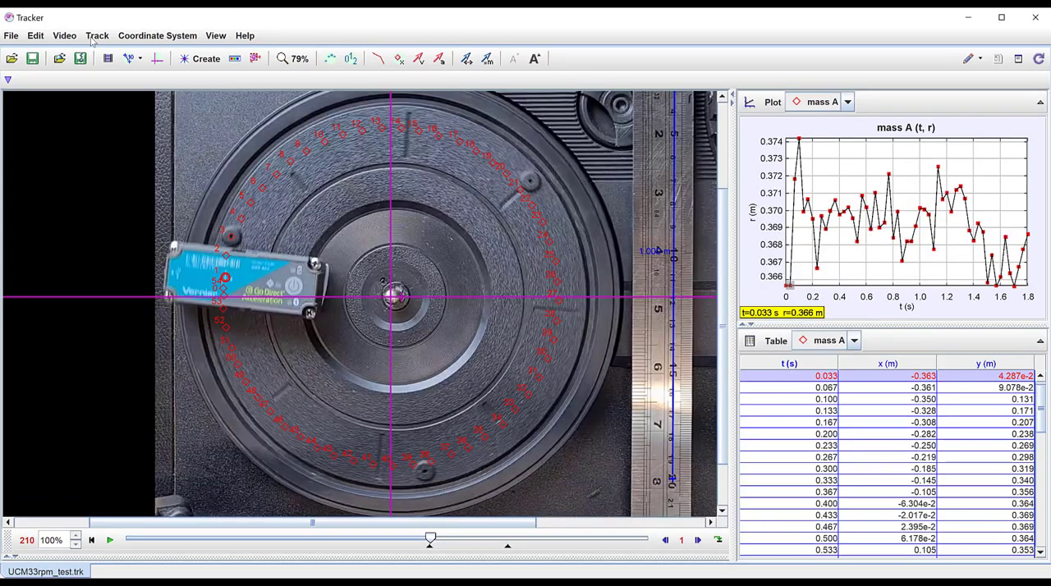
Step: Add a polar dynamic particle model starting at frame 211, launched from mass A
click(97, 36)
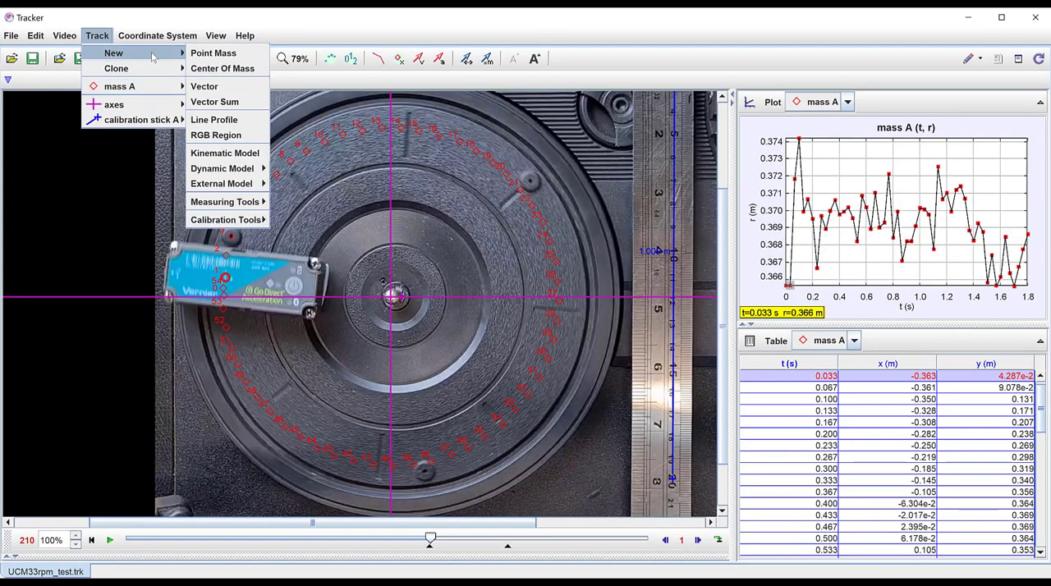
mouse_move(222, 168)
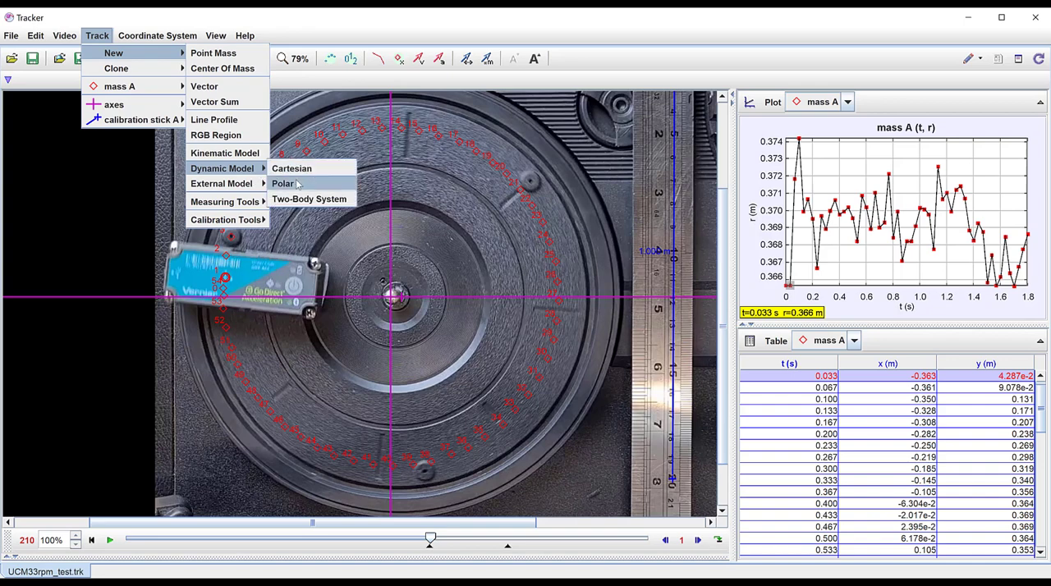
click(282, 183)
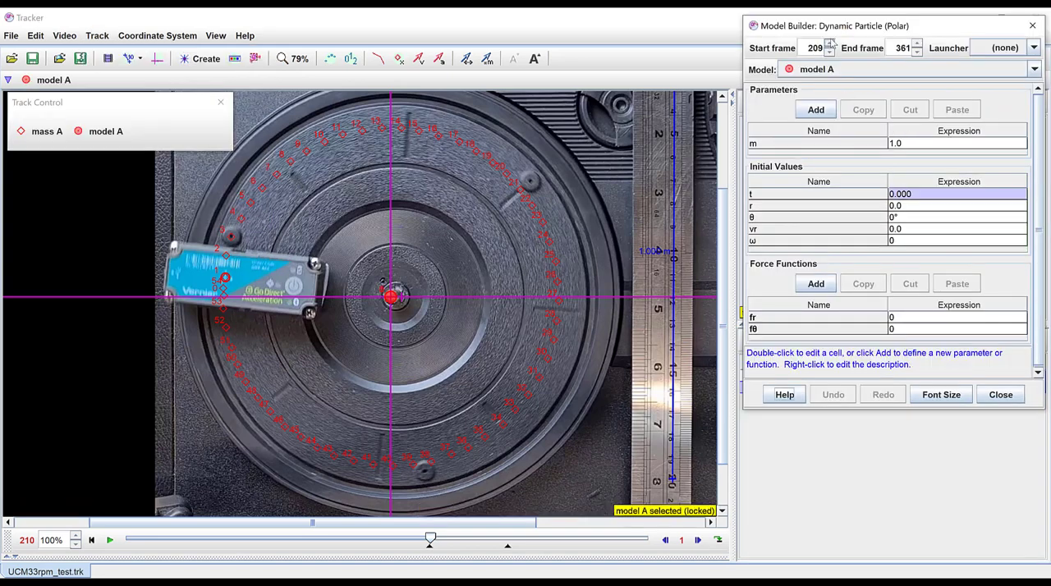
click(830, 51)
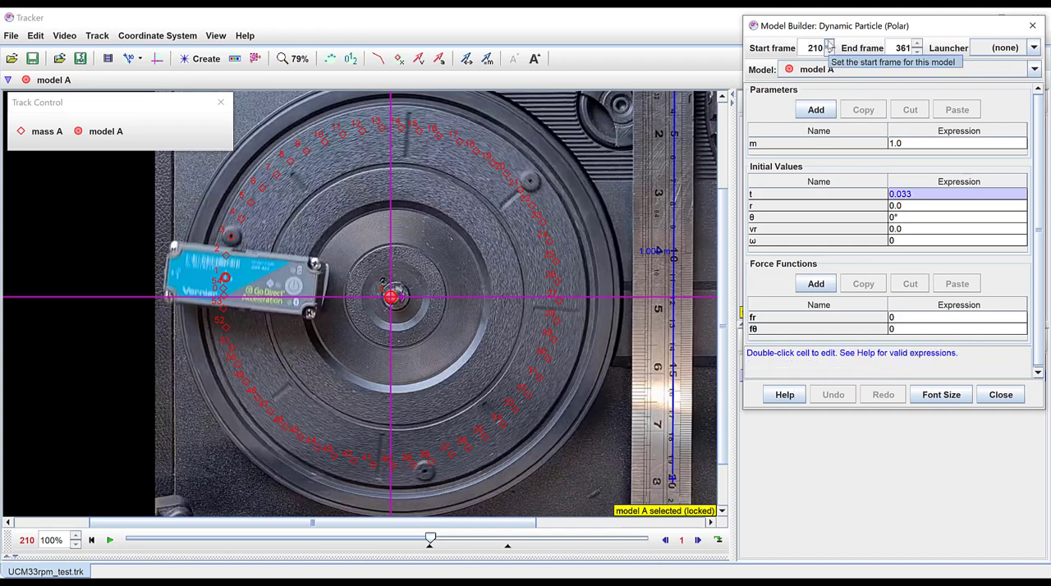
click(829, 44)
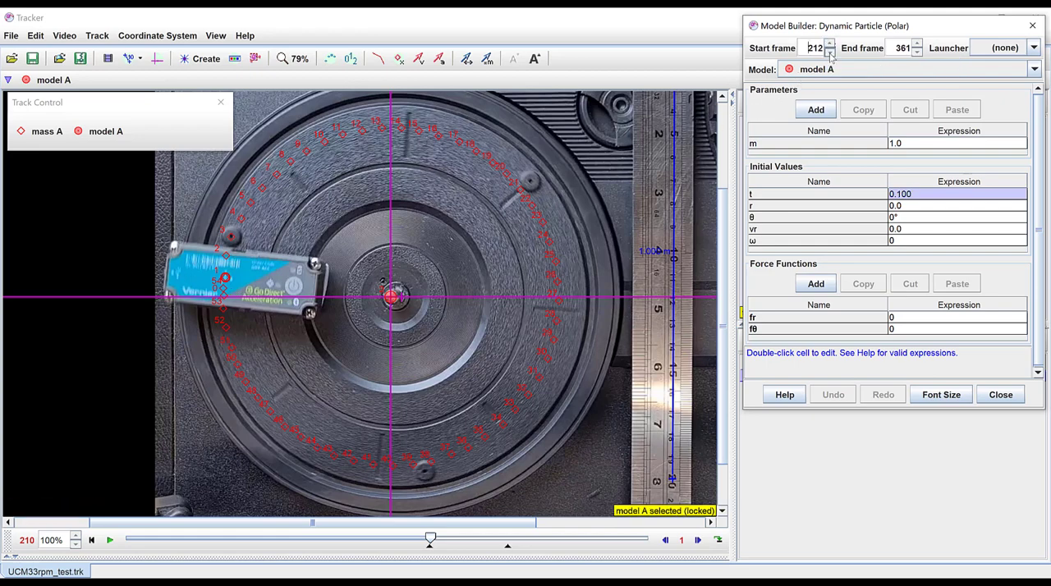
click(1033, 47)
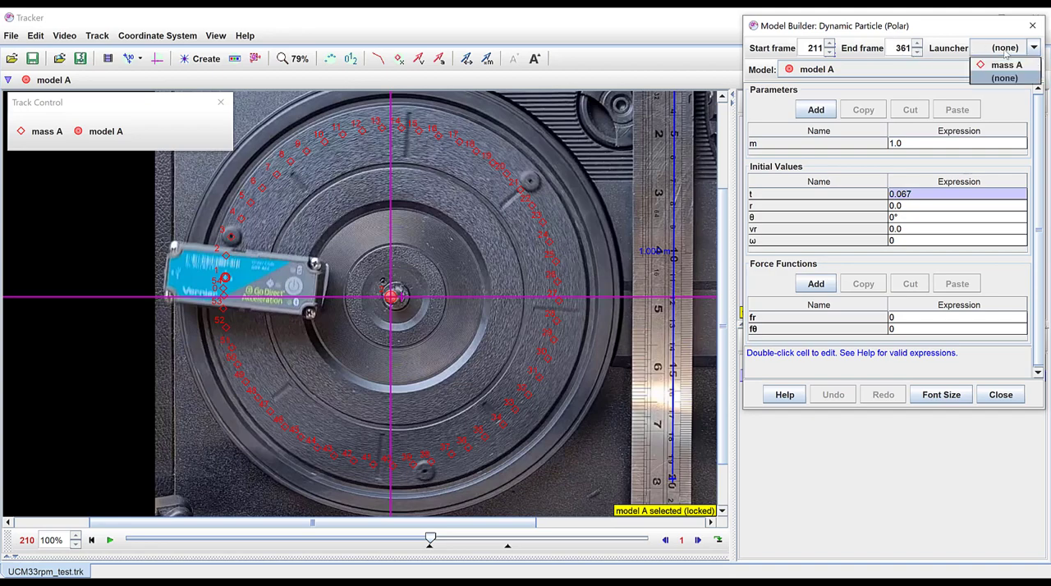
click(1006, 64)
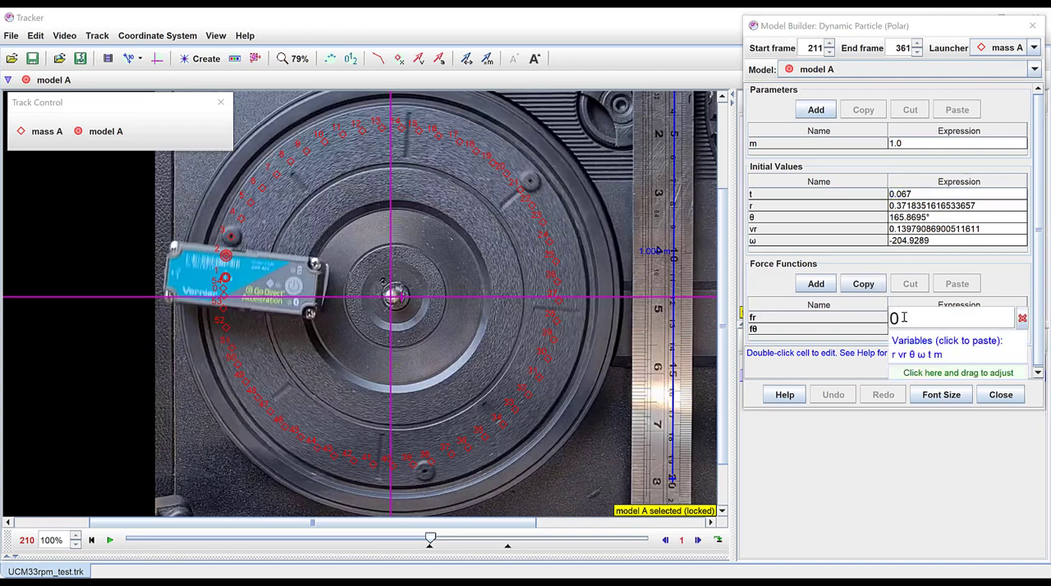
Step: Set the model's radial force to -ω*ω*r and play the turntable video
click(919, 354)
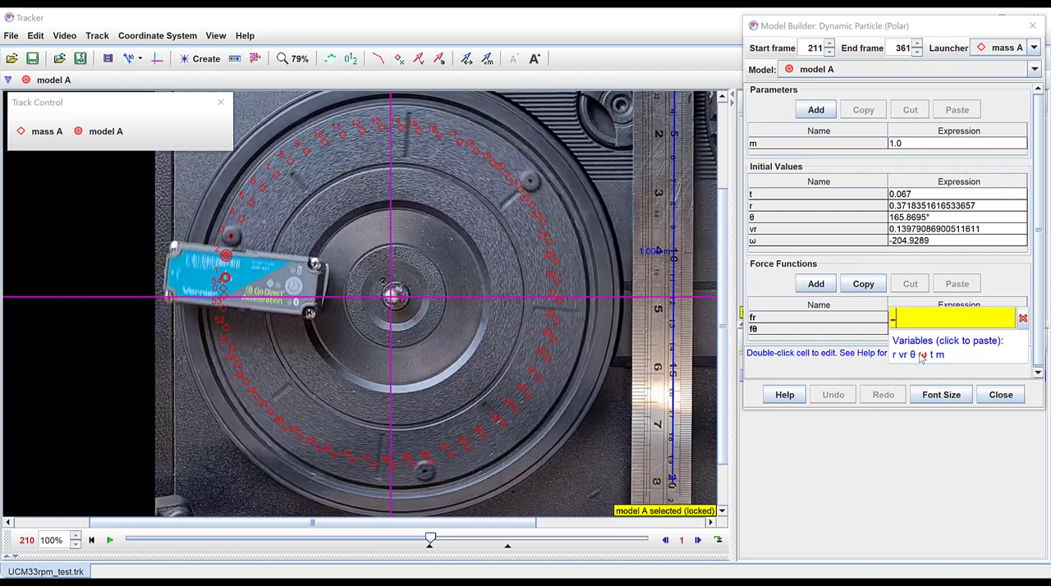
text(-ω)
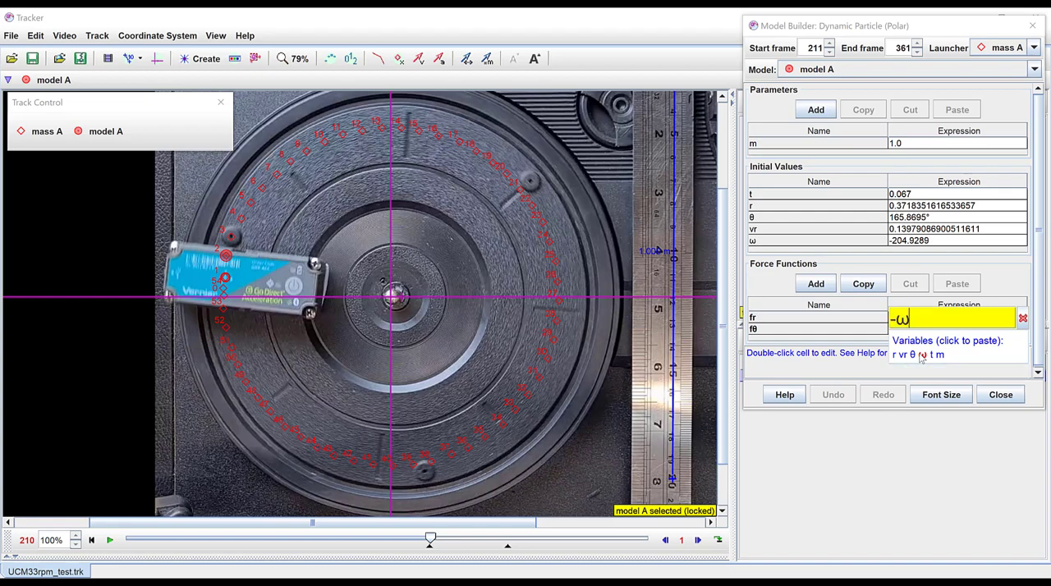
text(*ω*r)
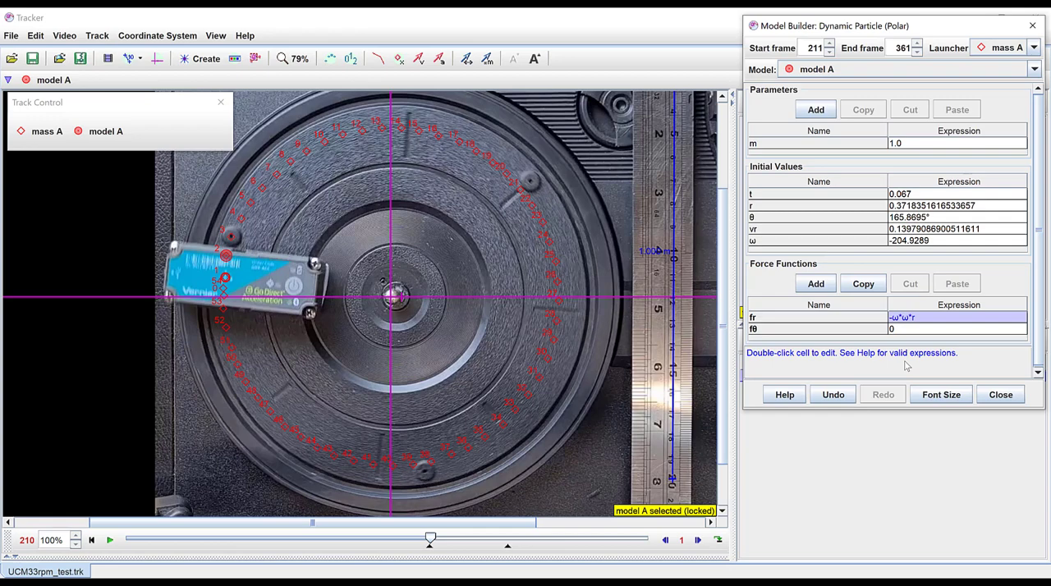
mouse_move(914, 338)
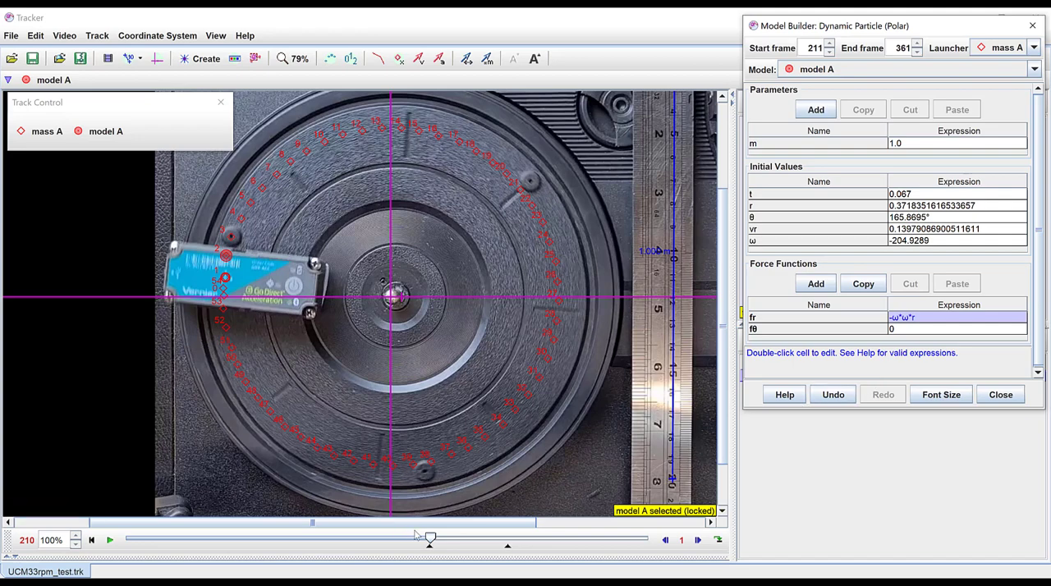
click(109, 539)
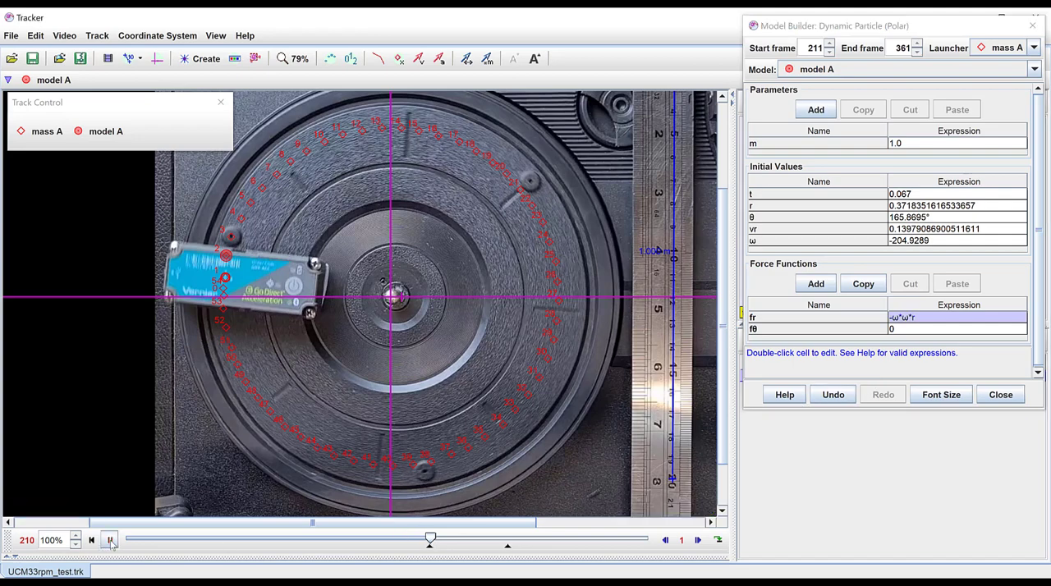
Step: Pause the turntable video and move the model's start frame later to 212
click(109, 540)
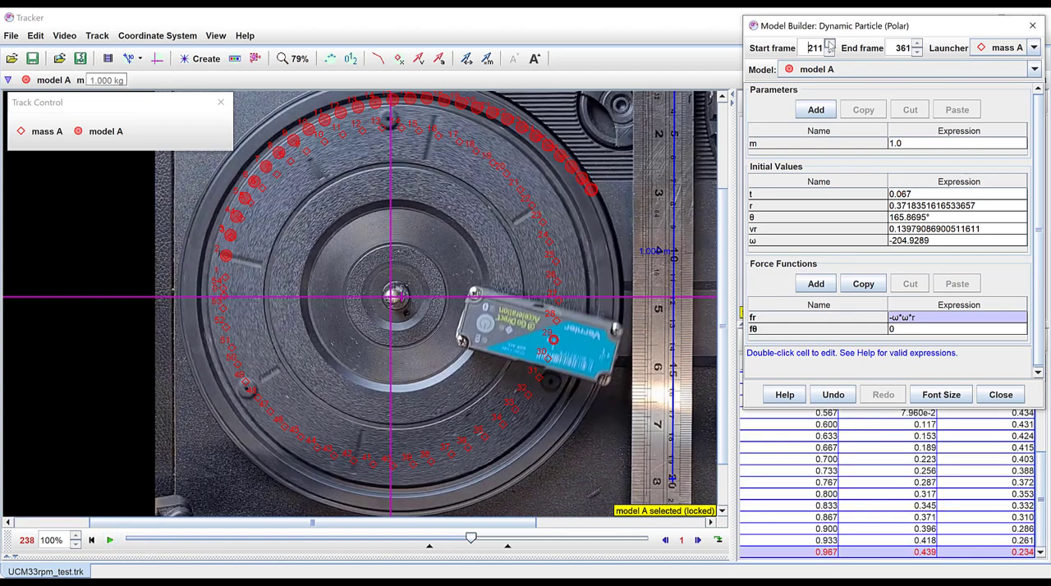
click(829, 43)
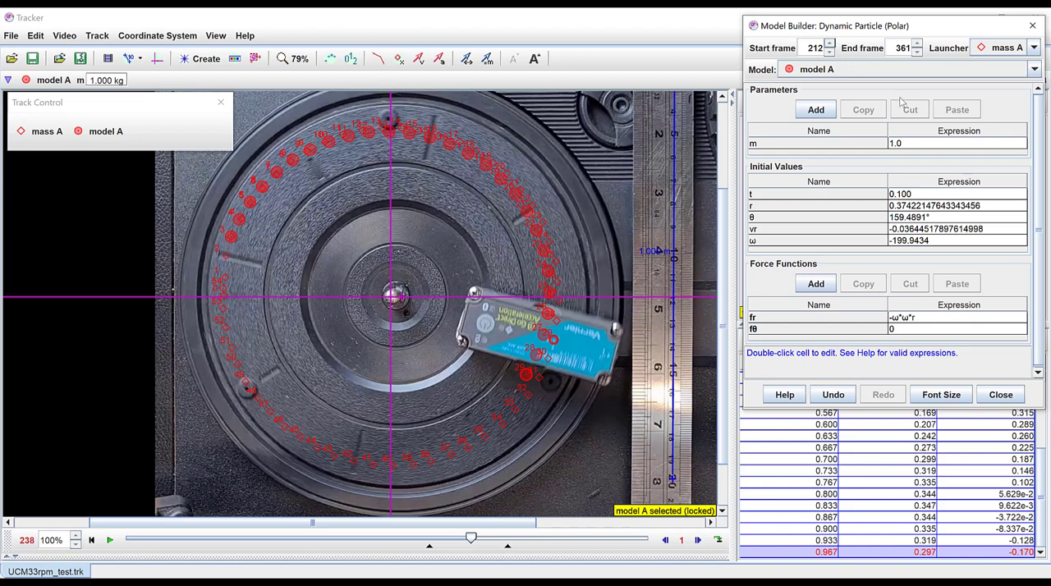
mouse_move(583, 429)
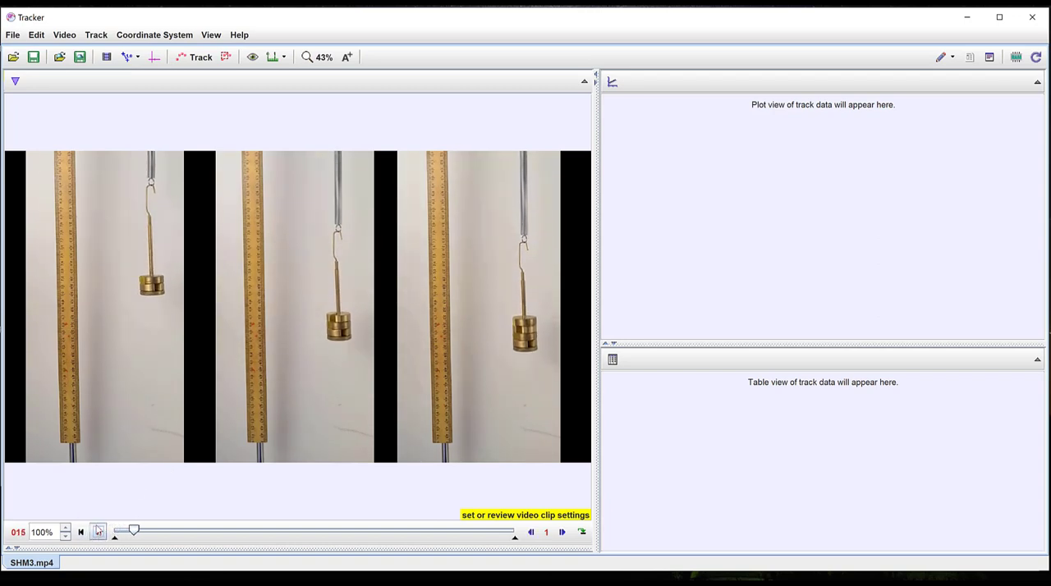
Step: Pause the spring-mass clip at frame 86 and centre the coordinate axes on the middle mass
click(99, 532)
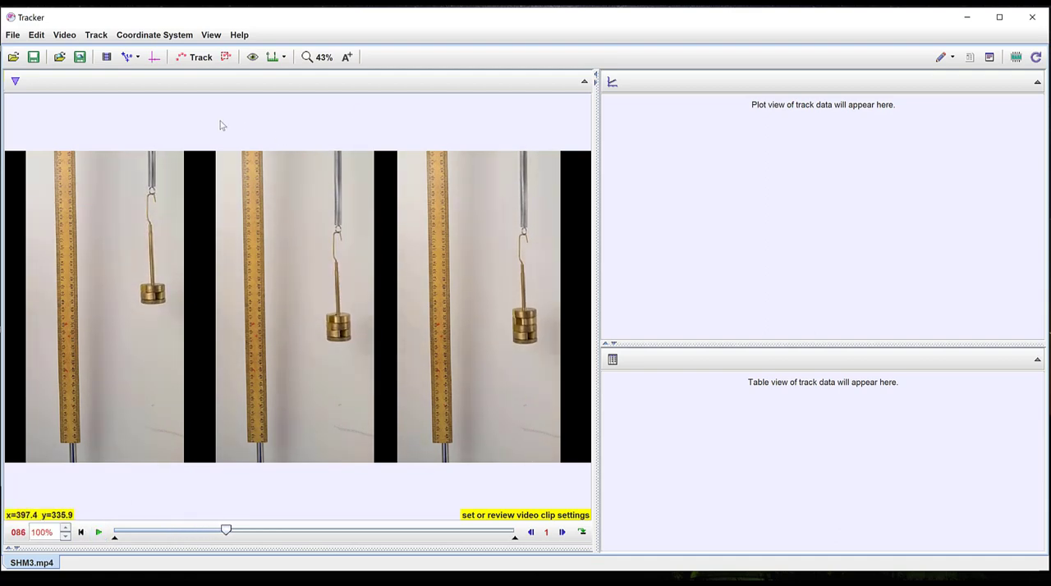
click(154, 57)
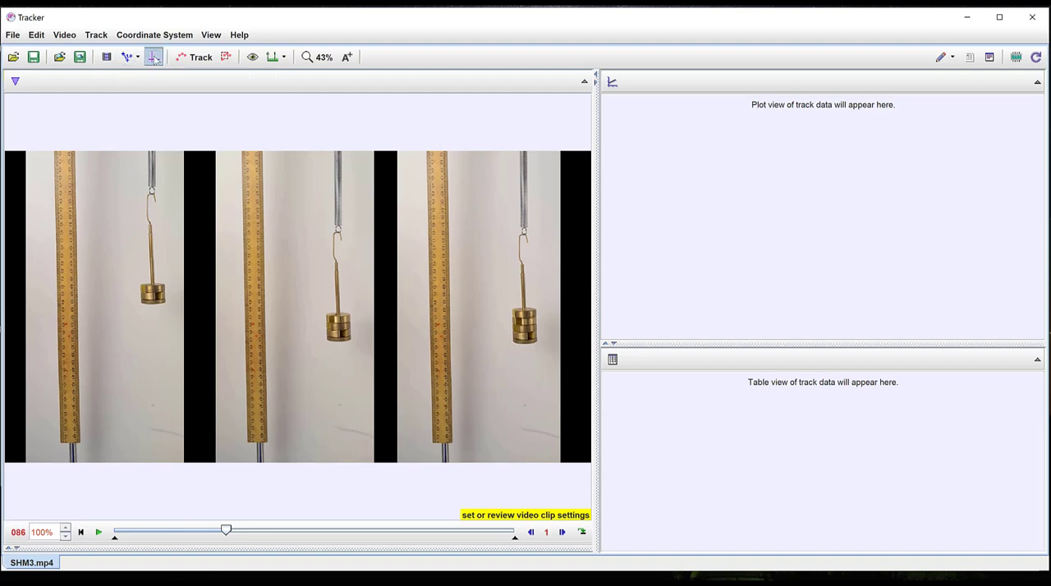
click(154, 57)
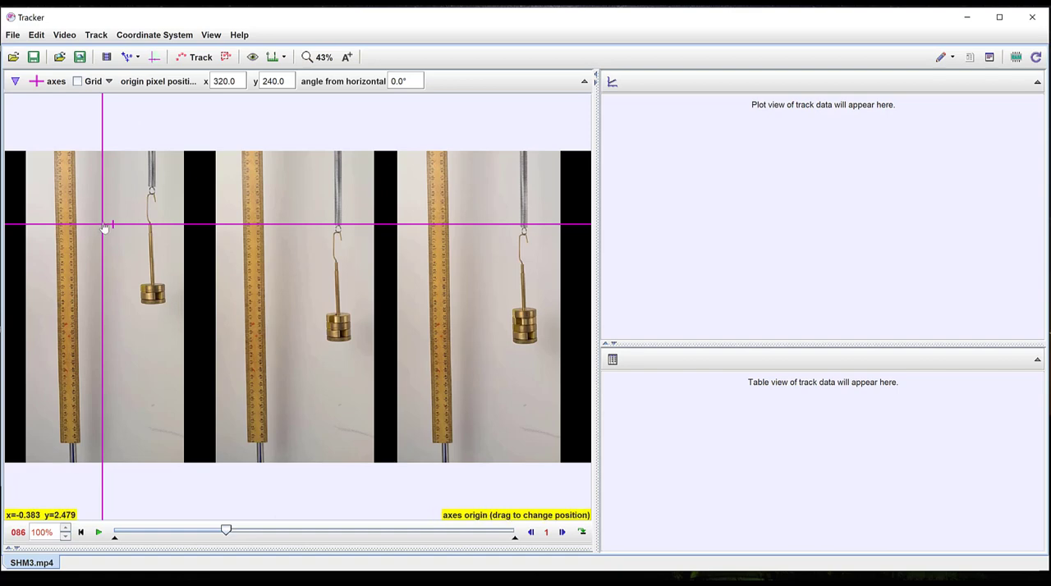
drag(102, 224, 334, 326)
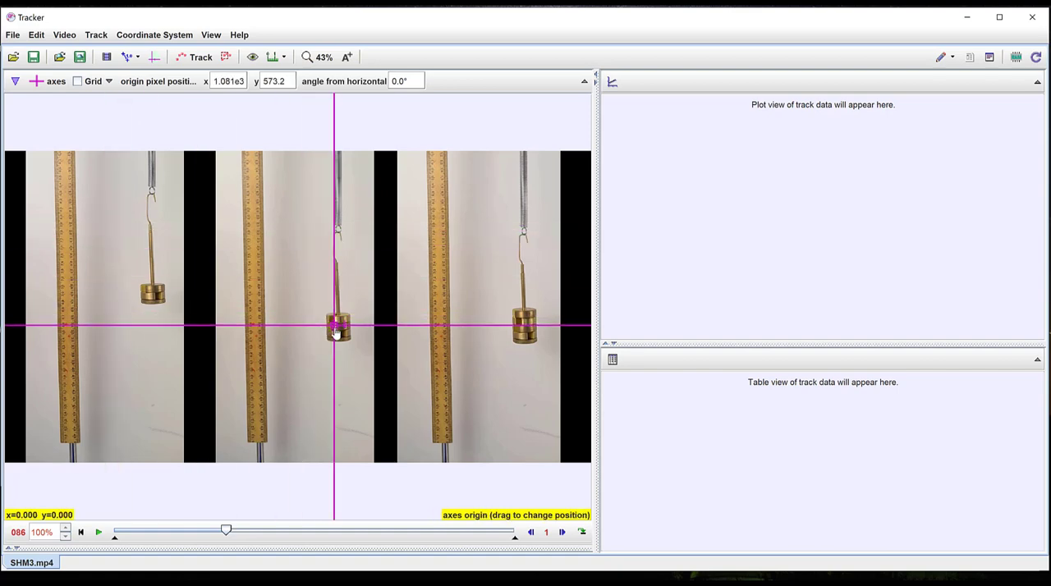
drag(334, 329, 339, 332)
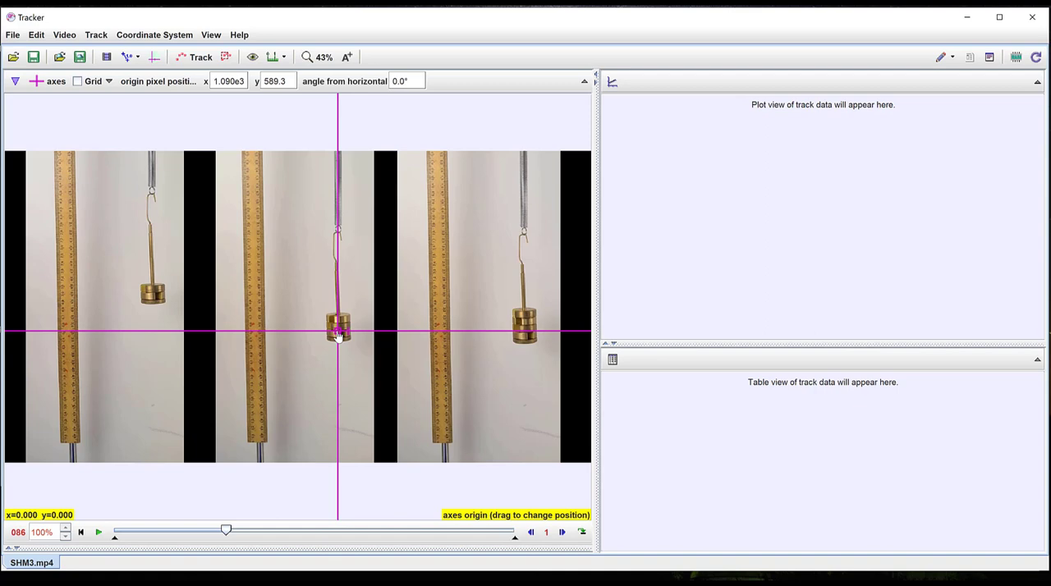
click(338, 332)
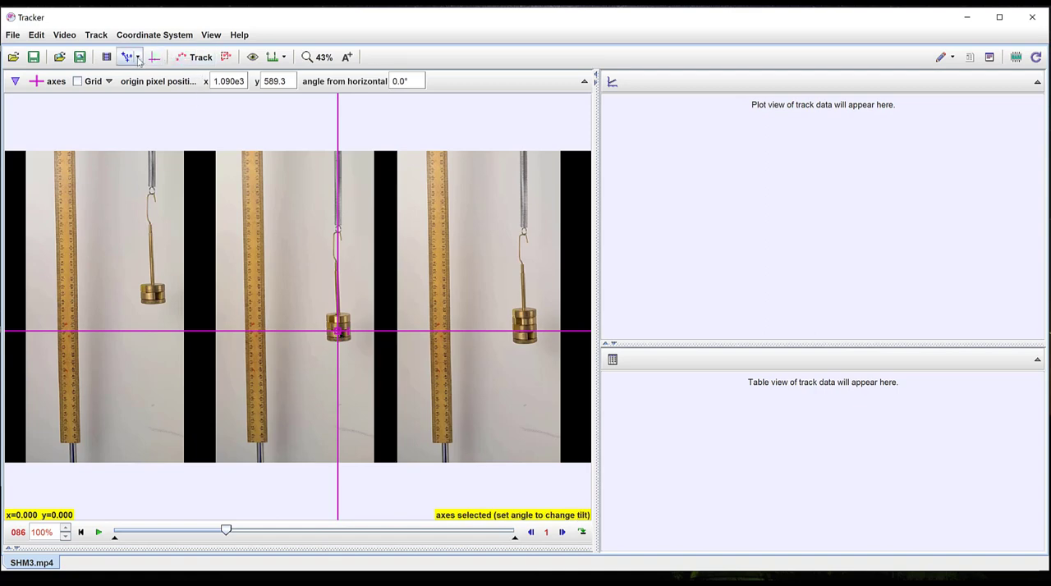
click(127, 57)
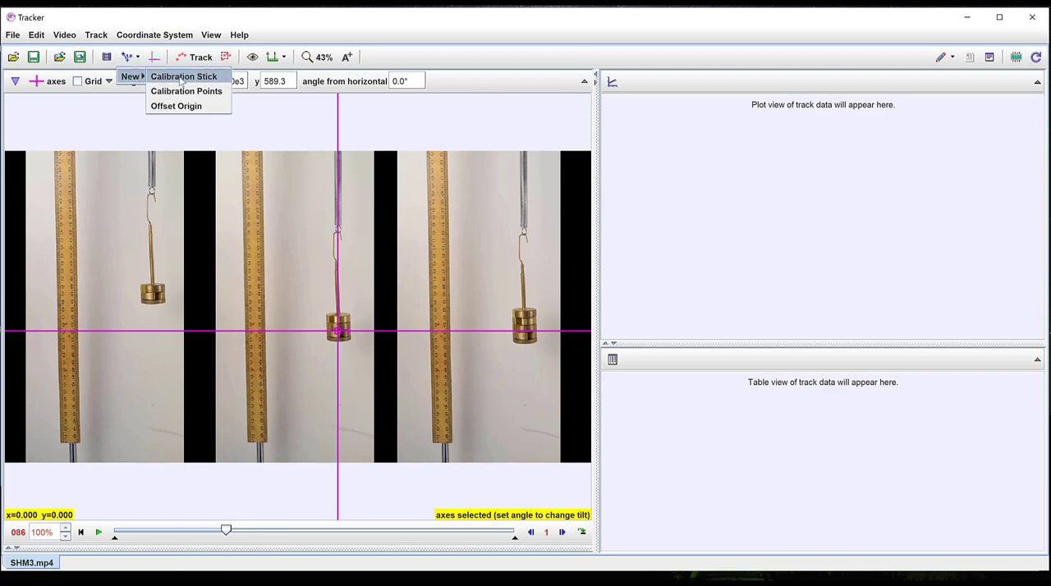
Step: Lay a new calibration stick vertically along the ruler between marks 0.300 m apart
click(183, 76)
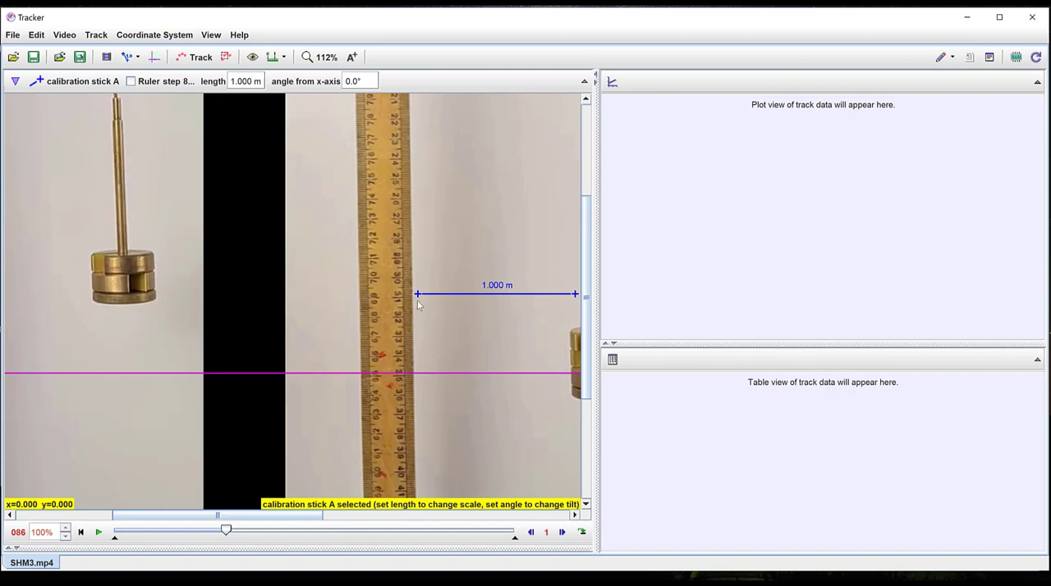
drag(417, 294, 403, 477)
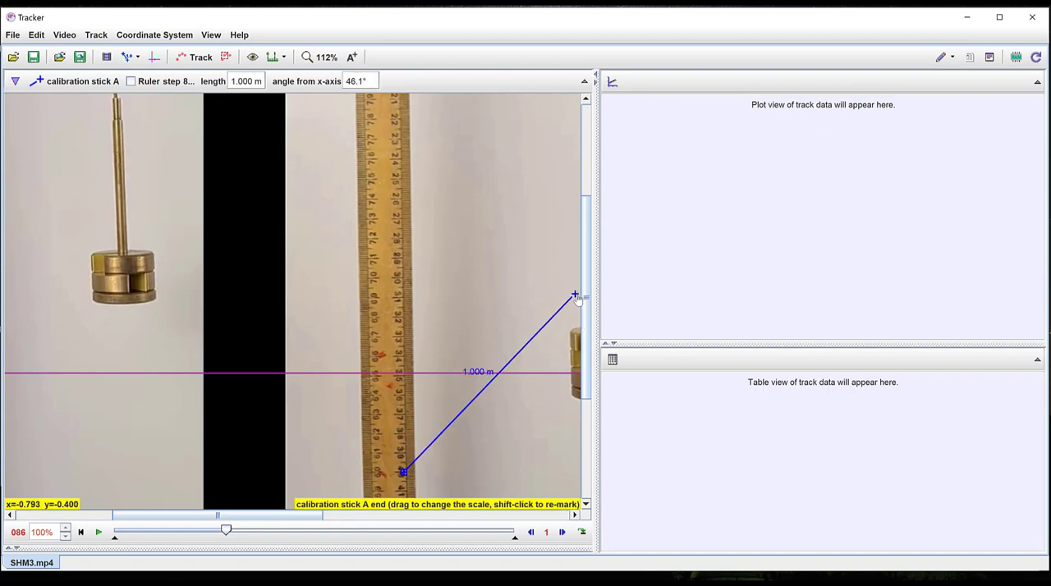
drag(574, 296, 400, 108)
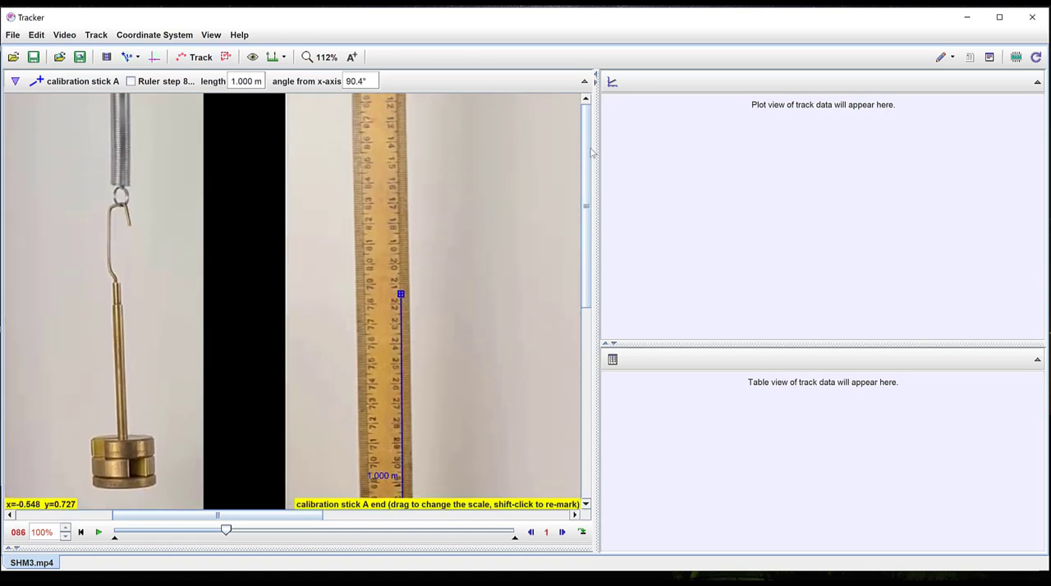
drag(400, 294, 397, 132)
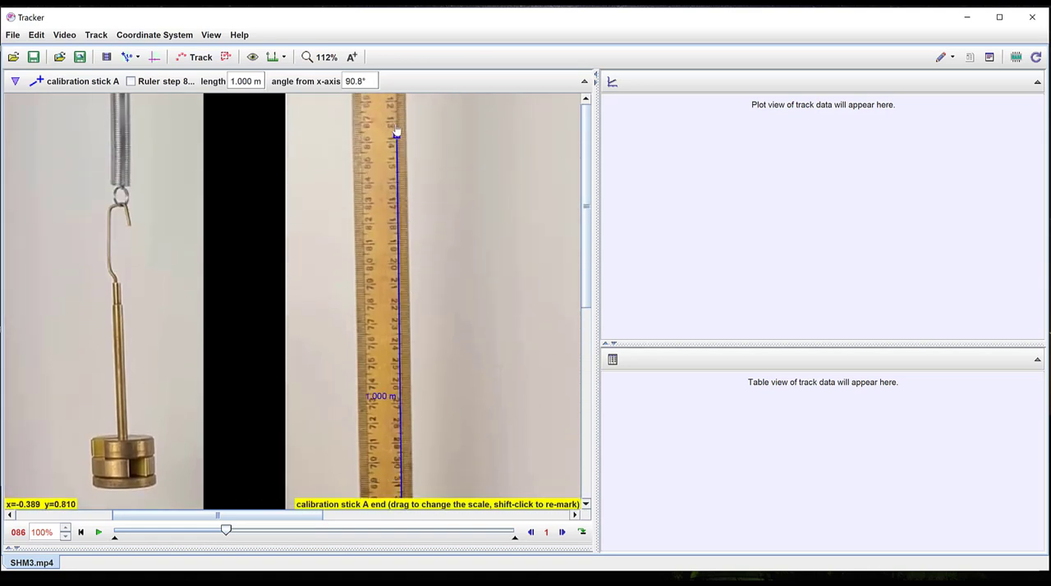
drag(397, 132, 396, 103)
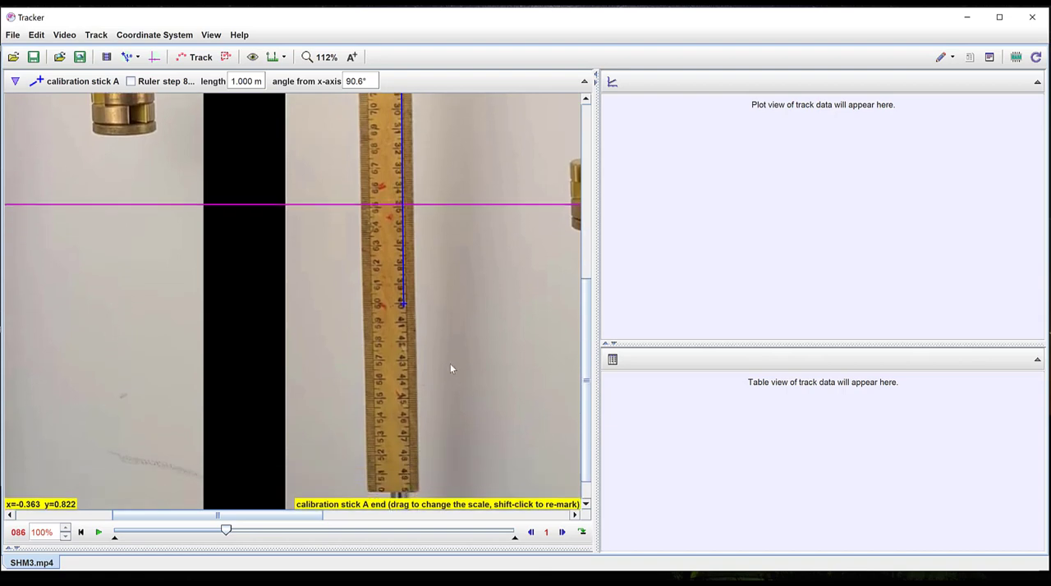
drag(402, 304, 409, 337)
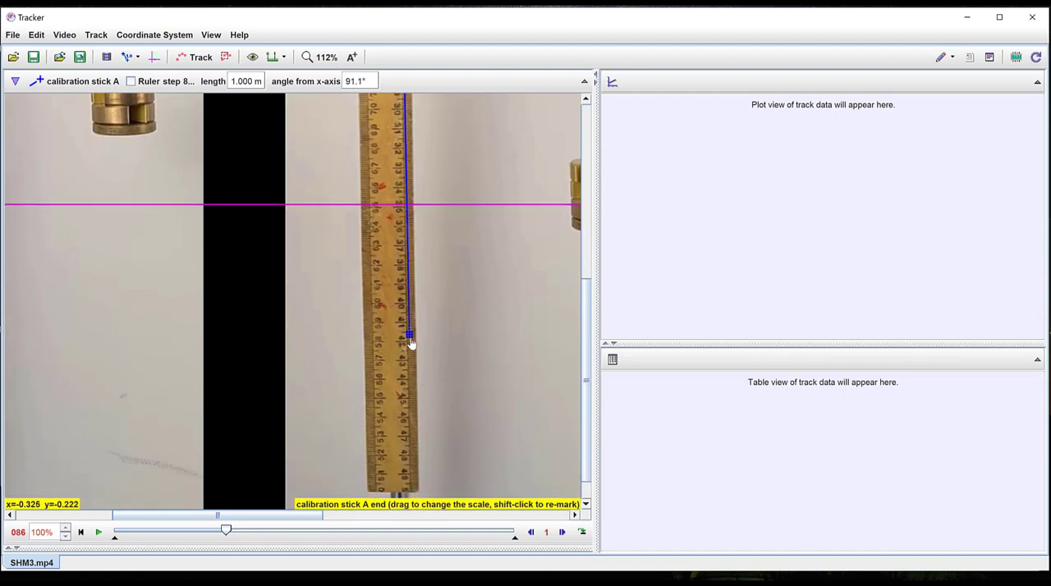
drag(409, 335, 411, 345)
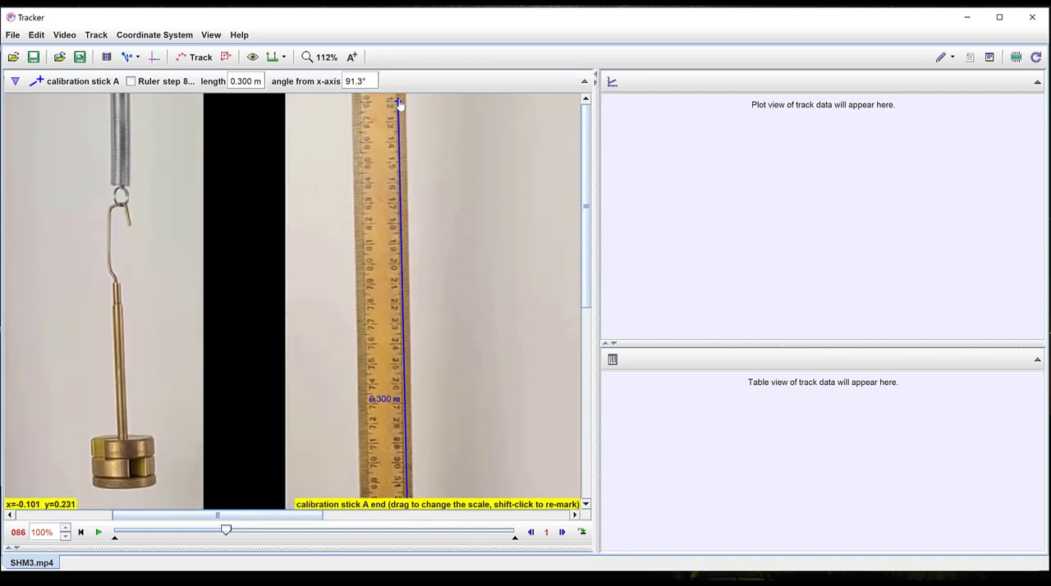
drag(401, 102, 402, 103)
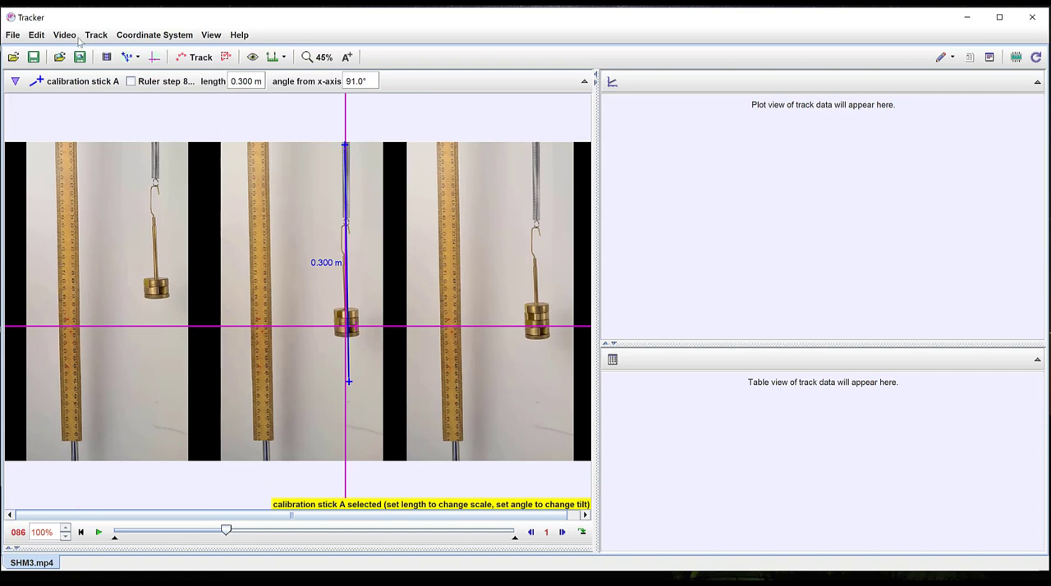
Step: Create a new point mass track, rewind to the first frame, and mark the mass
click(95, 35)
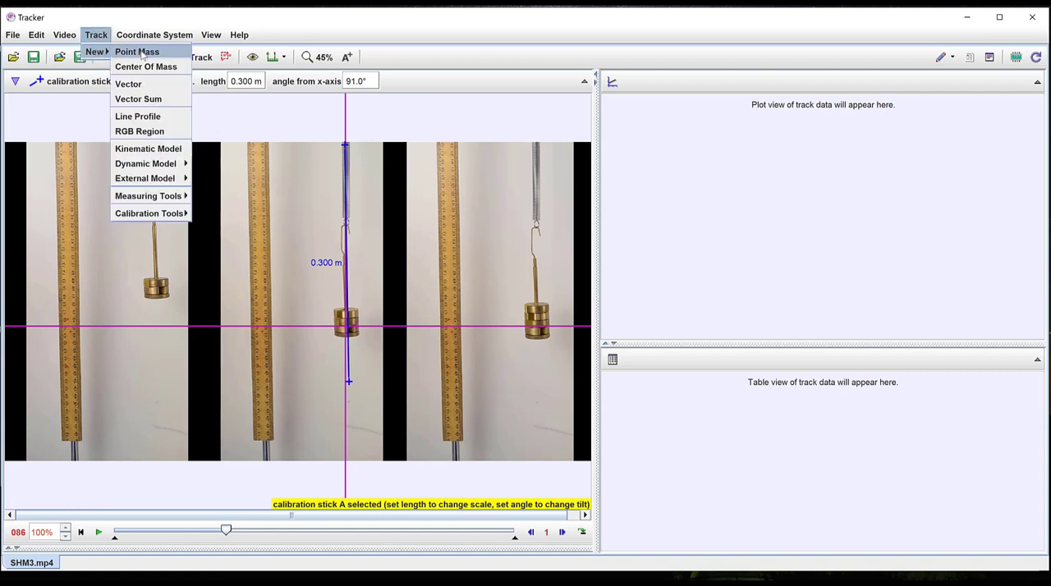
click(136, 51)
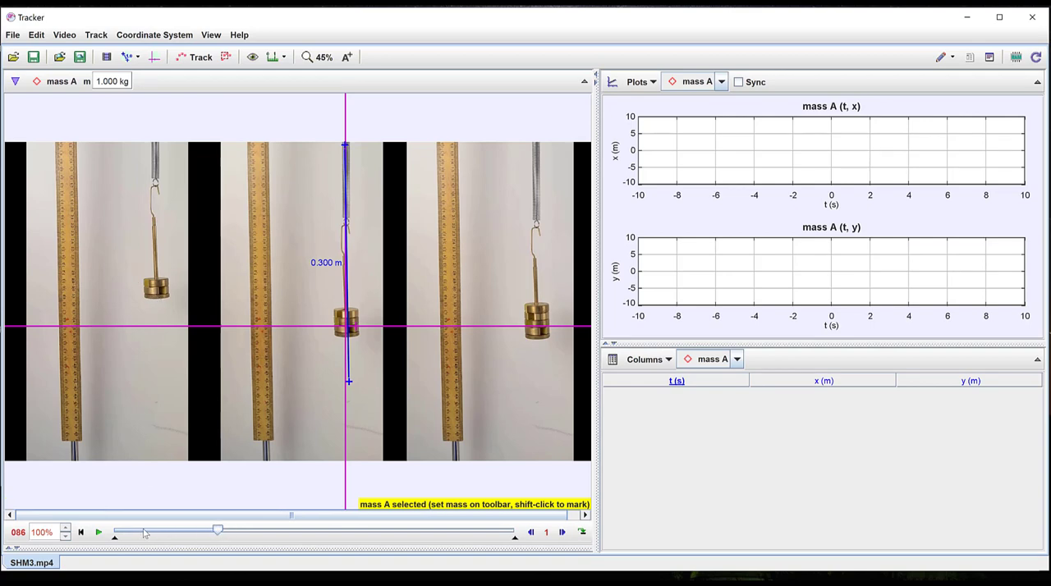
drag(217, 530, 136, 529)
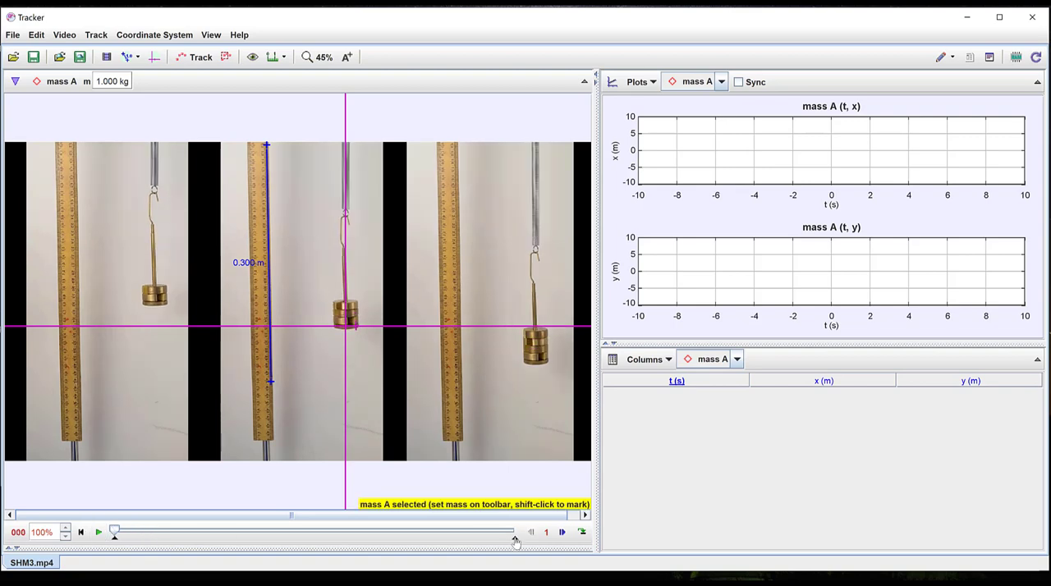
mouse_move(515, 541)
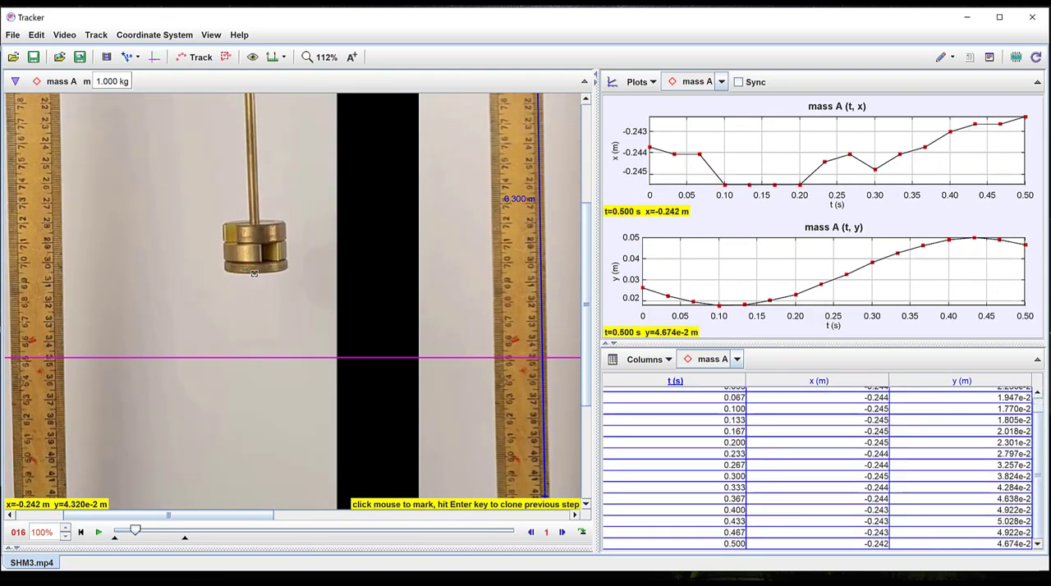
click(97, 532)
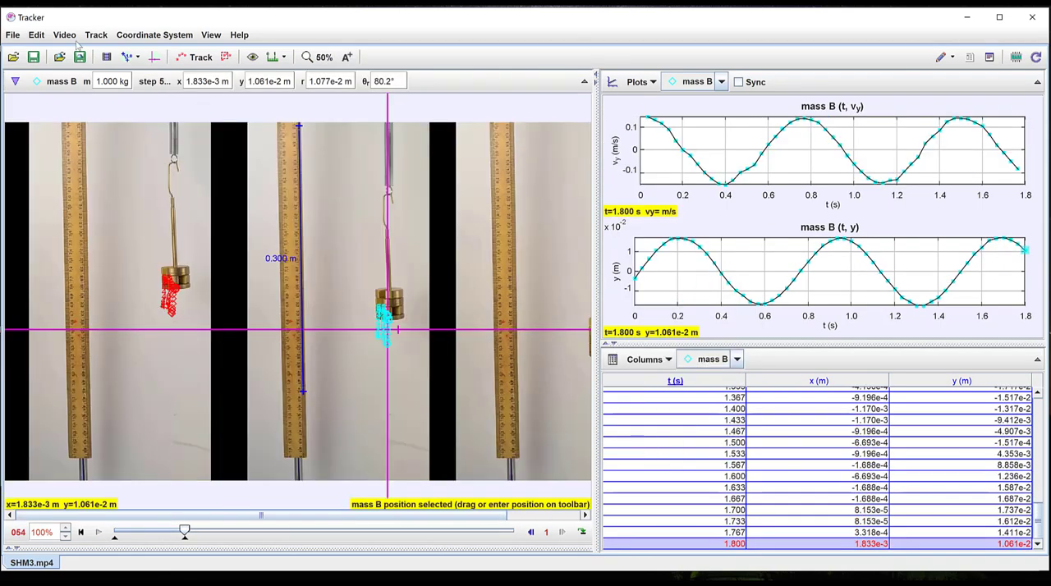
Step: Add a Cartesian dynamic particle model to the spring-mass analysis
click(95, 35)
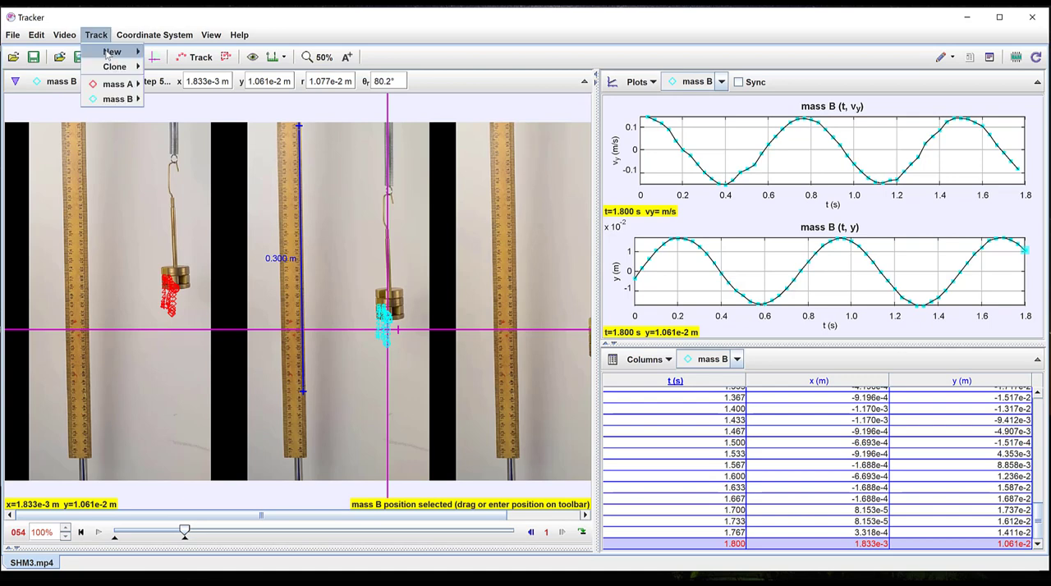
mouse_move(176, 164)
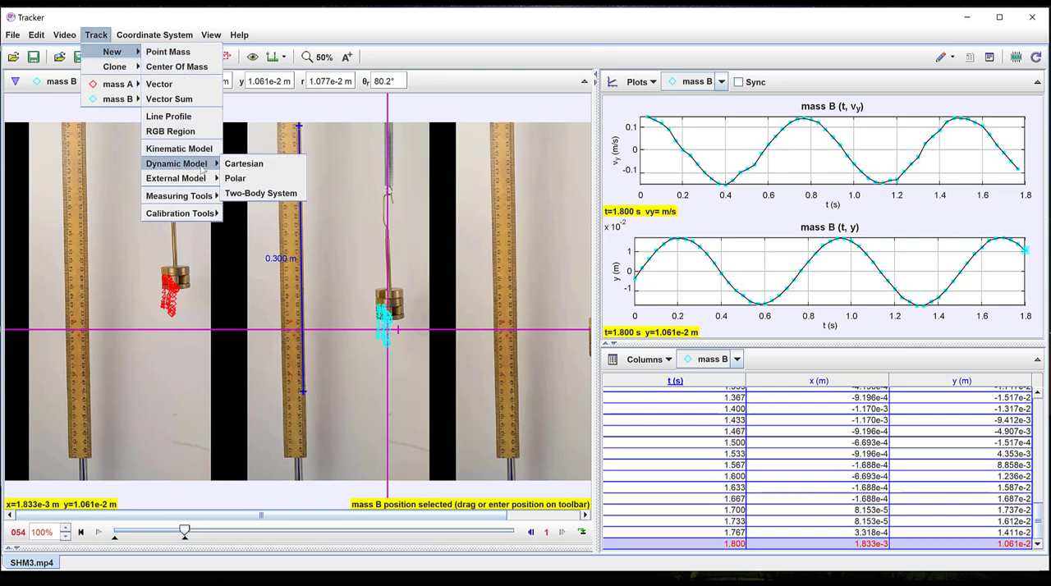
mouse_move(243, 163)
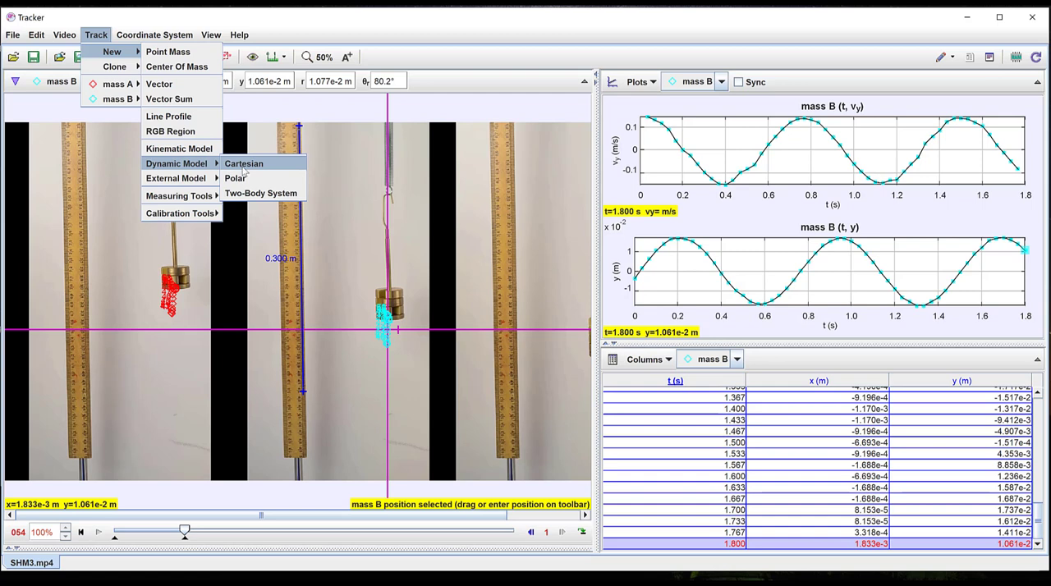
click(244, 163)
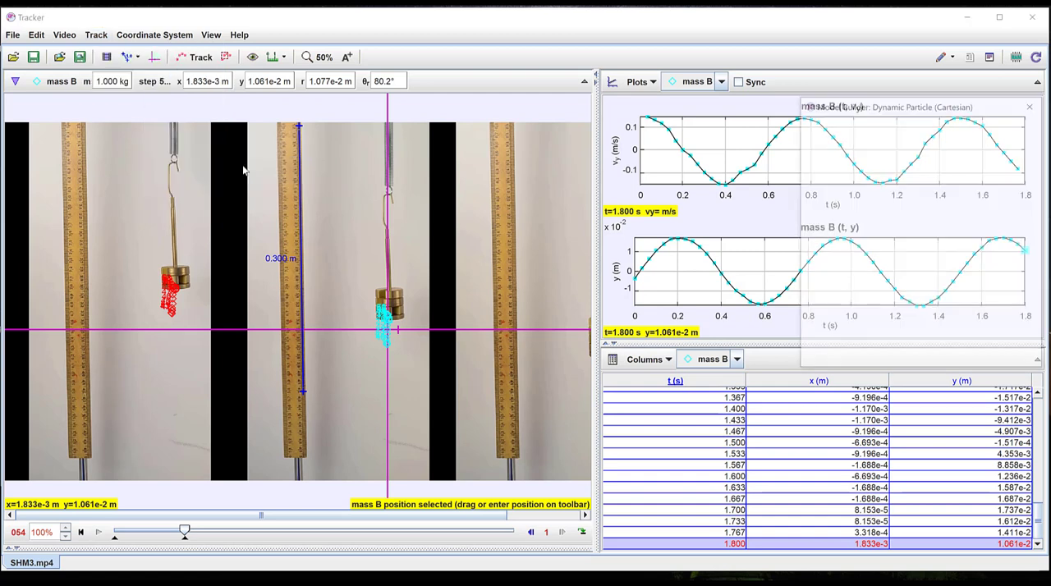